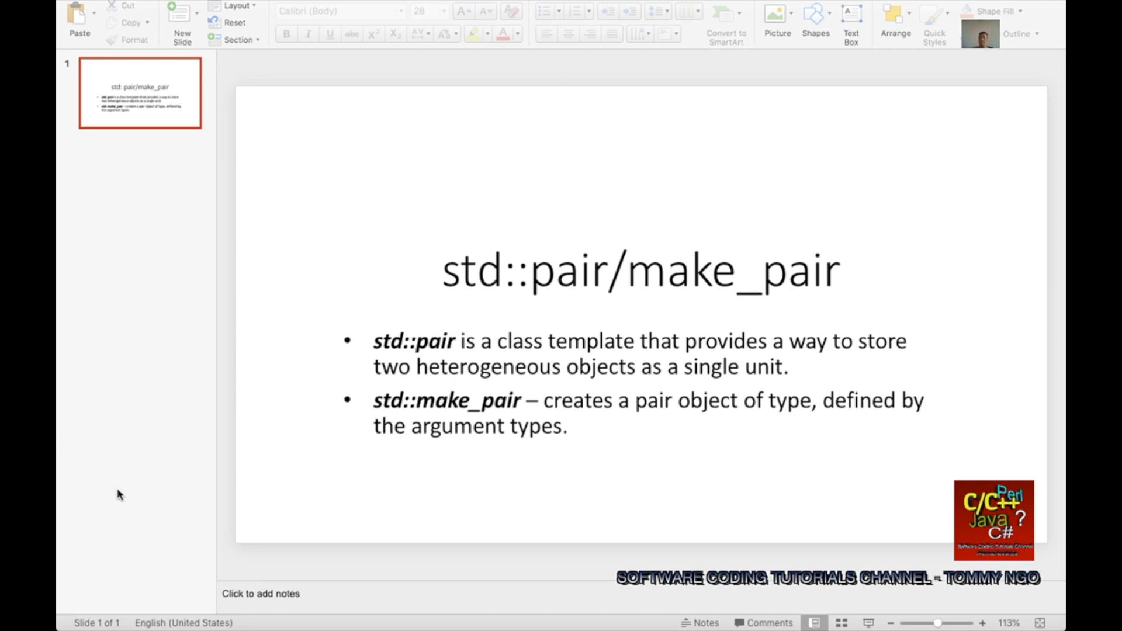
mouse_move(143, 491)
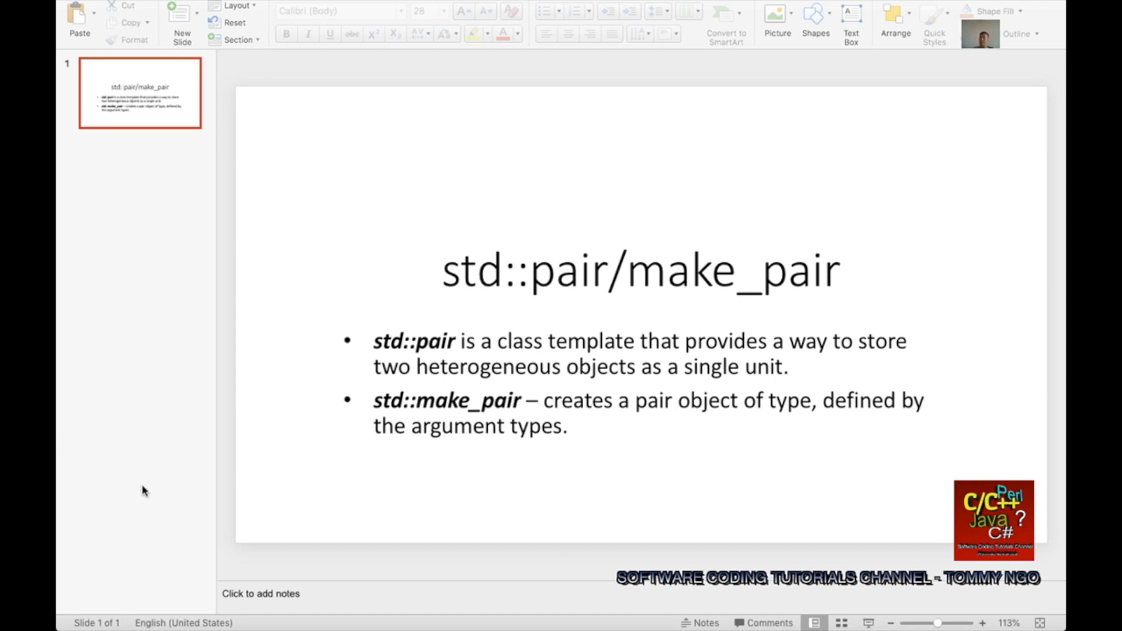
mouse_move(544, 356)
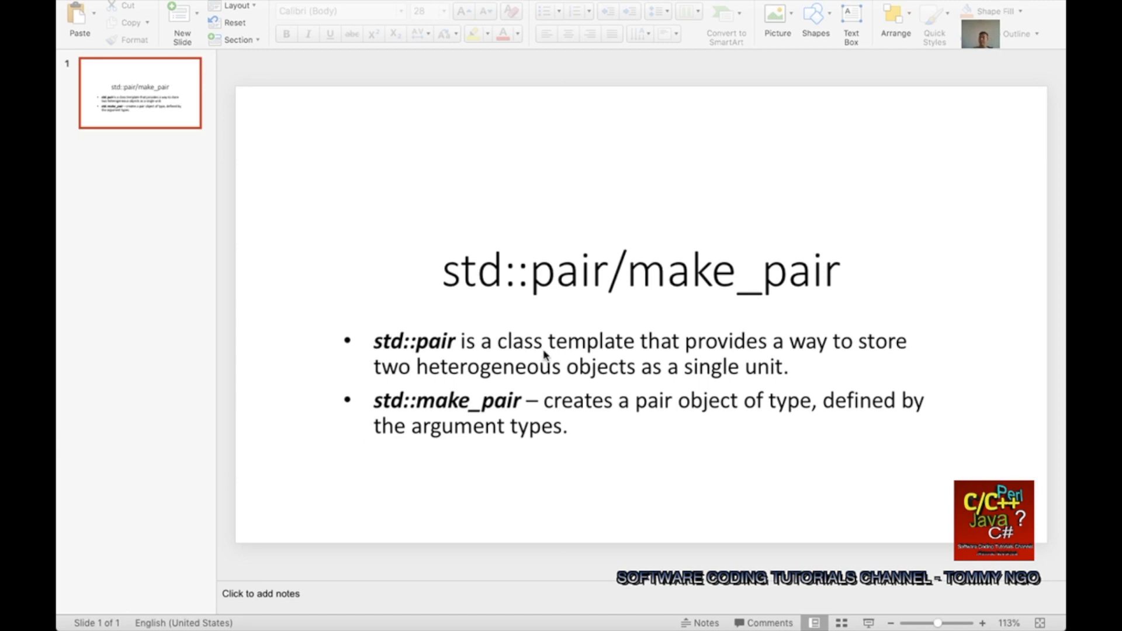
mouse_move(606, 458)
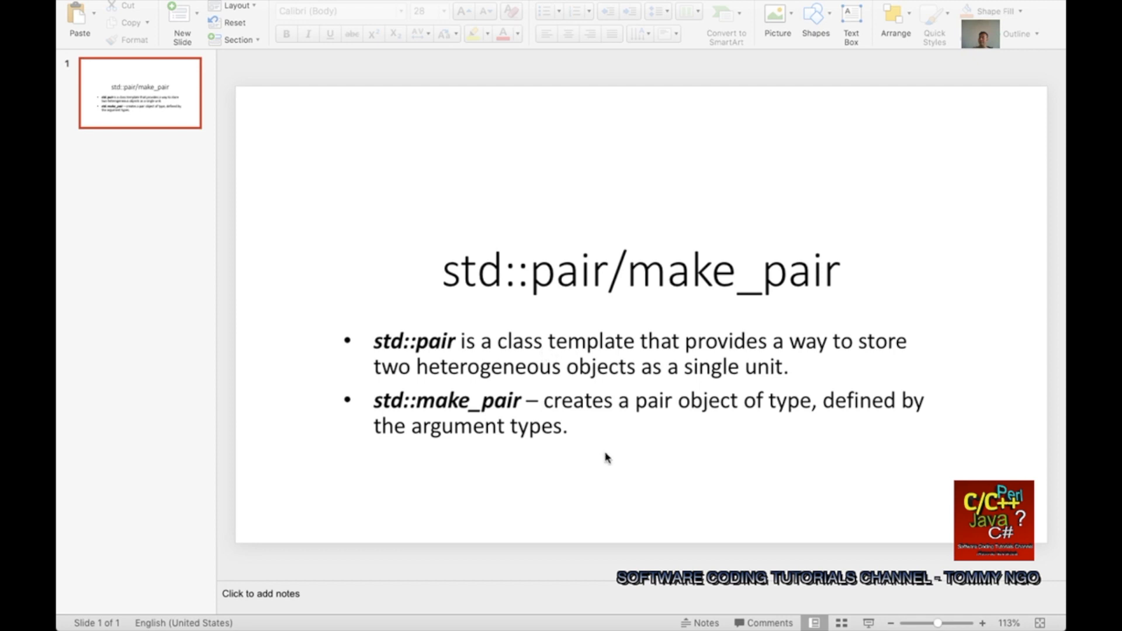
mouse_move(603, 449)
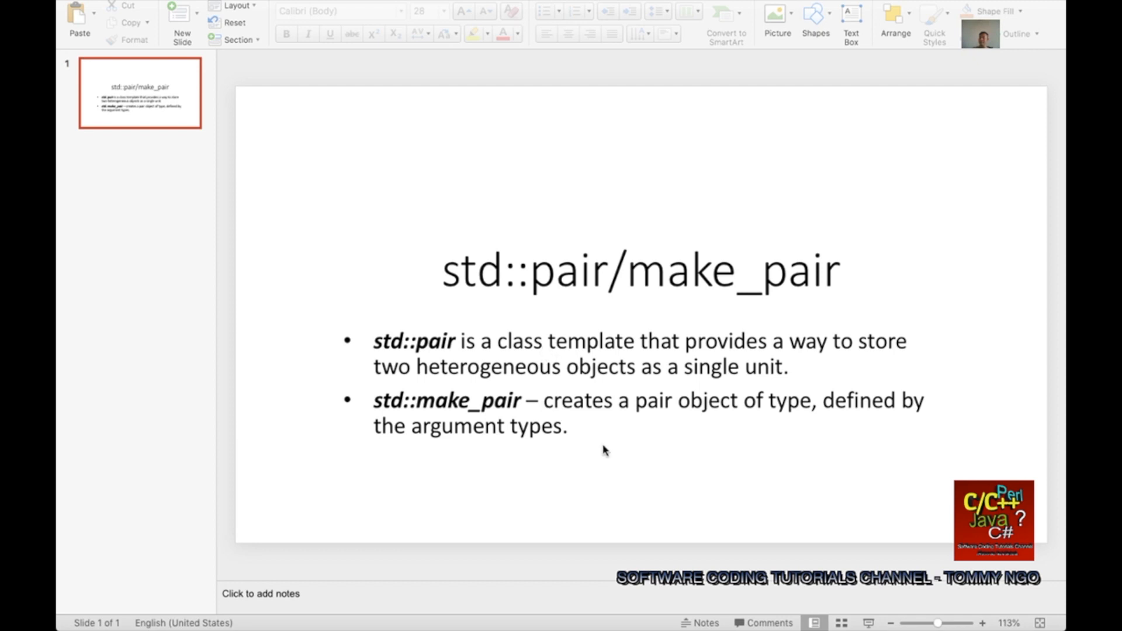
mouse_move(619, 467)
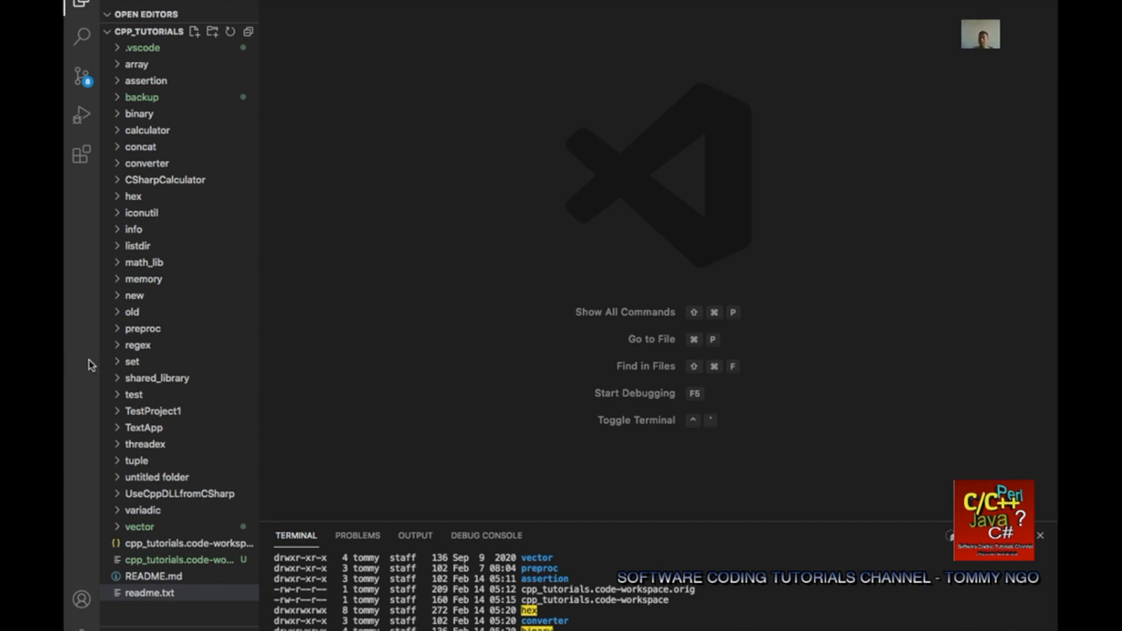
mouse_move(356, 208)
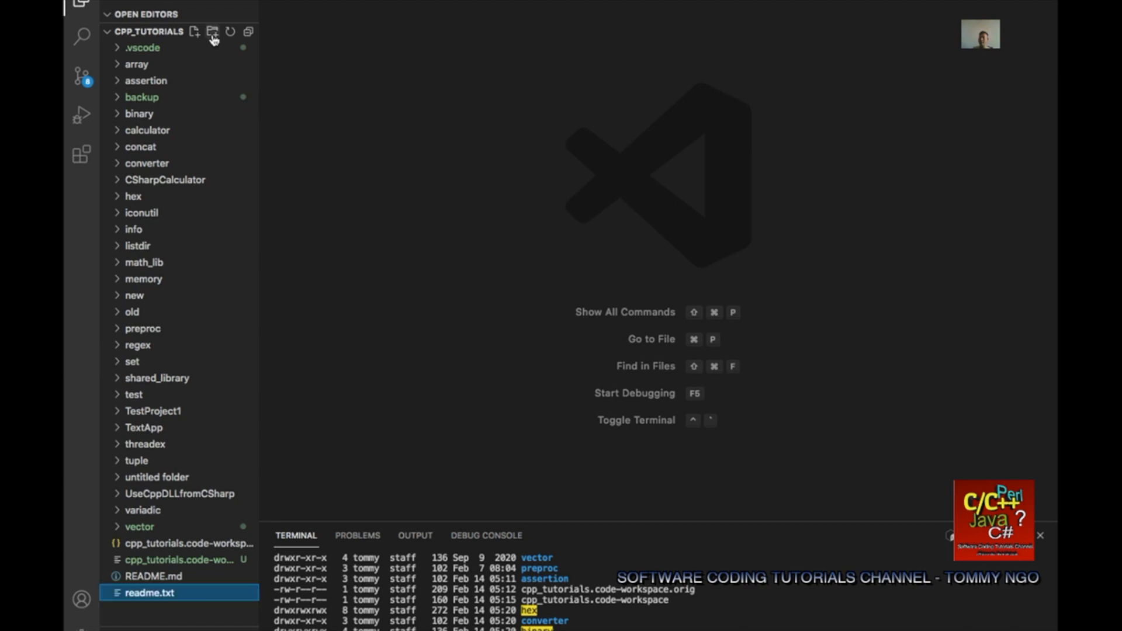
Create a 'pair' folder in the workspace and add a new file pair.cpp inside it.
click(212, 31)
text(pair)
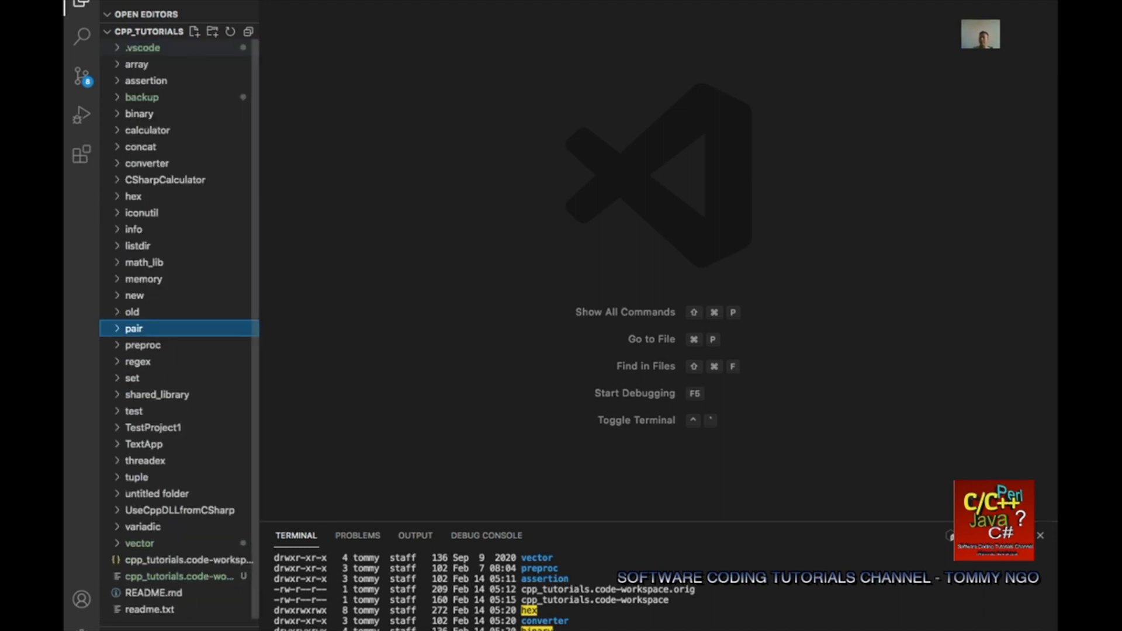
click(134, 328)
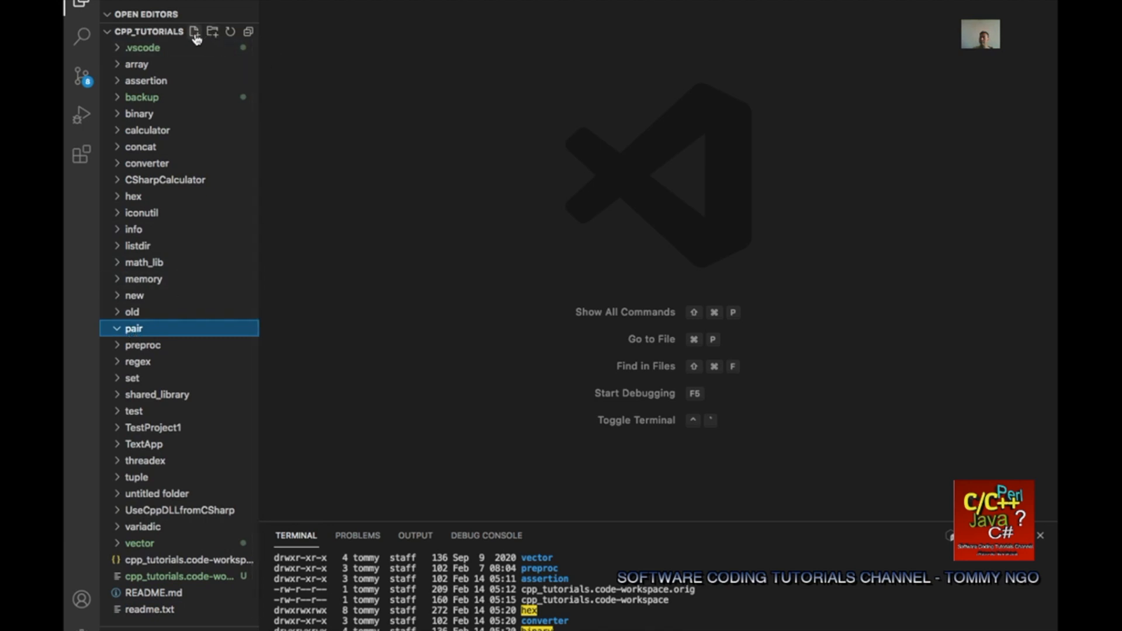
click(194, 31)
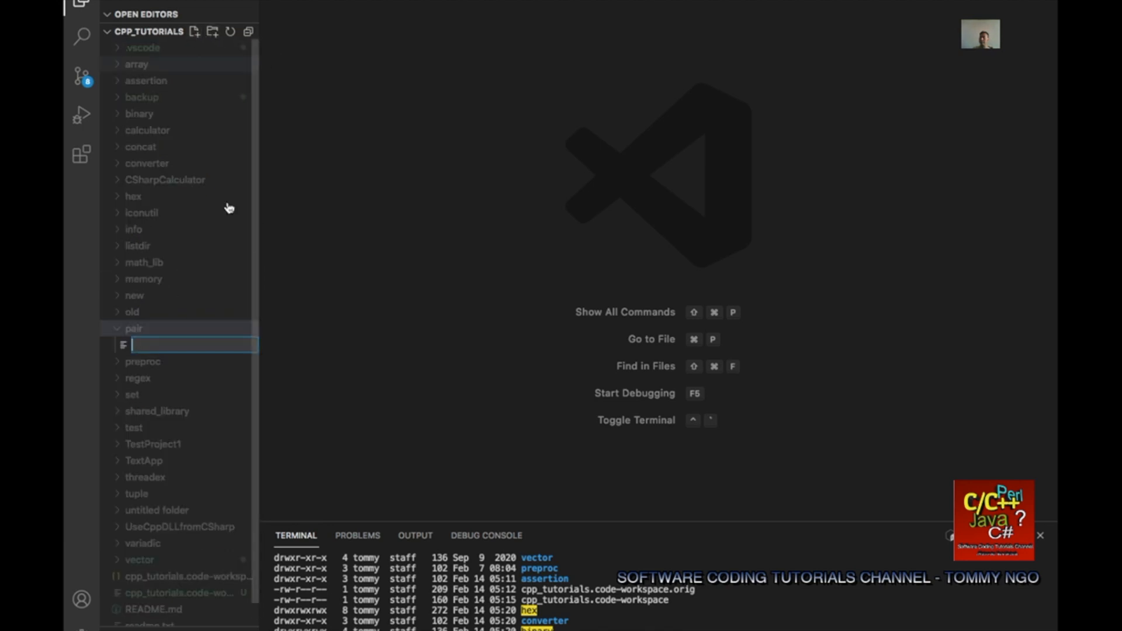
mouse_move(189, 344)
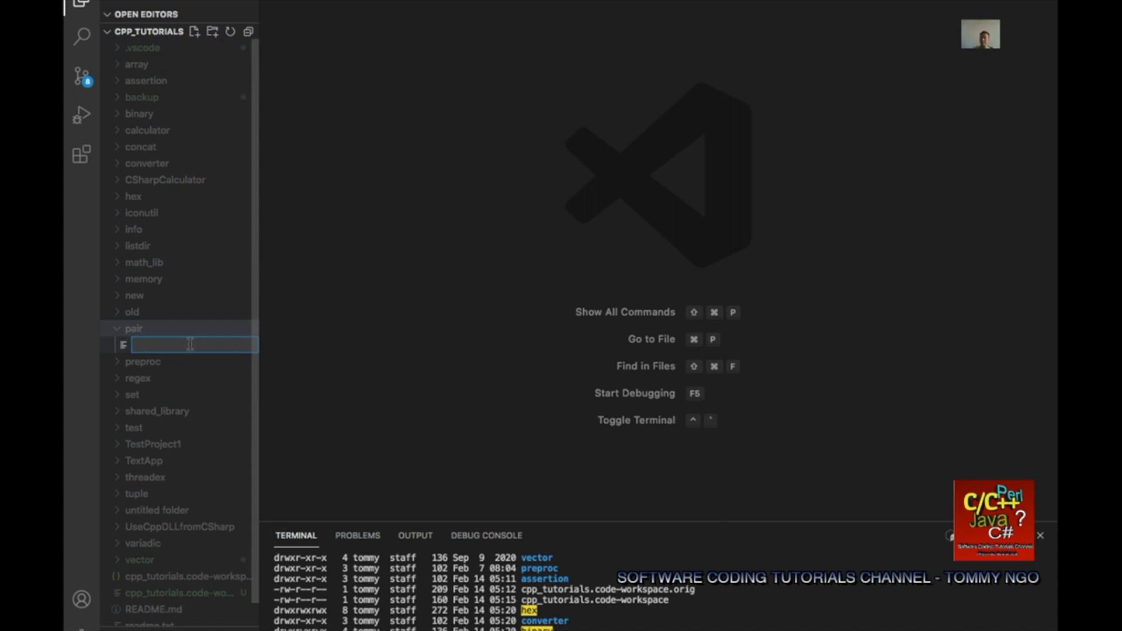
text(pair)
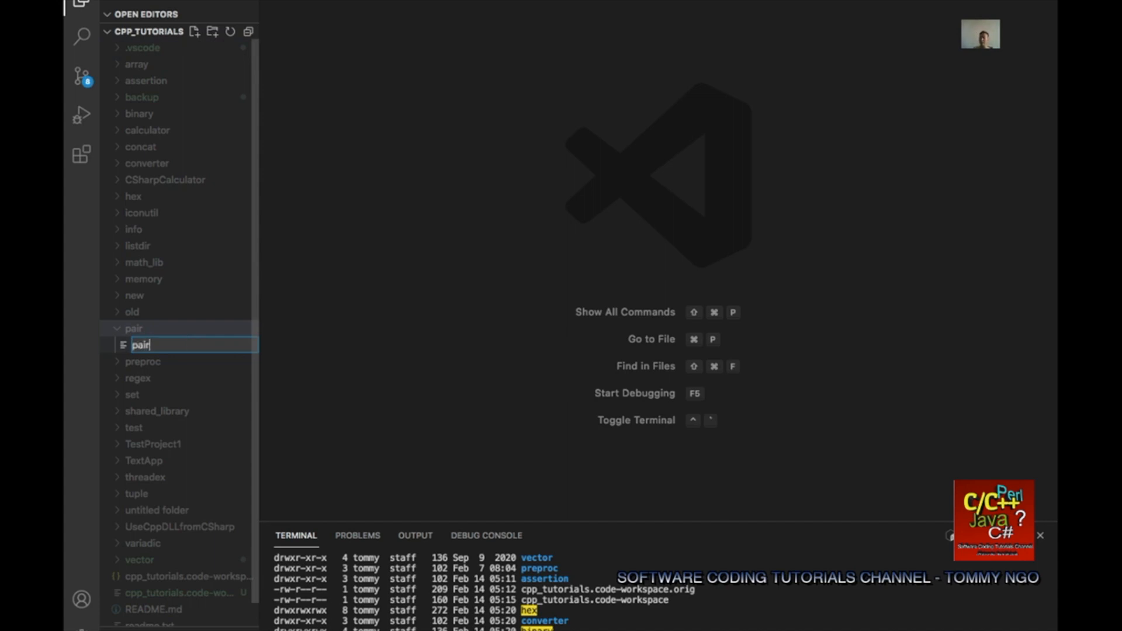
text(.cpp)
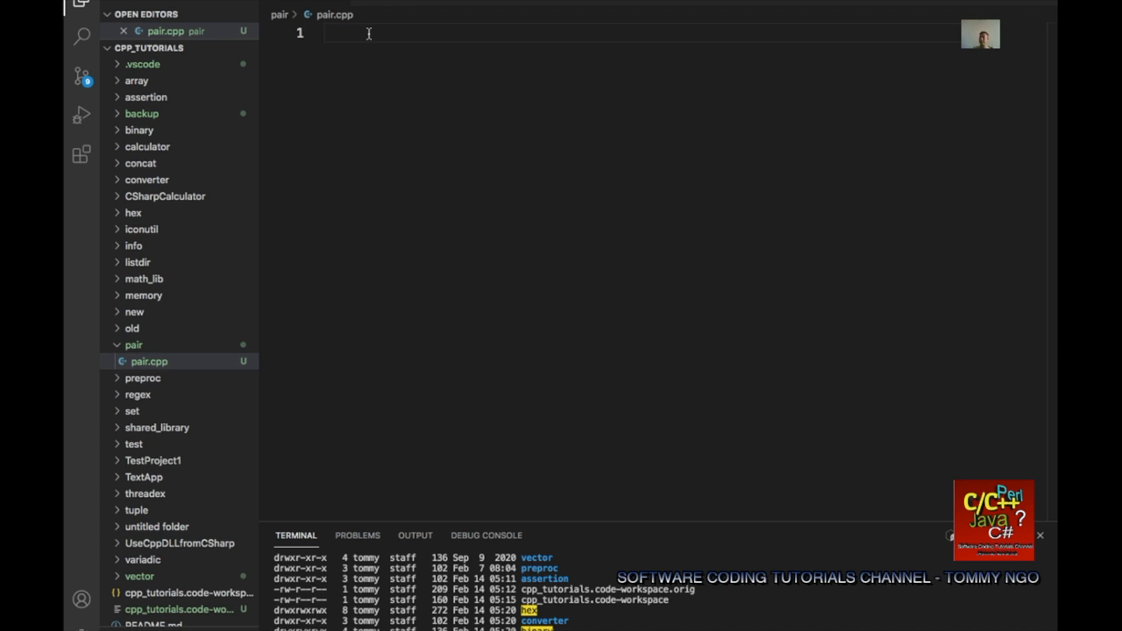
Add #include <iostream> and #include <utility> with a 'pair, make_pair' comment.
text(#)
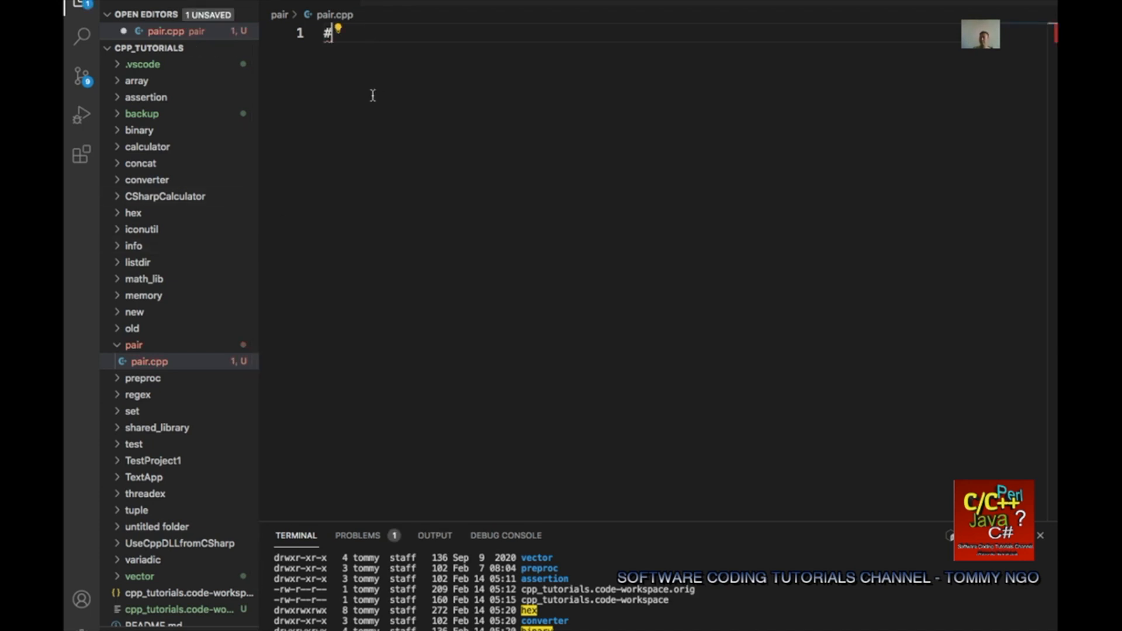
text(inc)
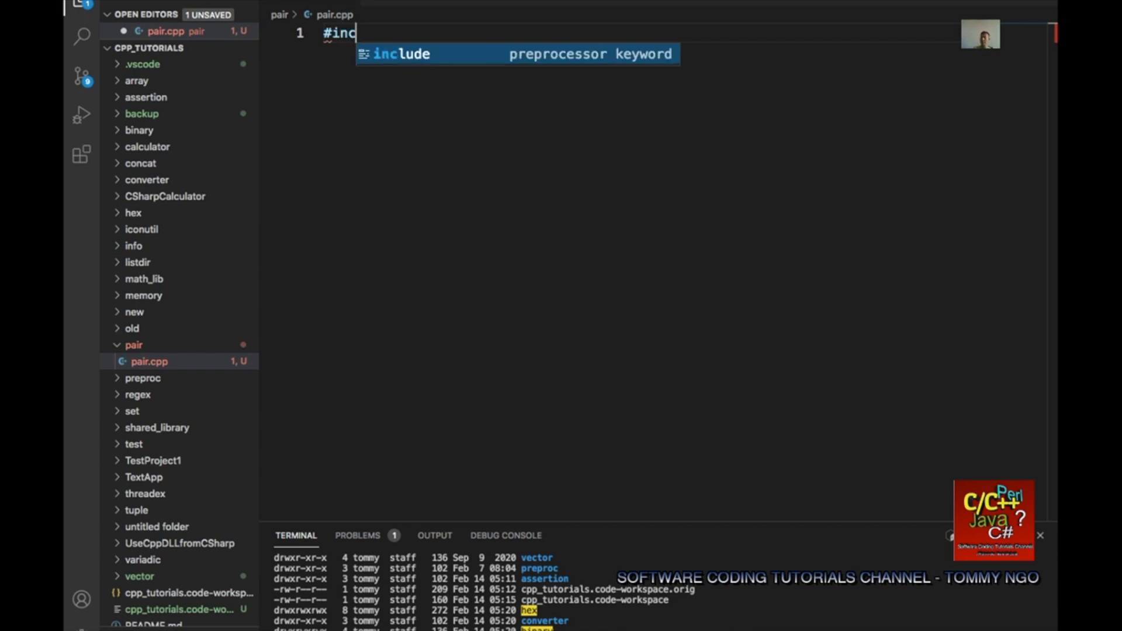
text(lude<iostream>)
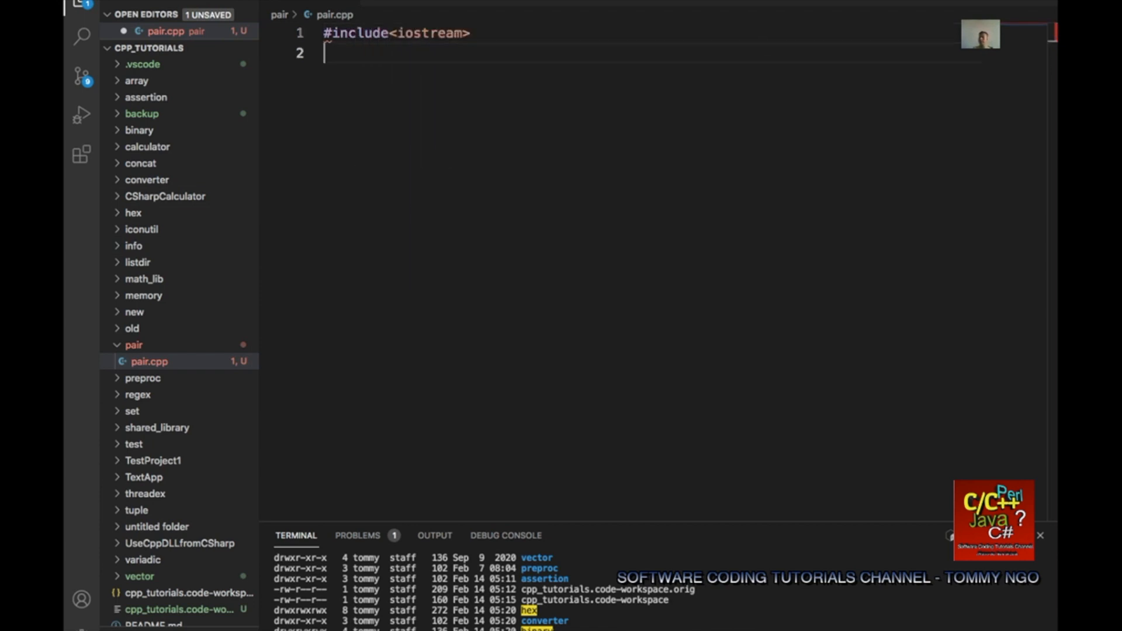
text(#include)
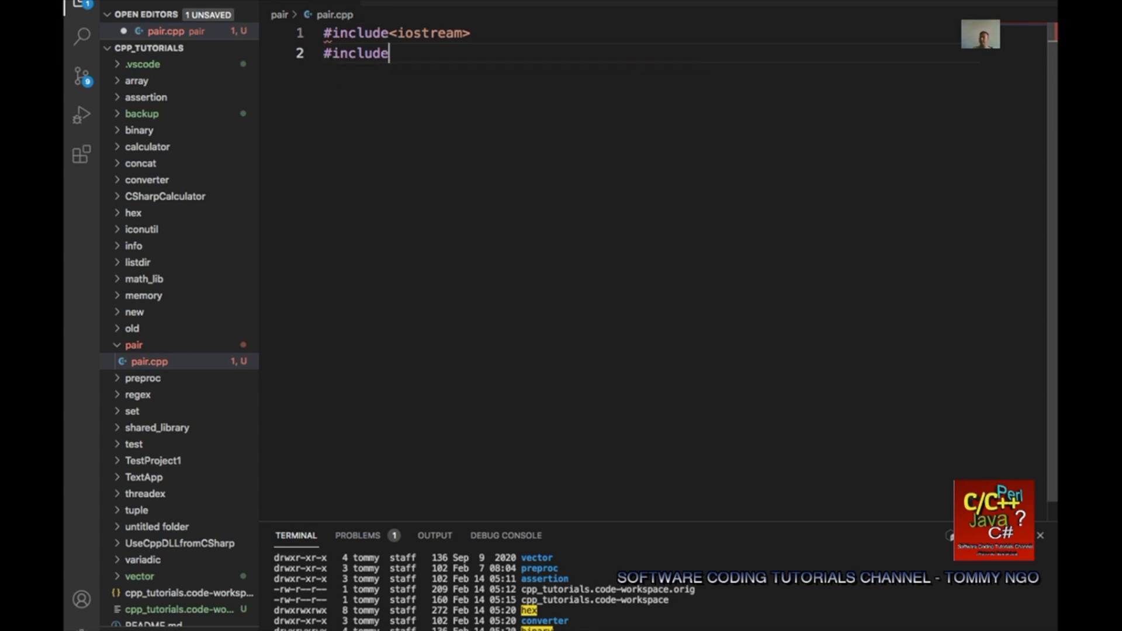
text(<utility)
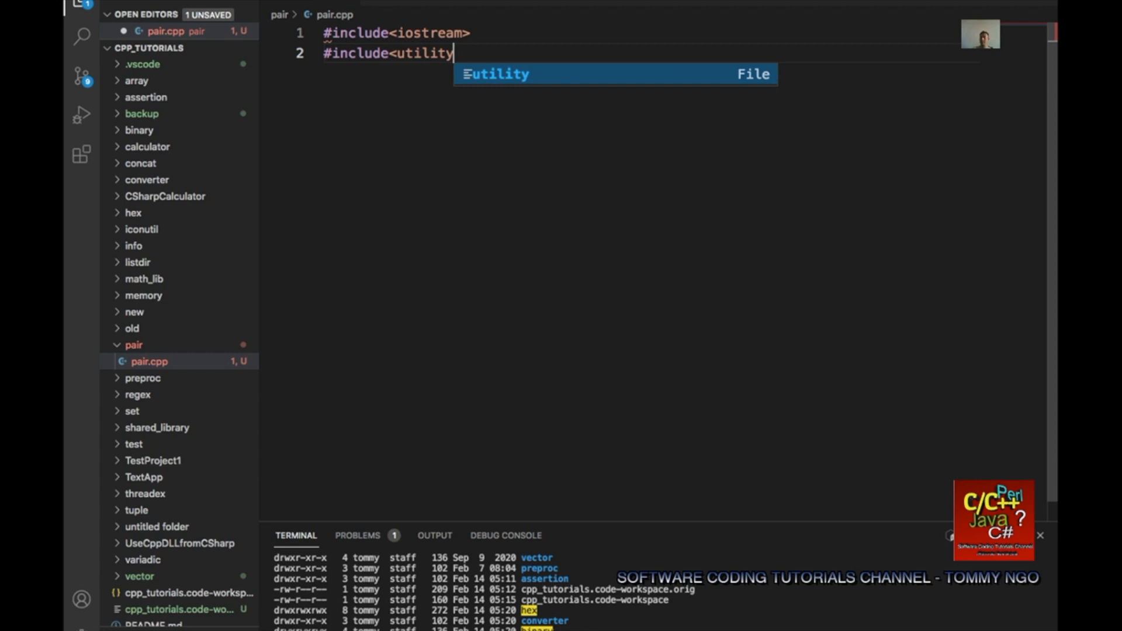
text(> //pa)
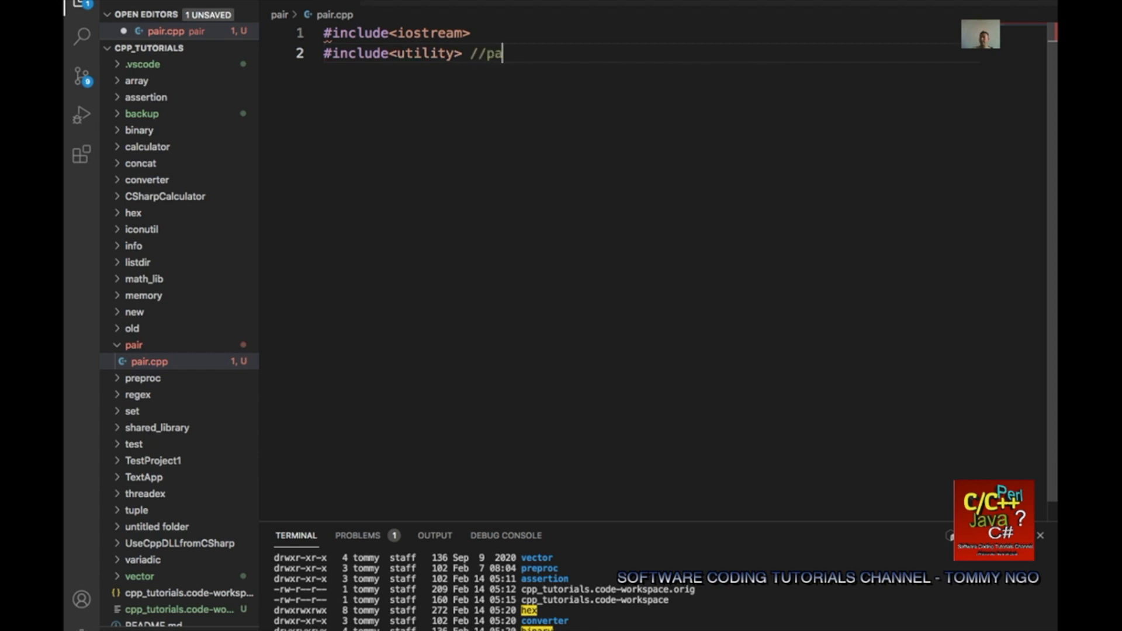
text(ir,)
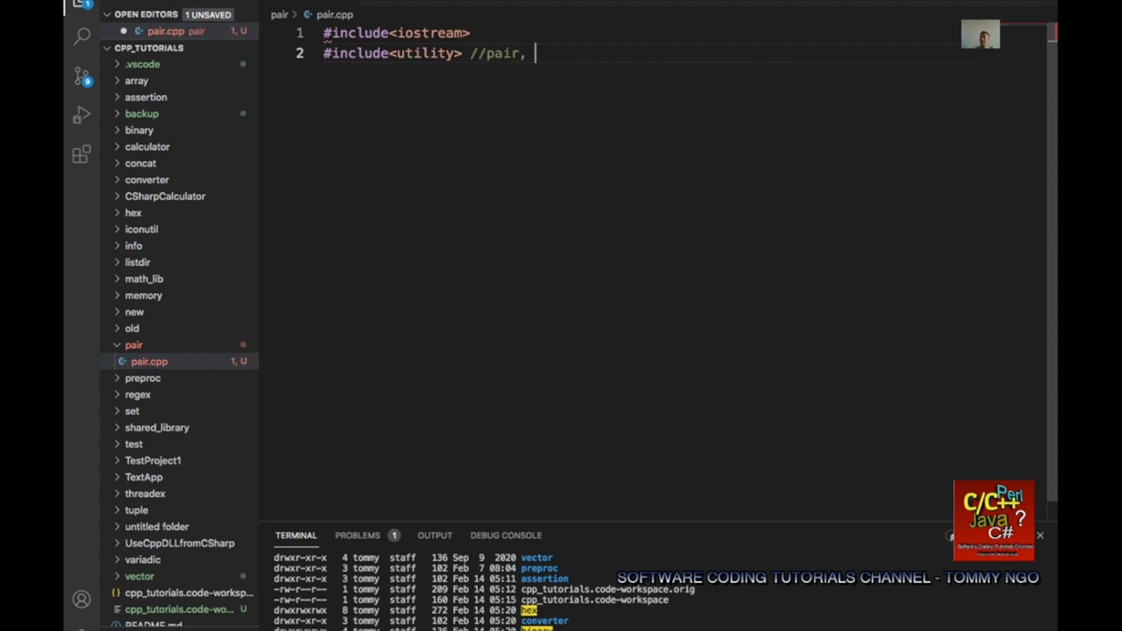
text(make_pair)
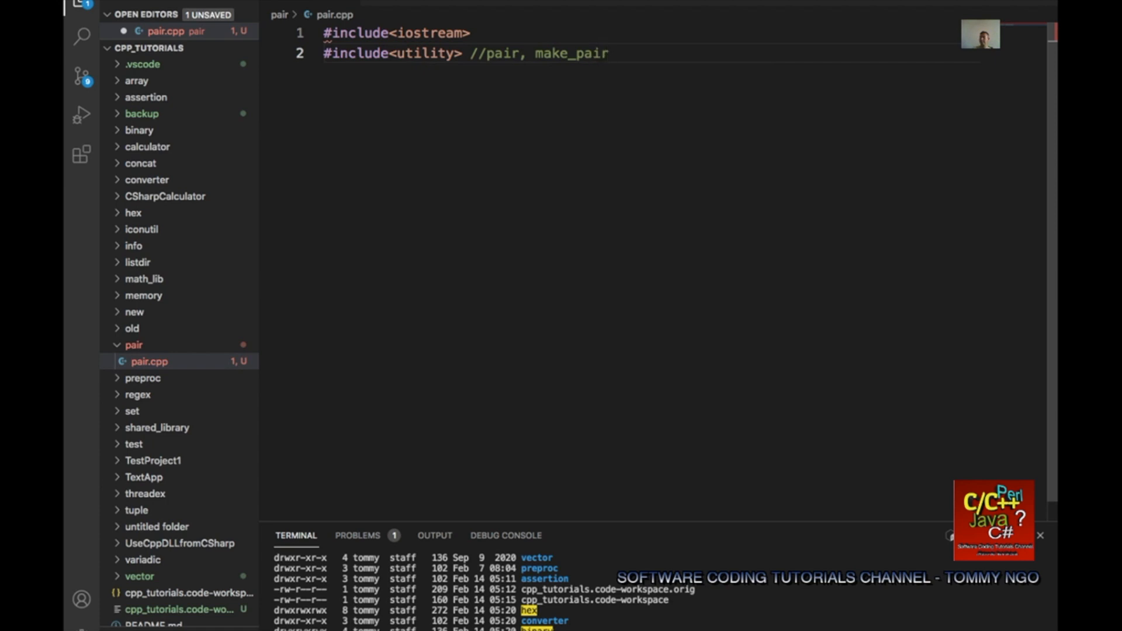
Add #include <vector> and #include <algorithm> with a 'sort' comment.
text(#incl)
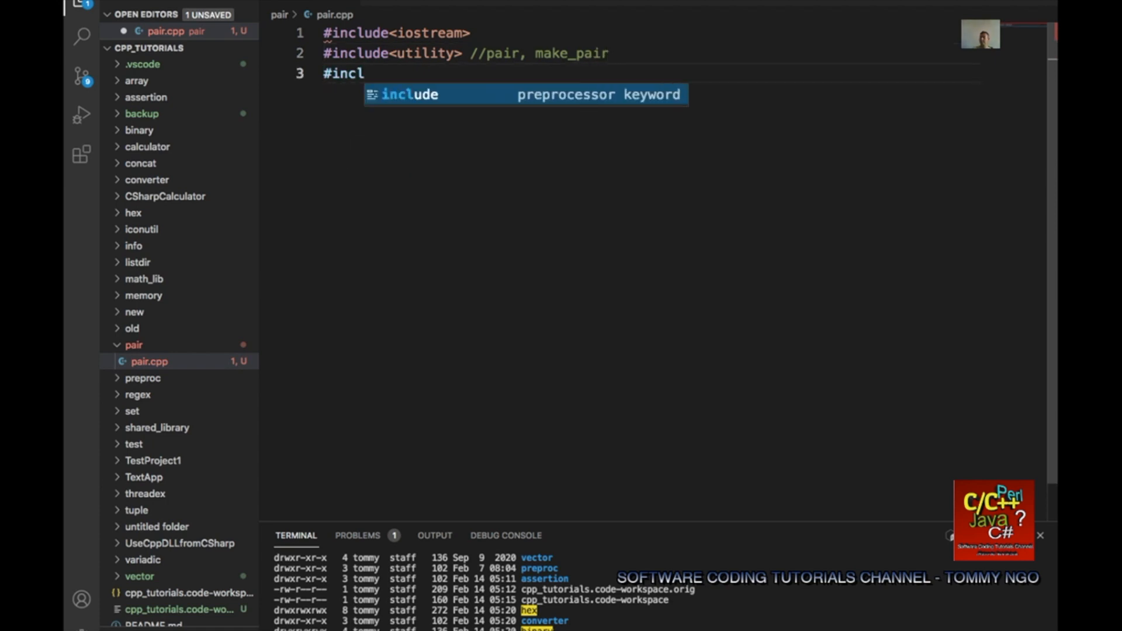
text(ude<)
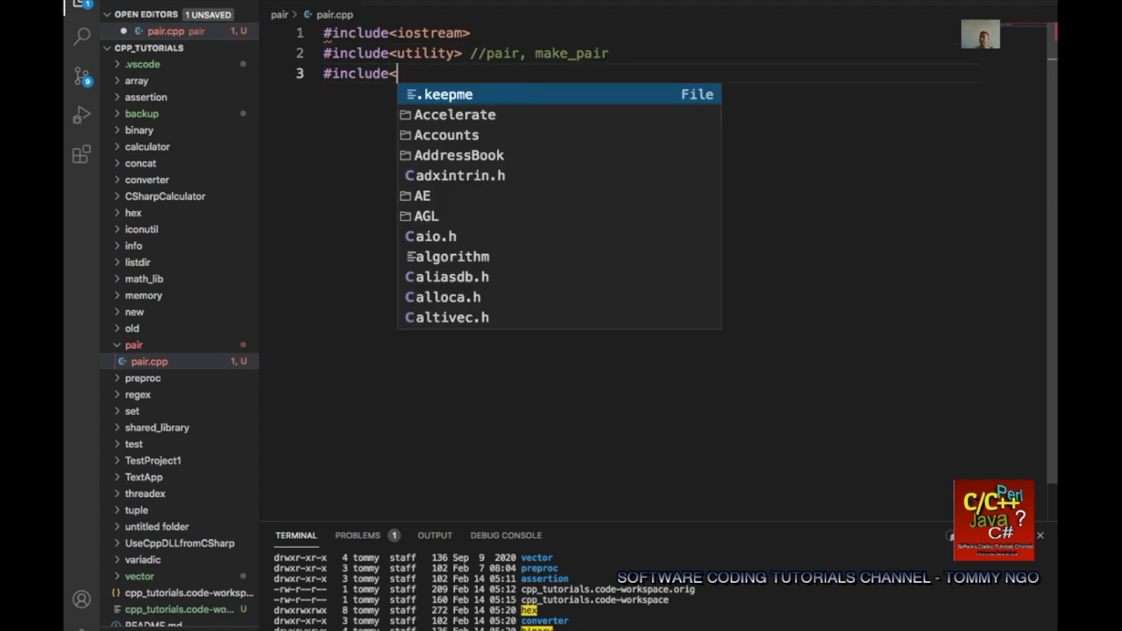
text(vector>)
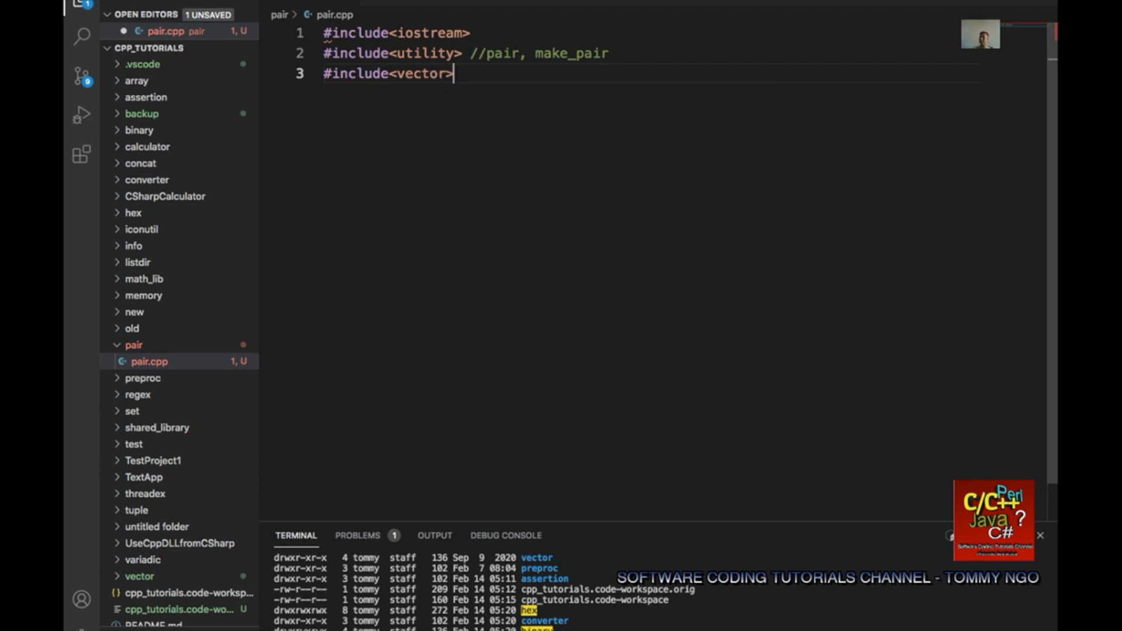
text(#incl)
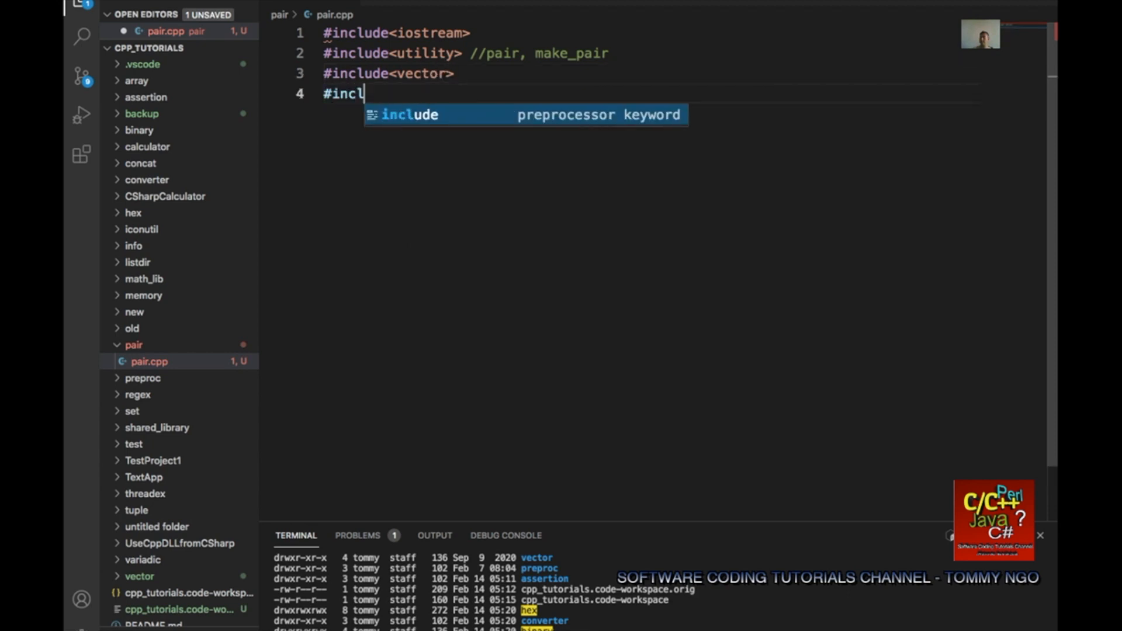
text(<al)
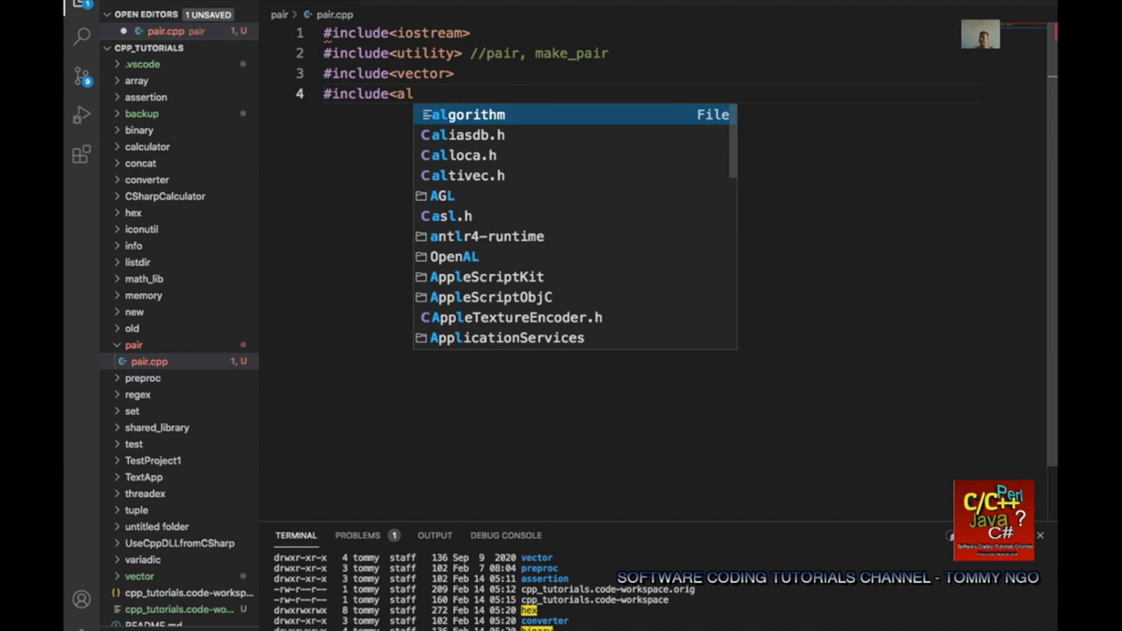
text(gorith,)
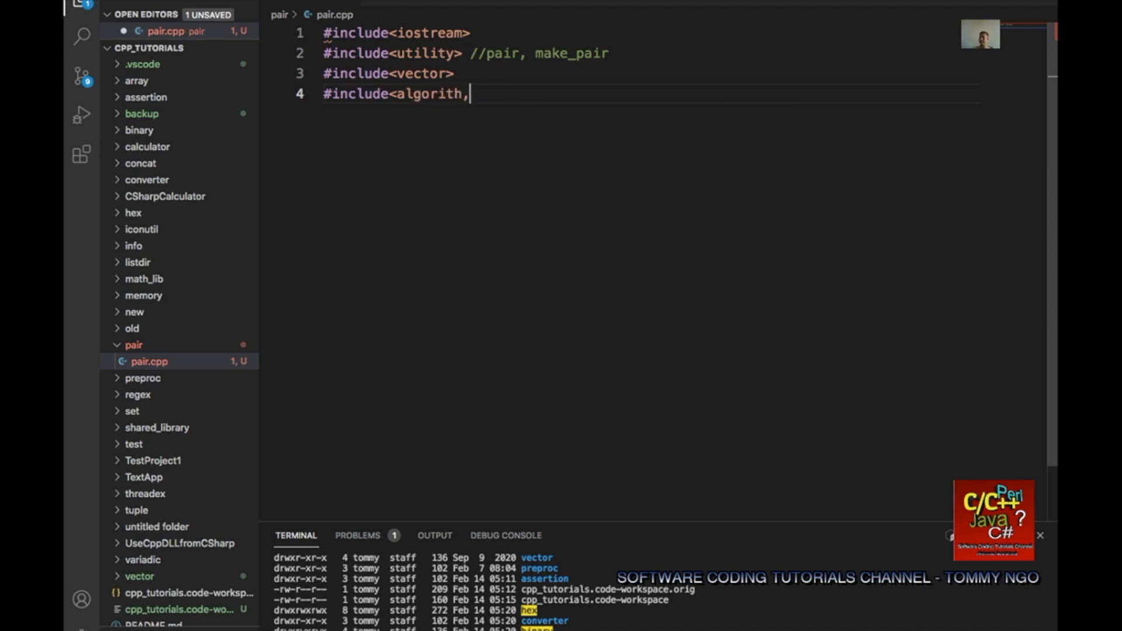
key(Backspace)
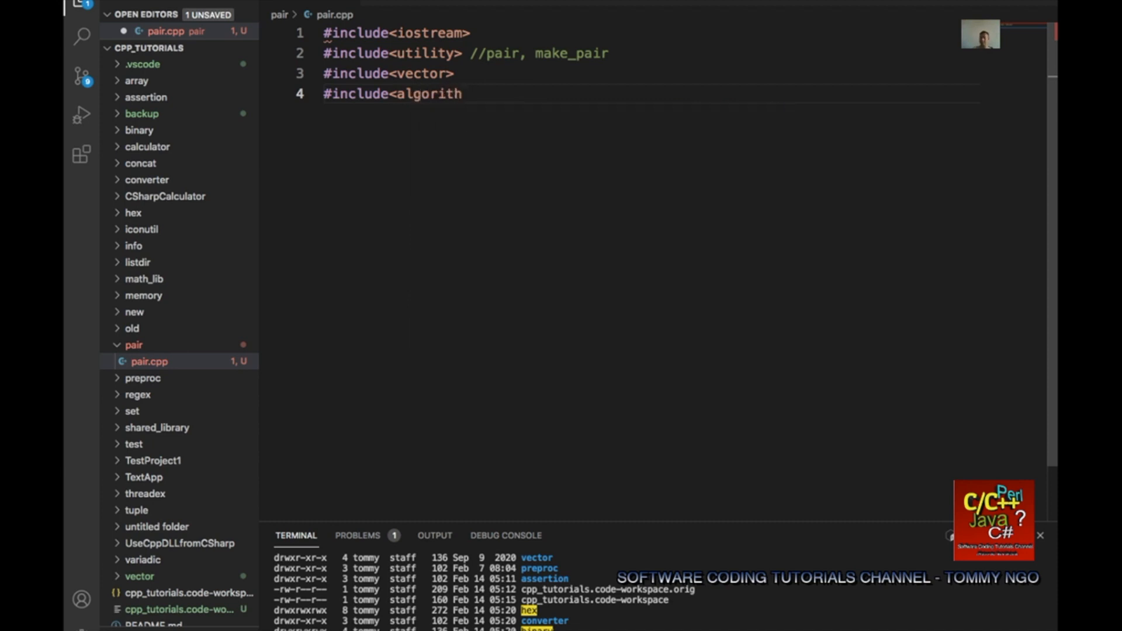
text(m)
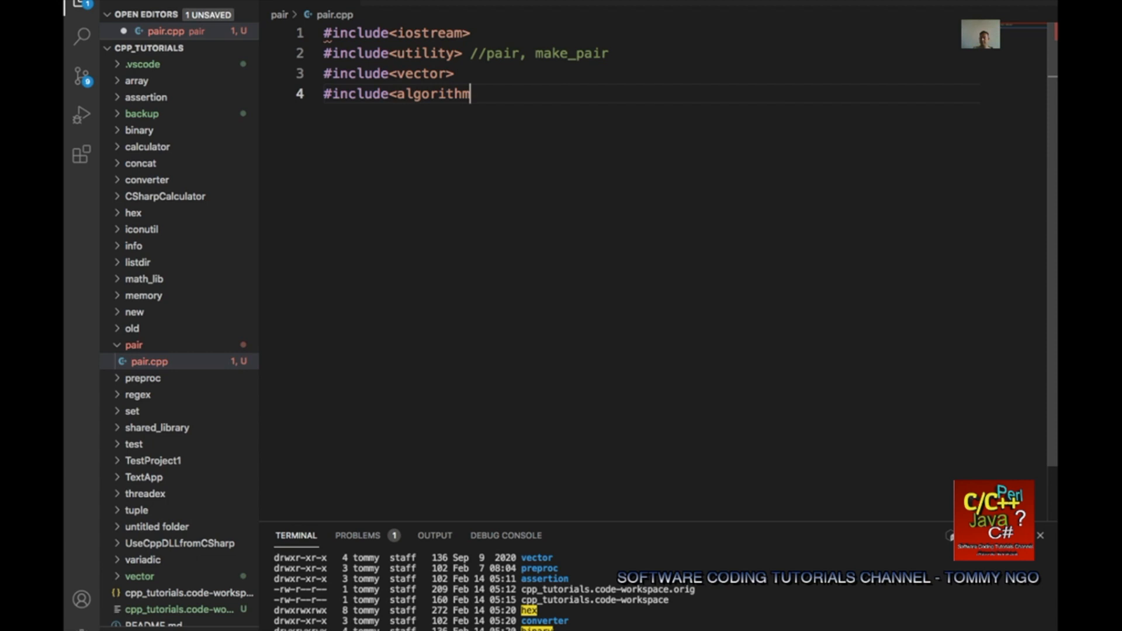
text(> //sor)
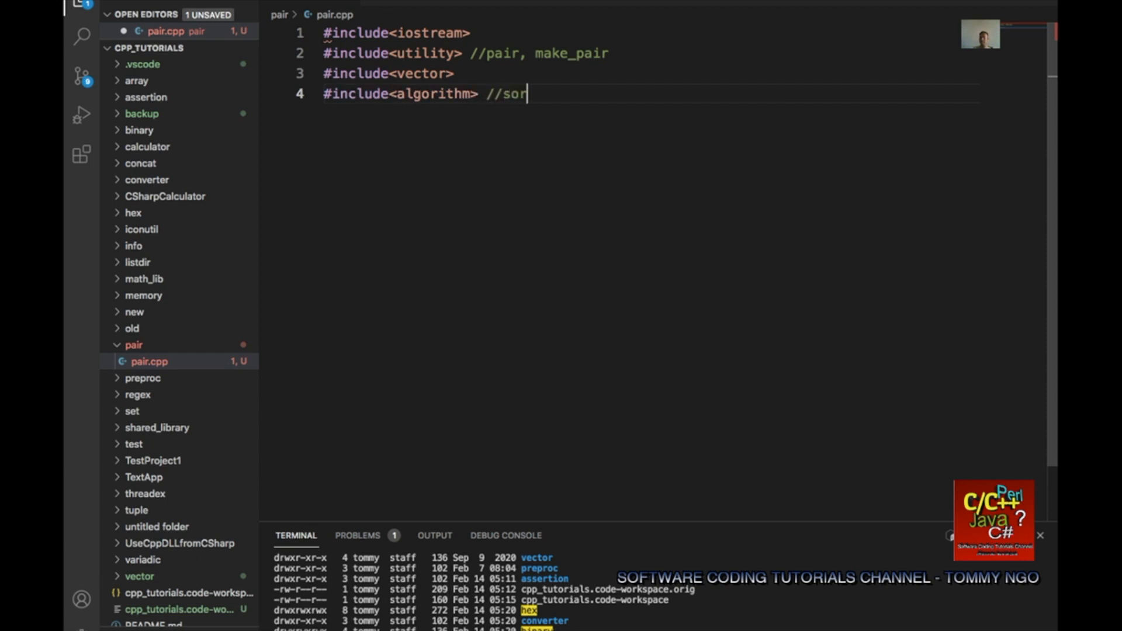
text(t)
text(#include <string>)
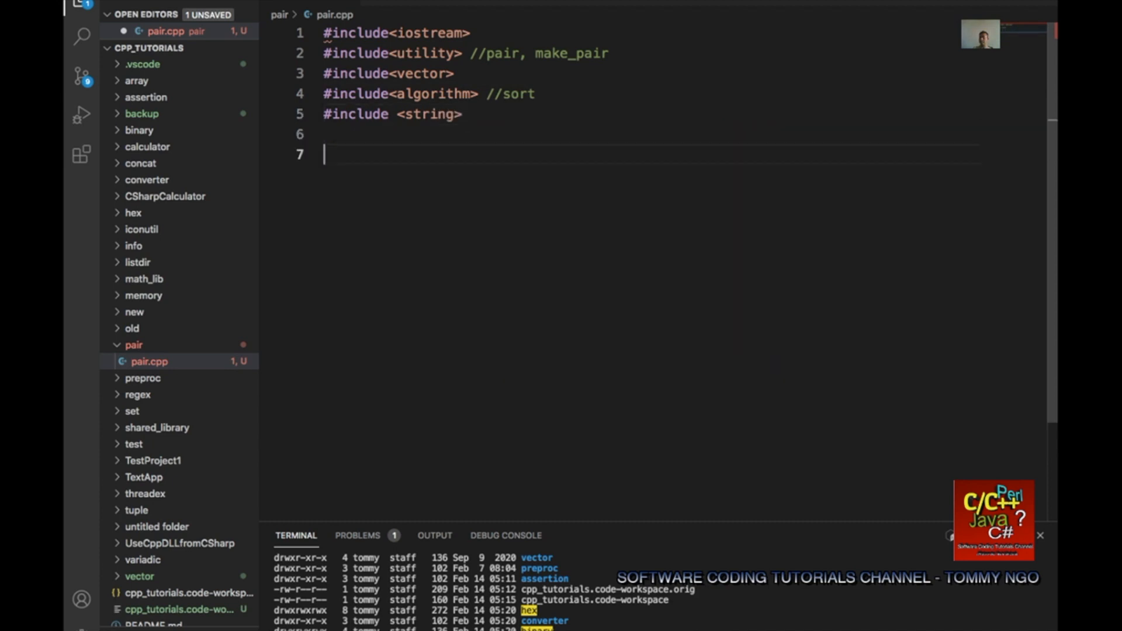
Add the line 'using namespace std;' below the includes.
text(using)
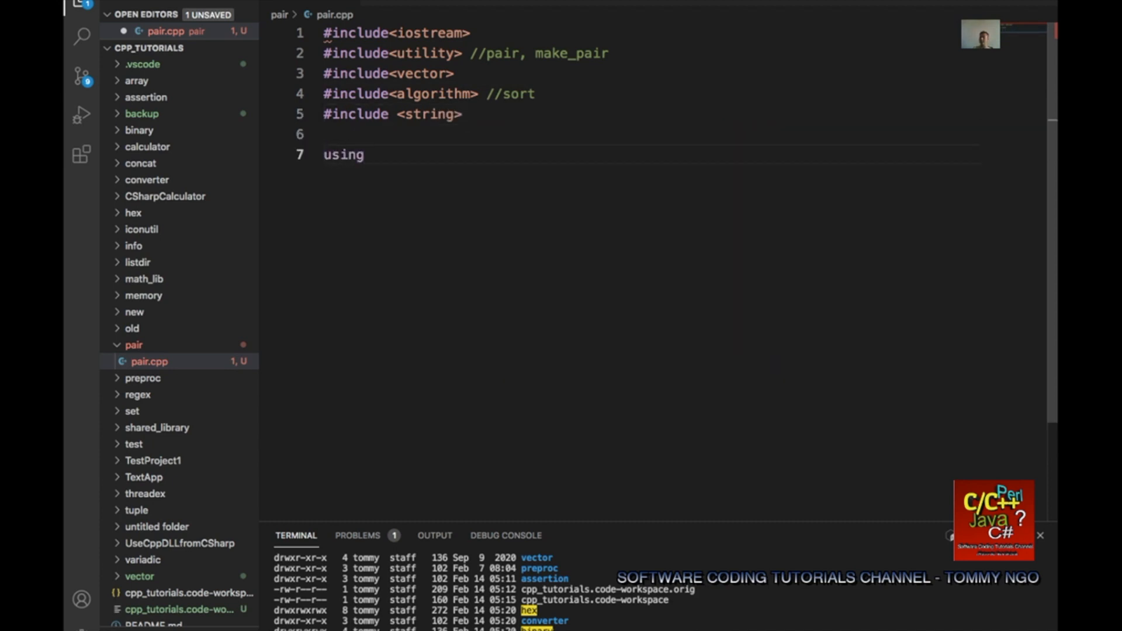
text(namespac)
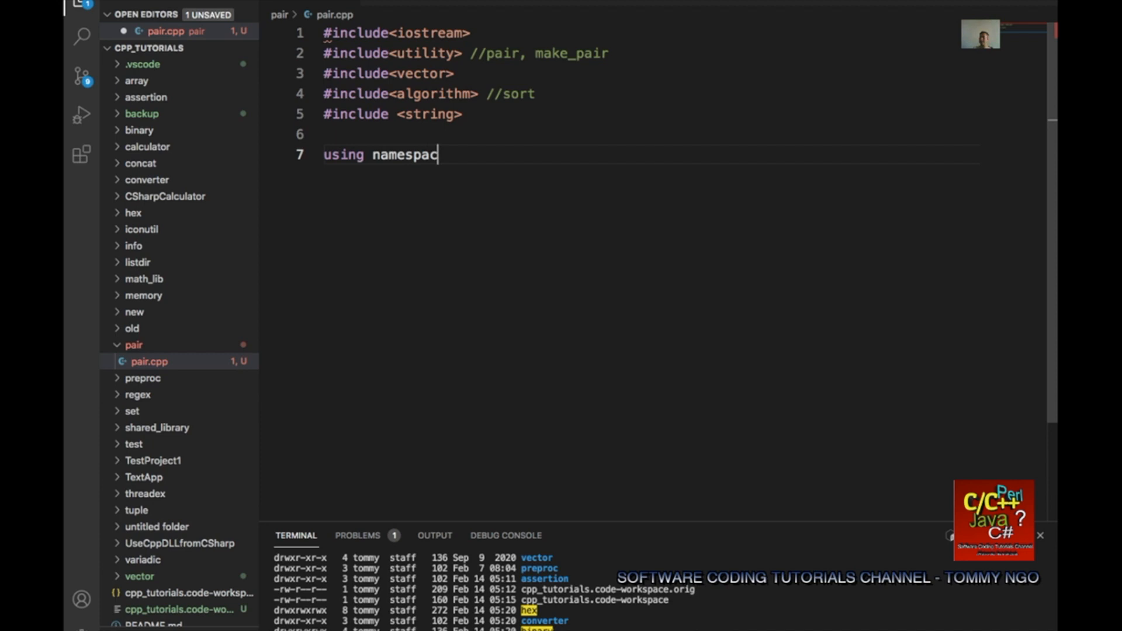
text(e std;)
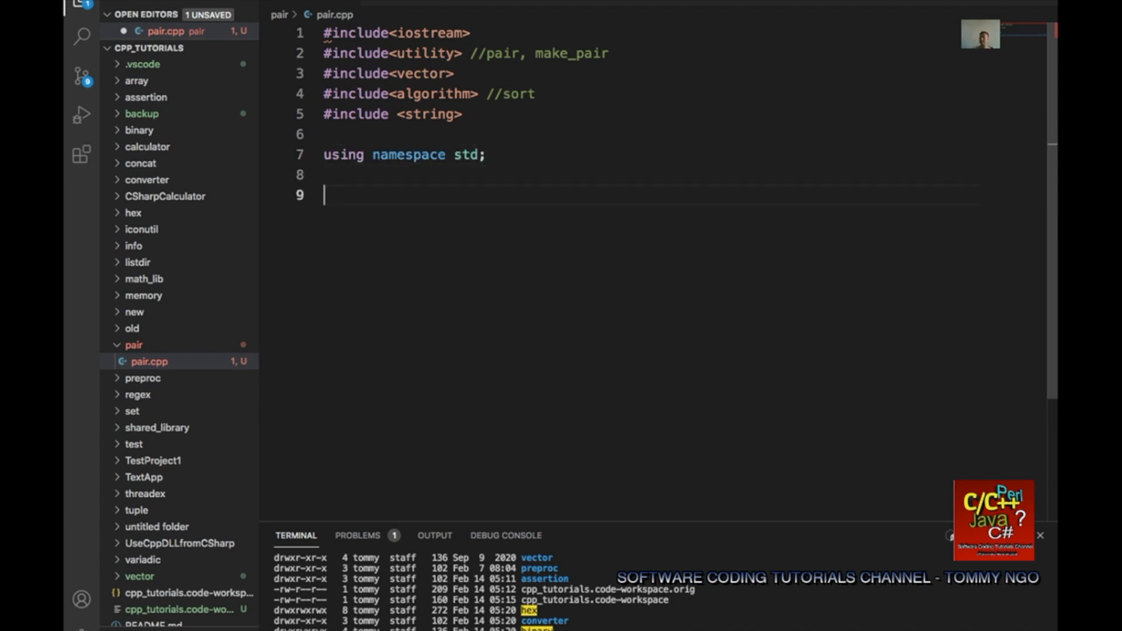
Write an empty int main(void) function with braces.
text(int mai)
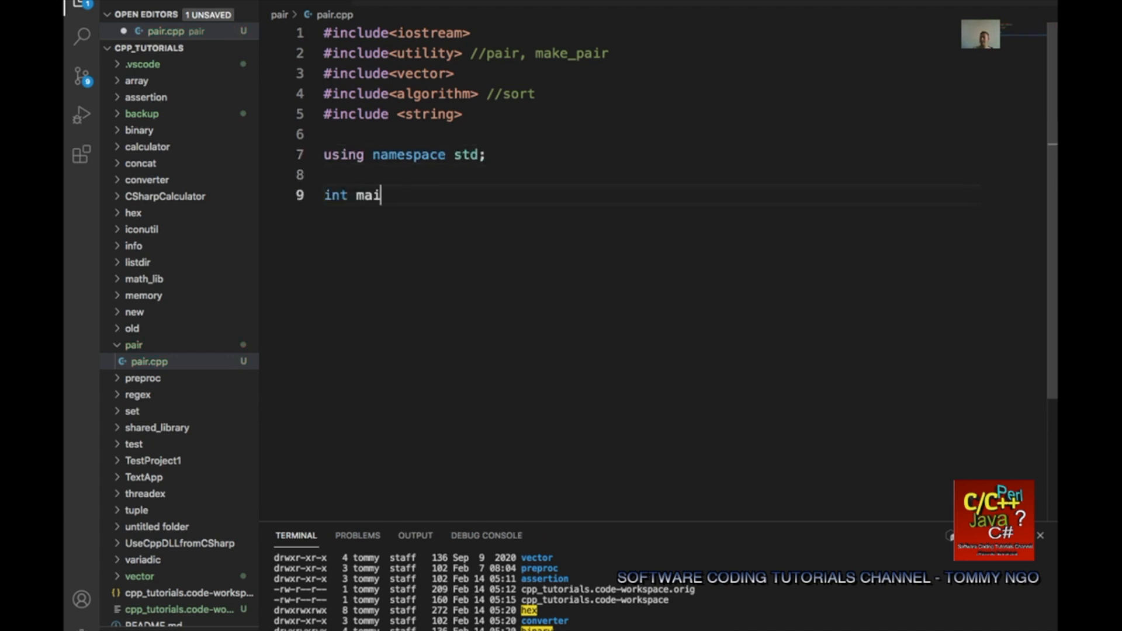
text(n())
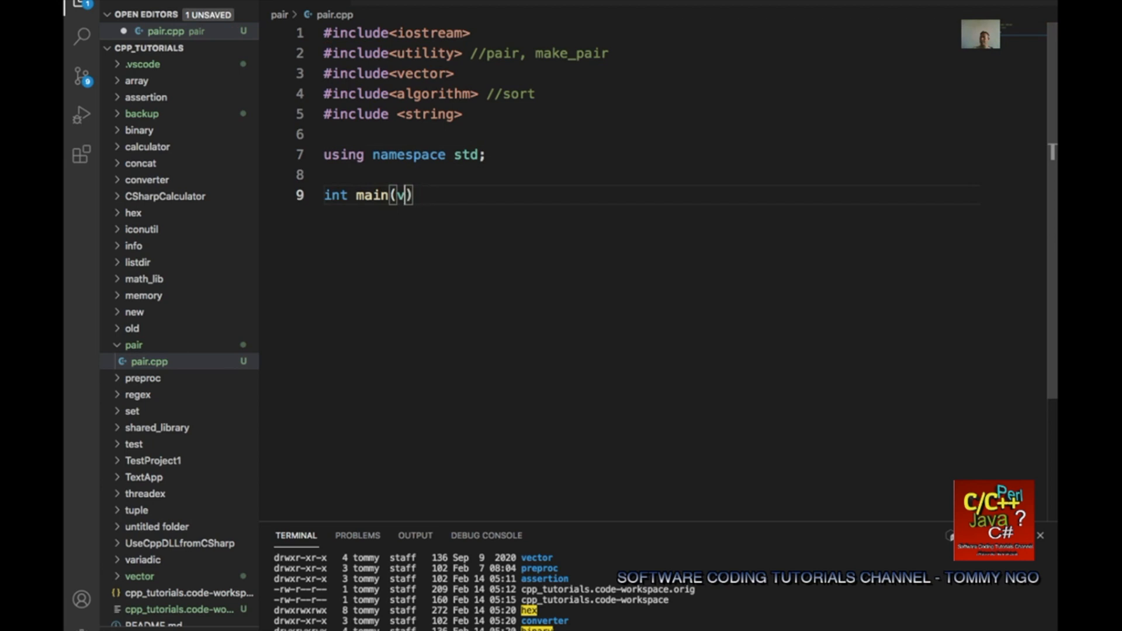
text(oid)
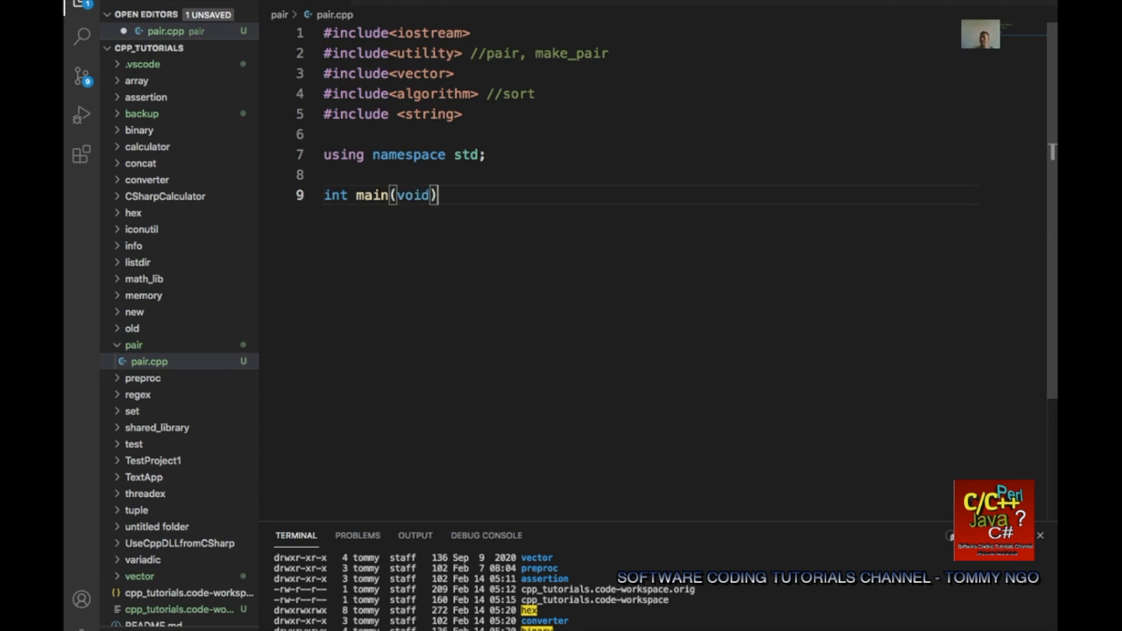
text({)
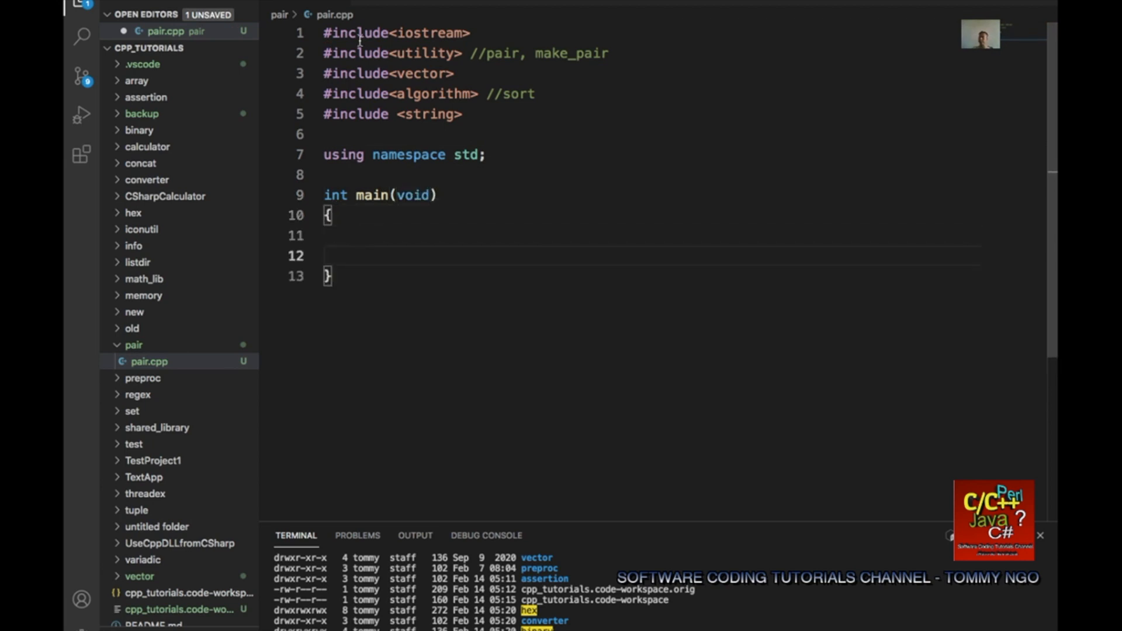
Inside main, declare std::vector<std::pair<int,std::string> v1 = {}.
click(379, 235)
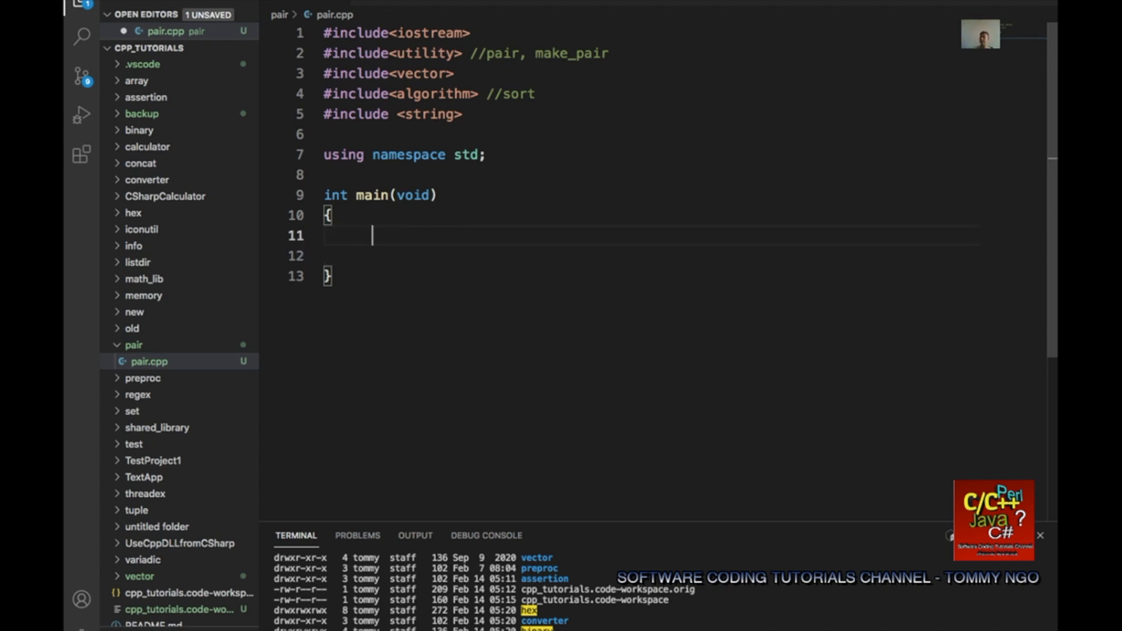
text(std)
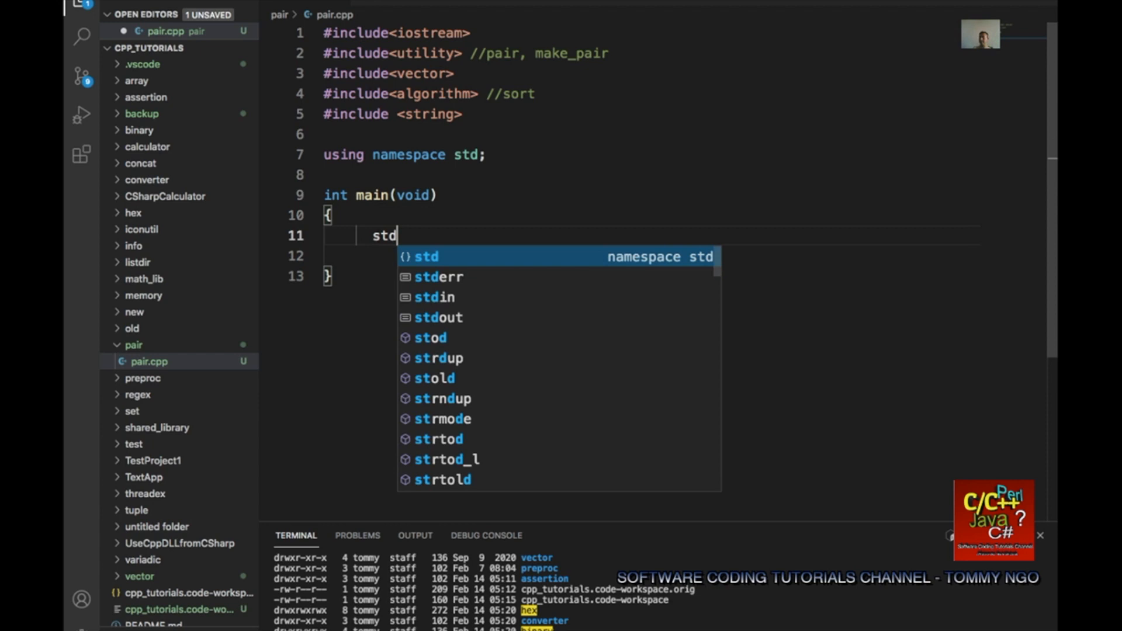
text(::vector<)
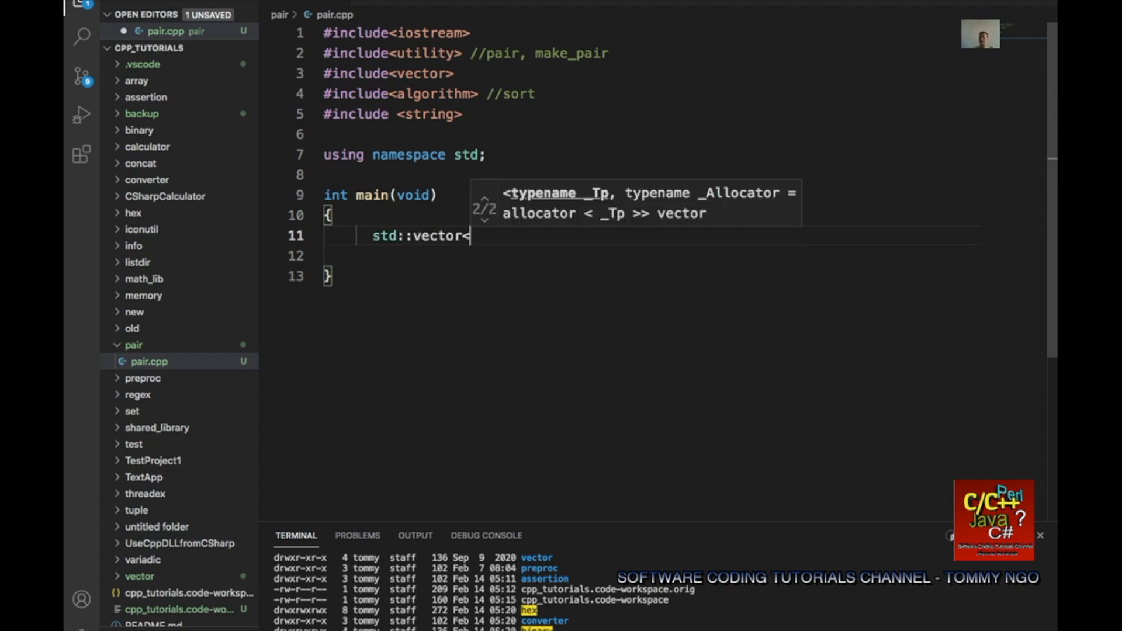
text(std::)
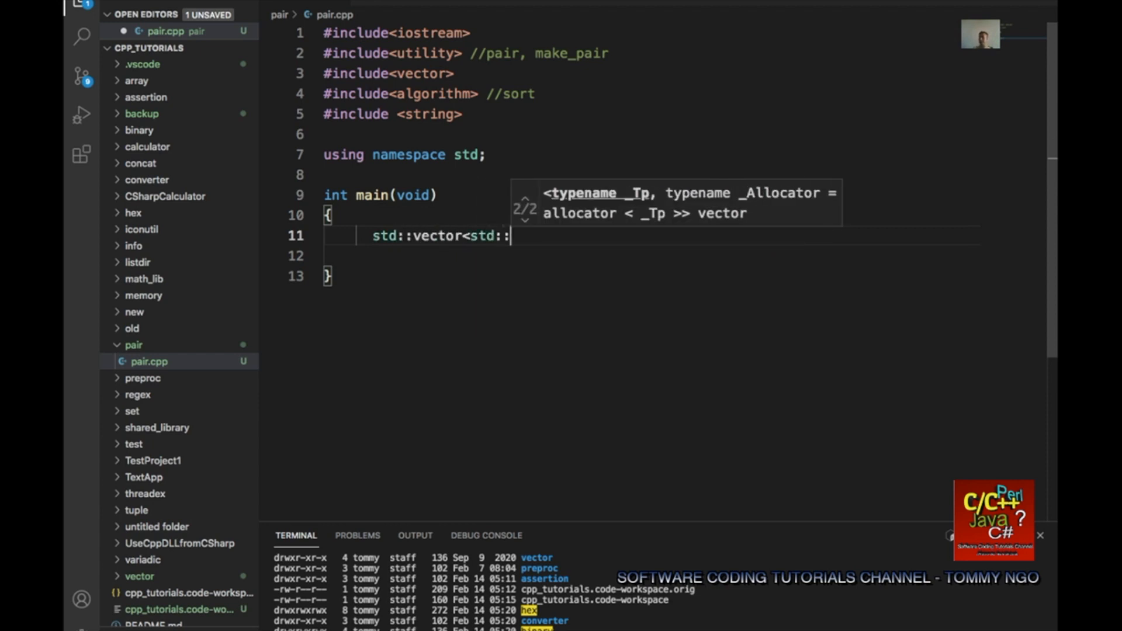
text(pair<)
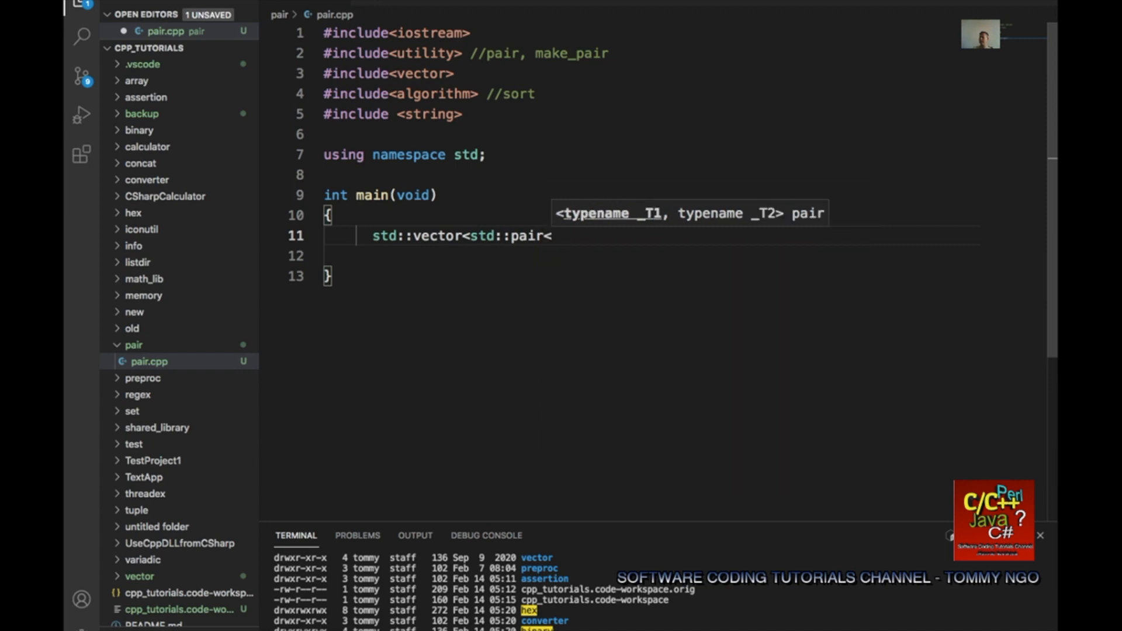
text(int,s)
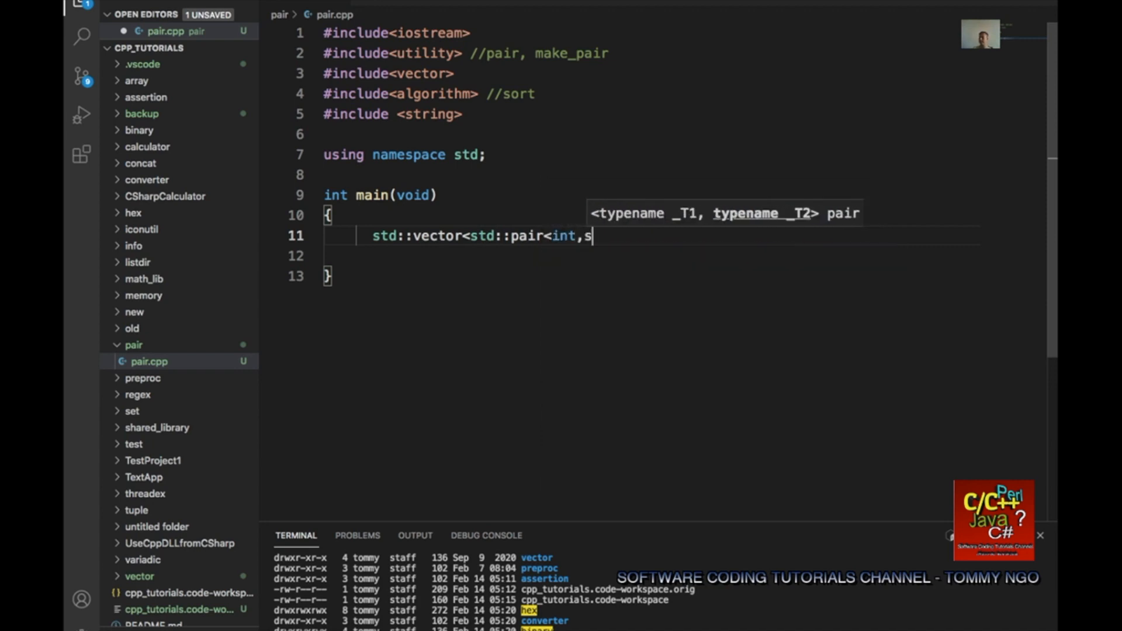
text(td::stri)
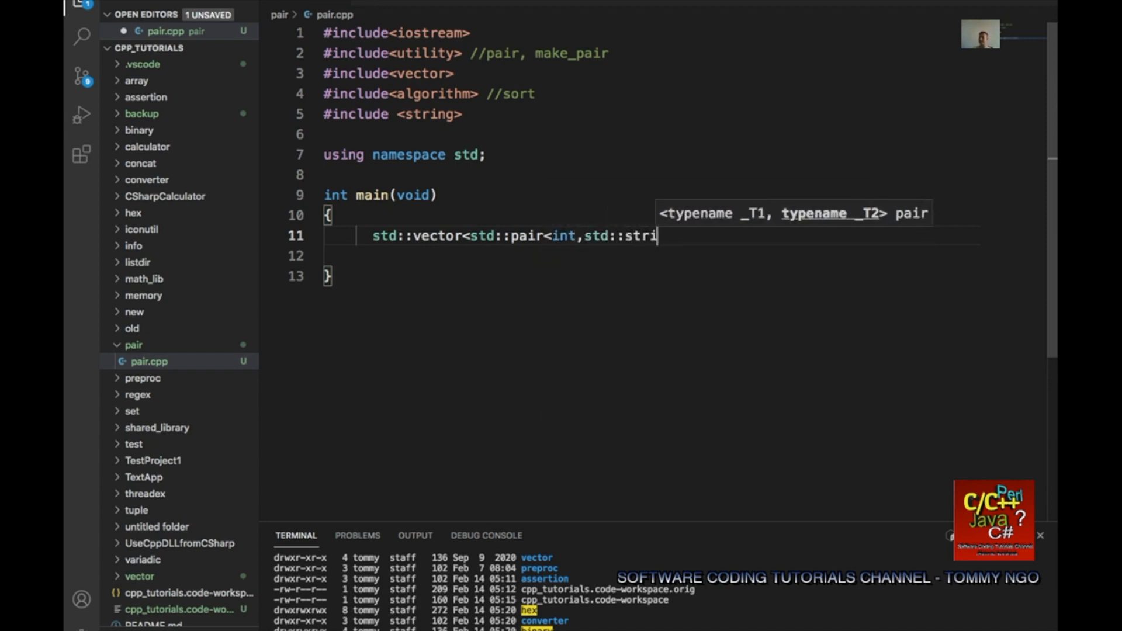
text(ng>)
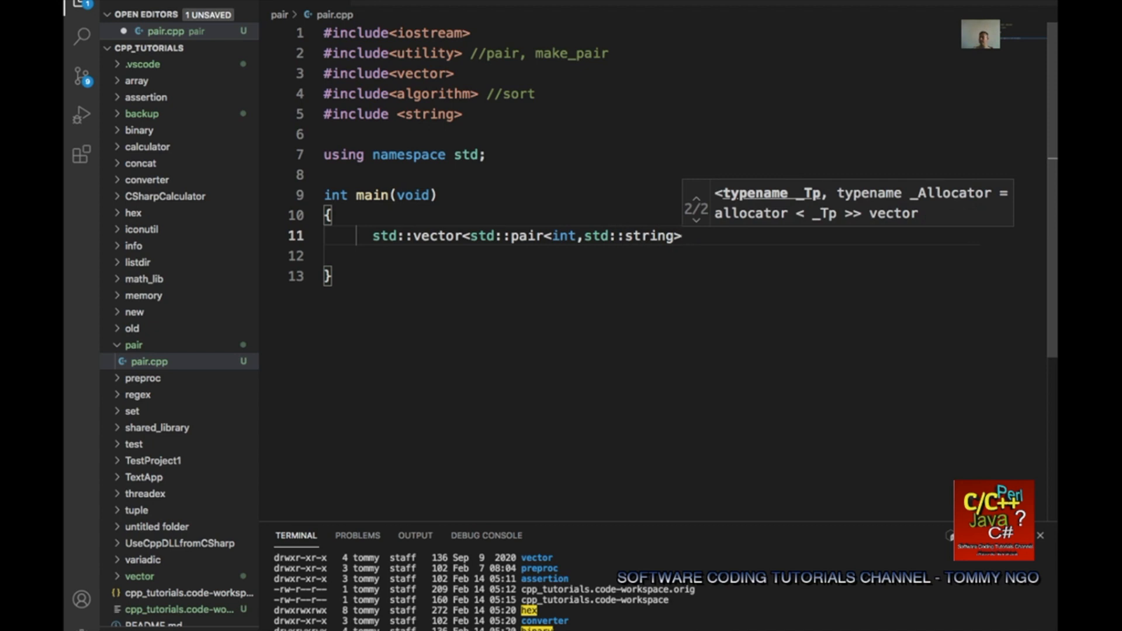
text(v1)
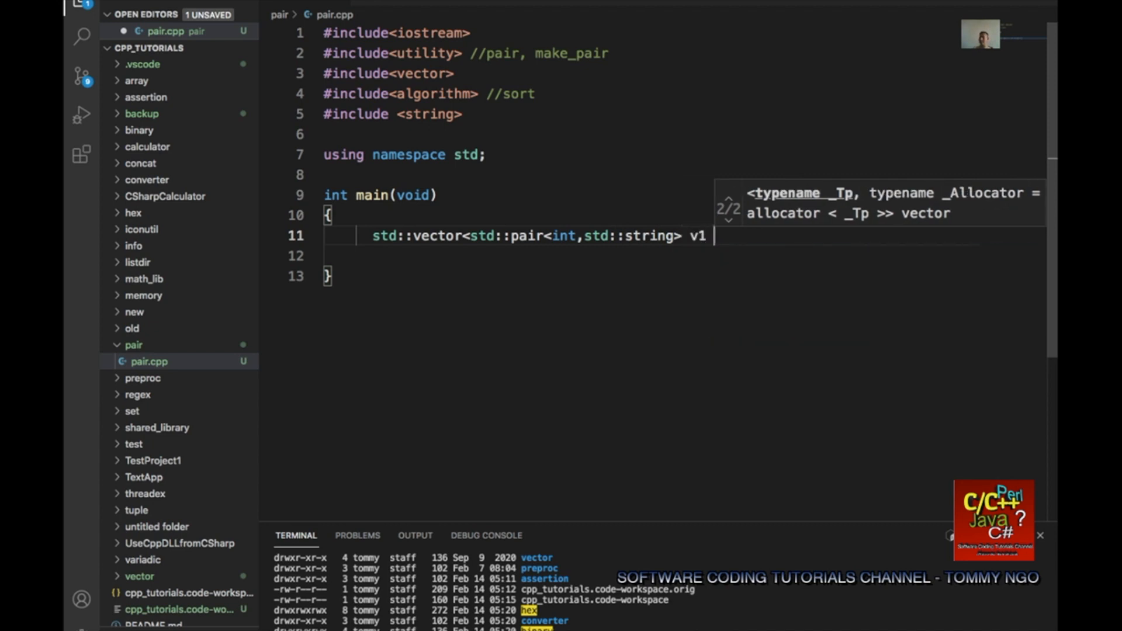
text(= {})
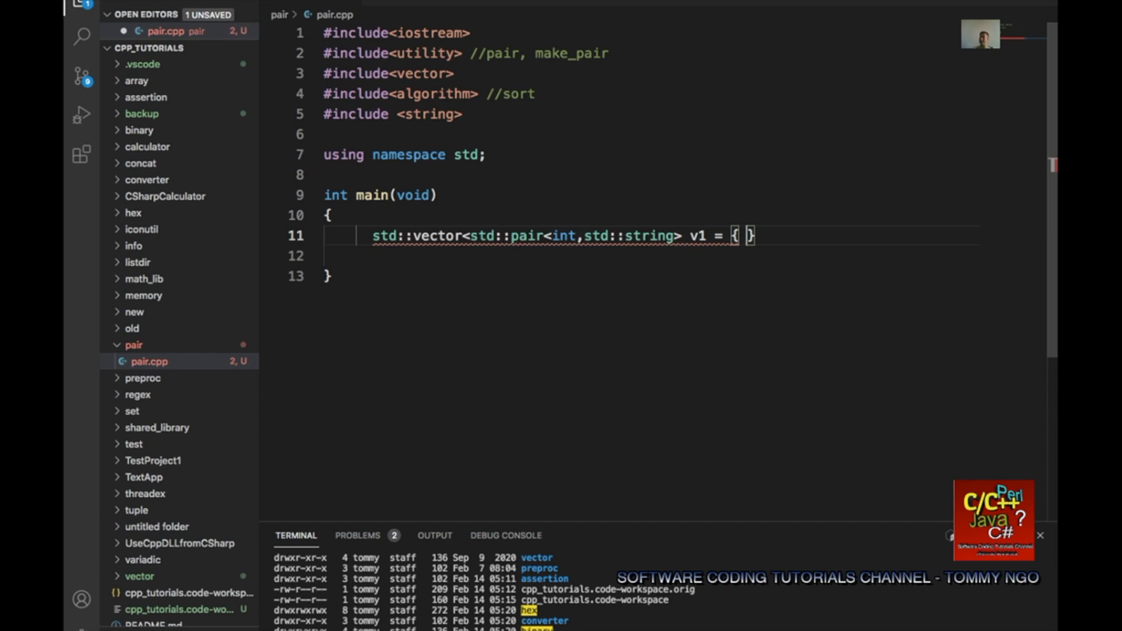
Fill v1 with {58, "michael jordan"}, {61, "magic johnson"}, {64, "larry bird"}, one per line.
text({58})
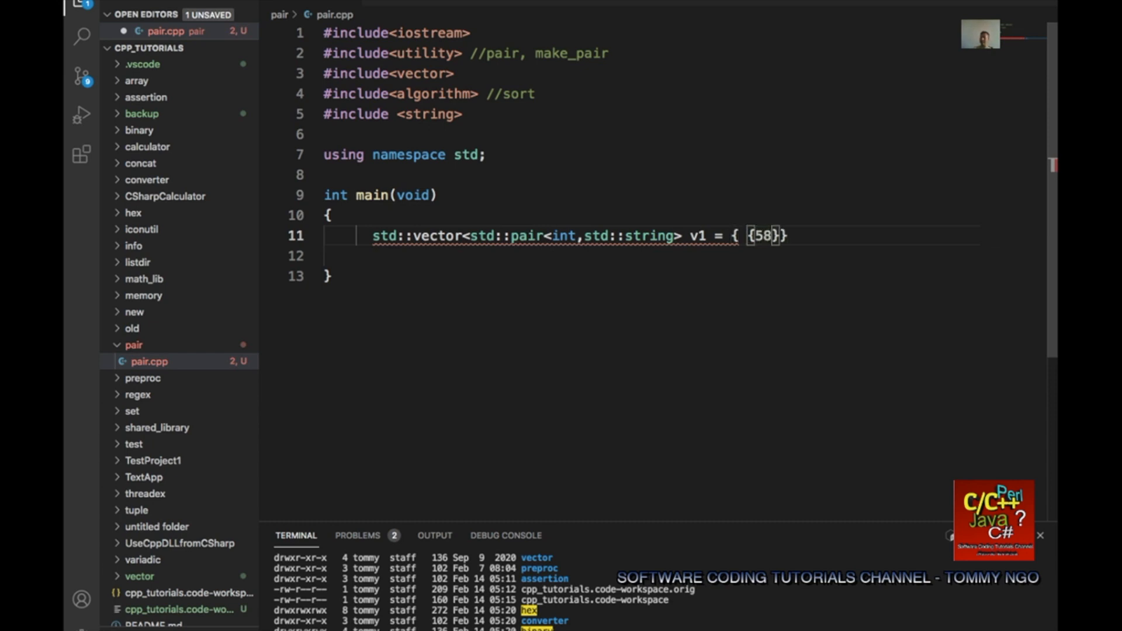
text(, "mi)
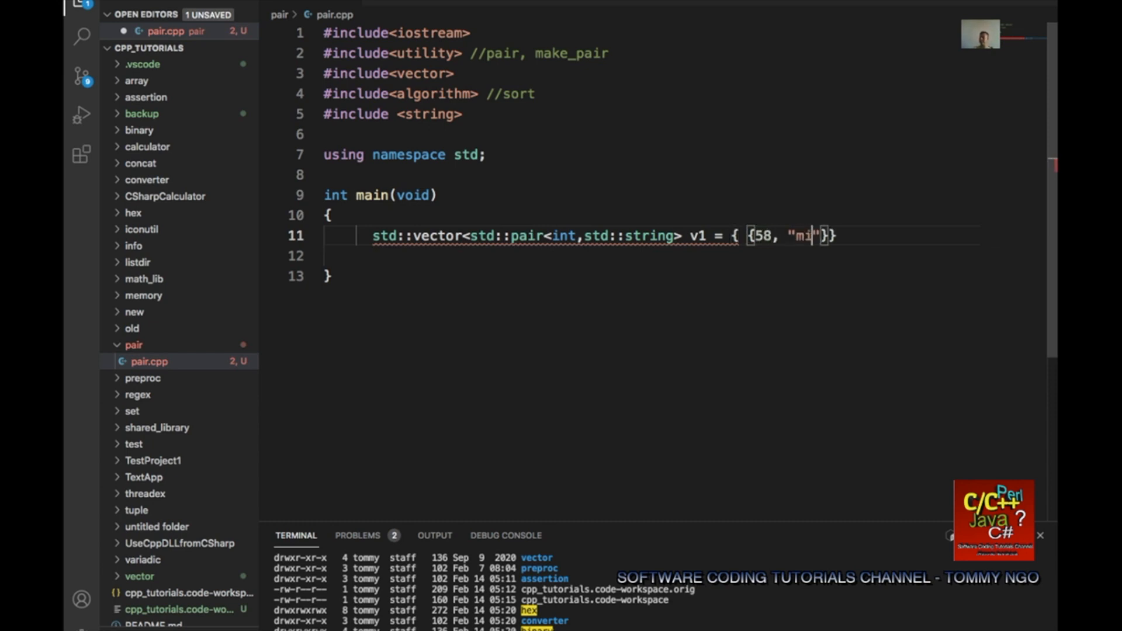
text(chael)
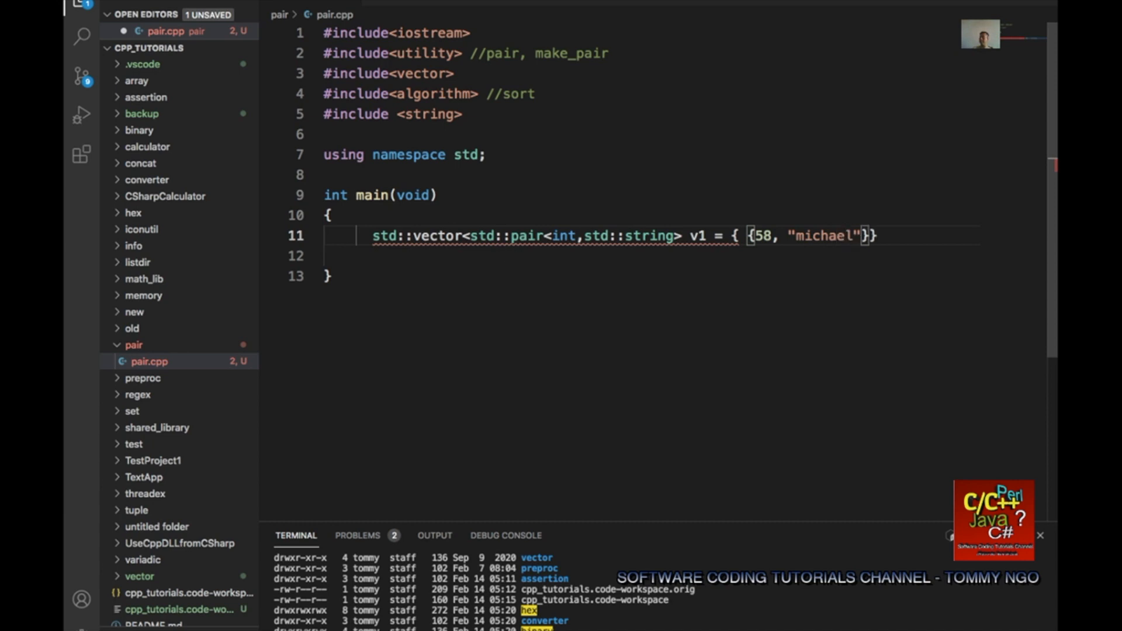
text(jordan)
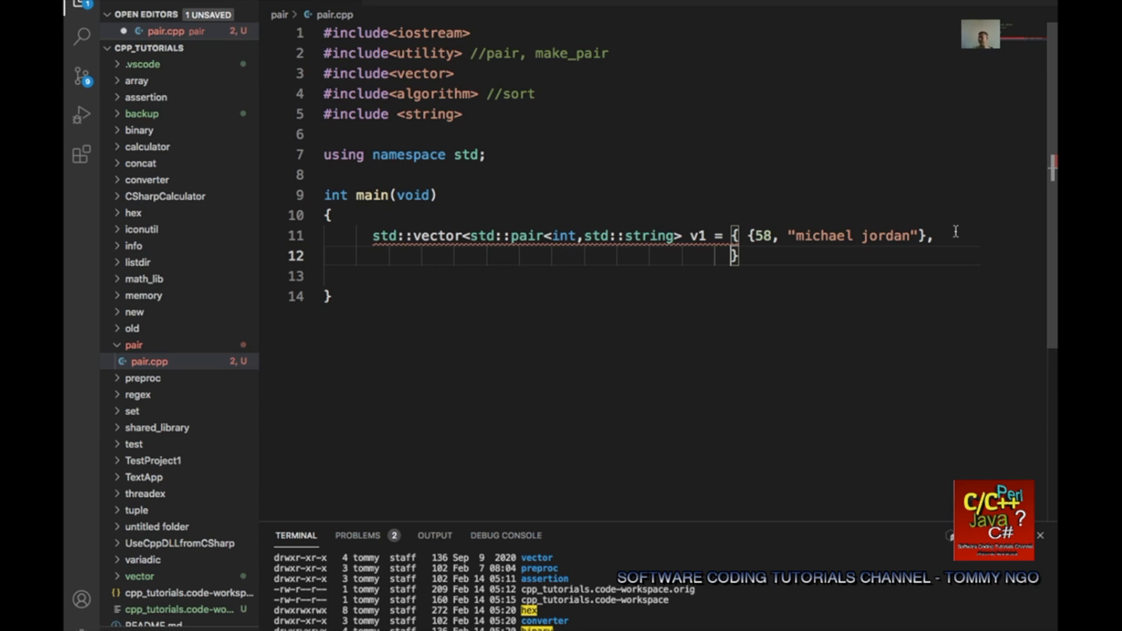
key(enter)
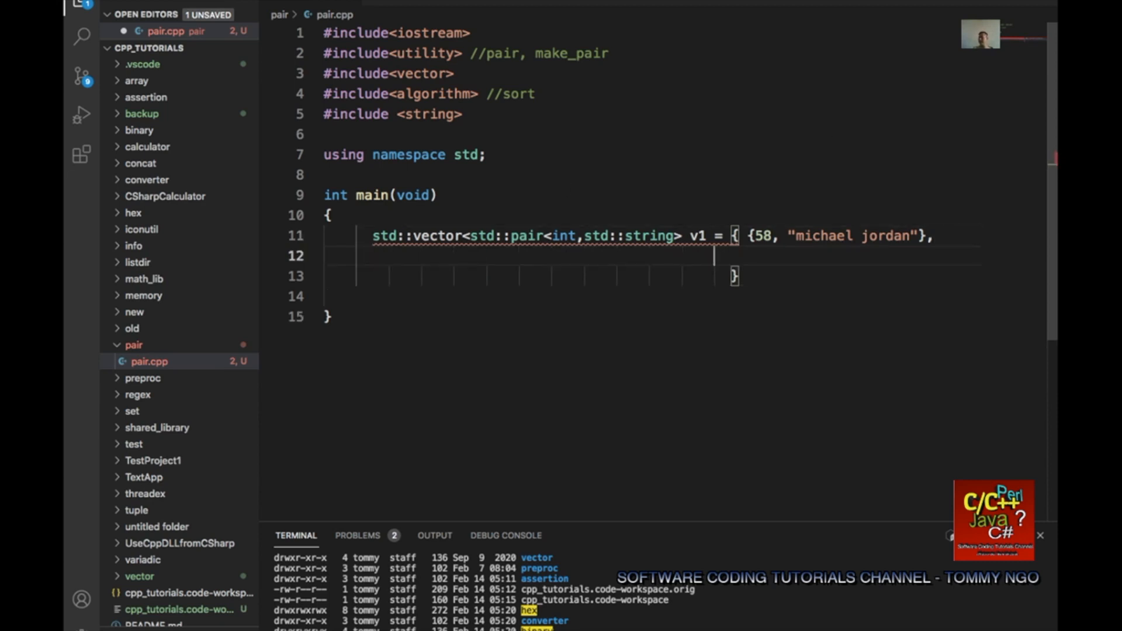
text({})
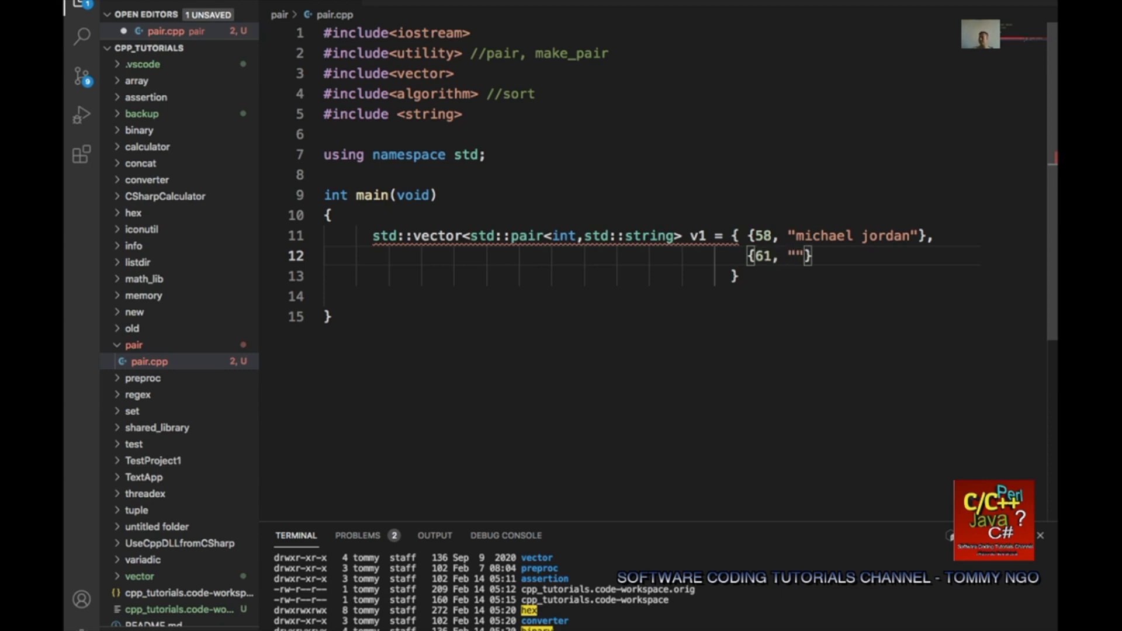
text(magic johnson)
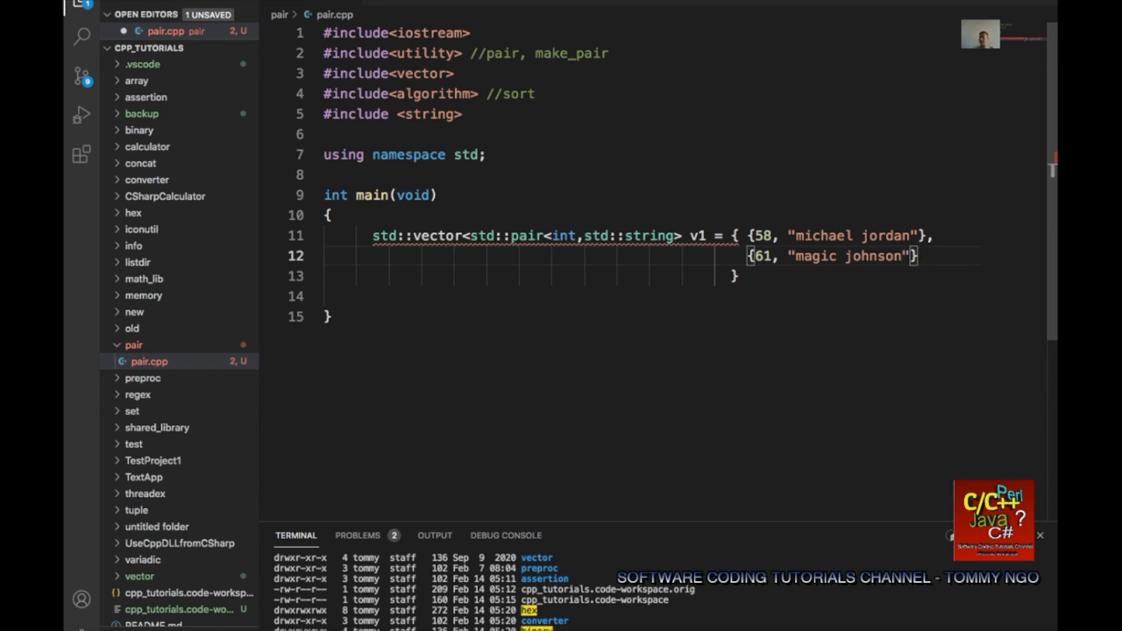
text(,)
key(Enter)
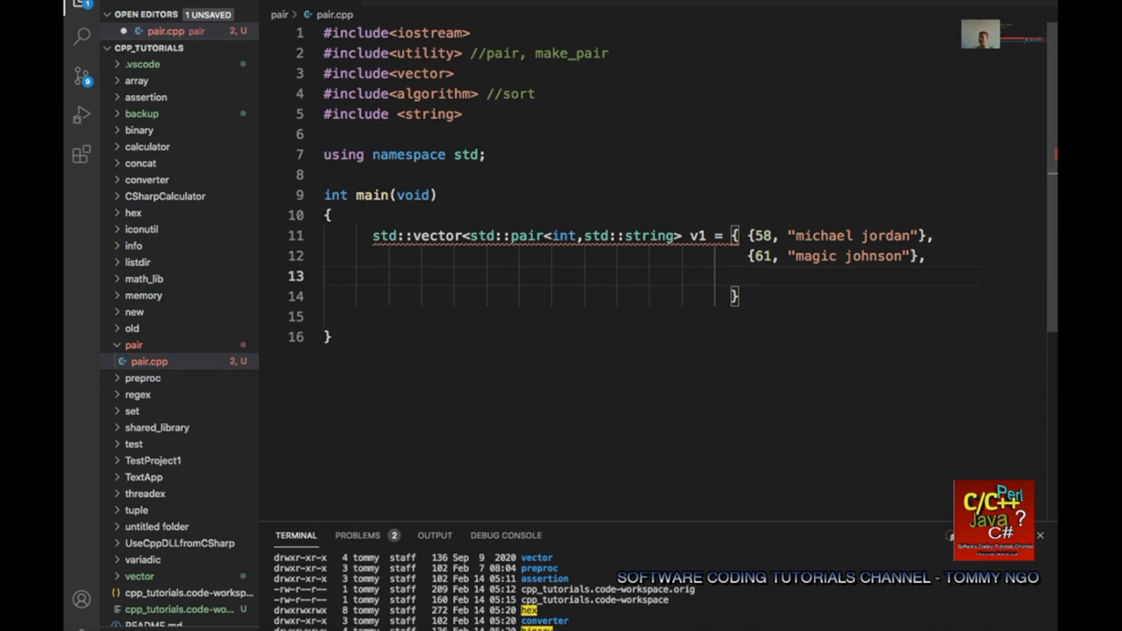
text({})
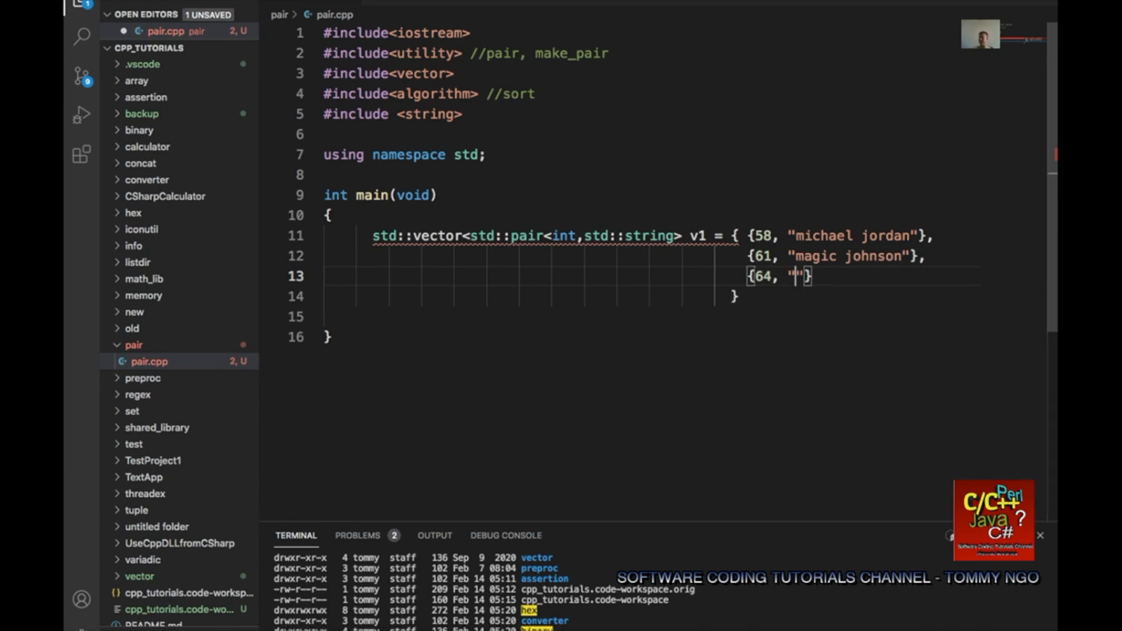
text(larry bird)
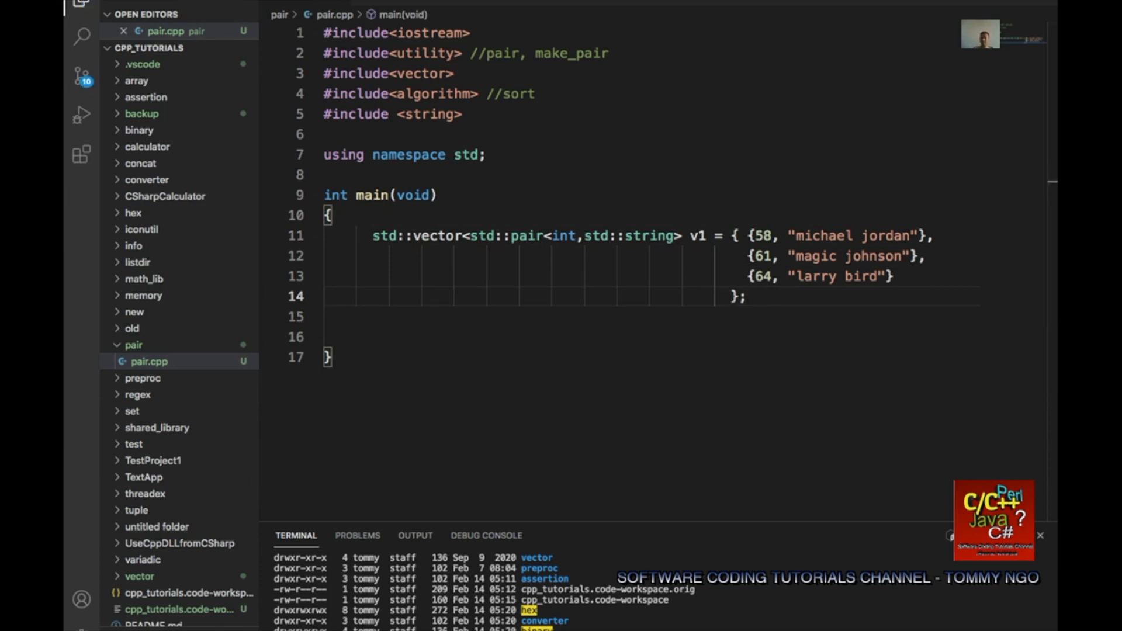
Add a blank line after the v1 declaration and copy the declaration.
key(enter)
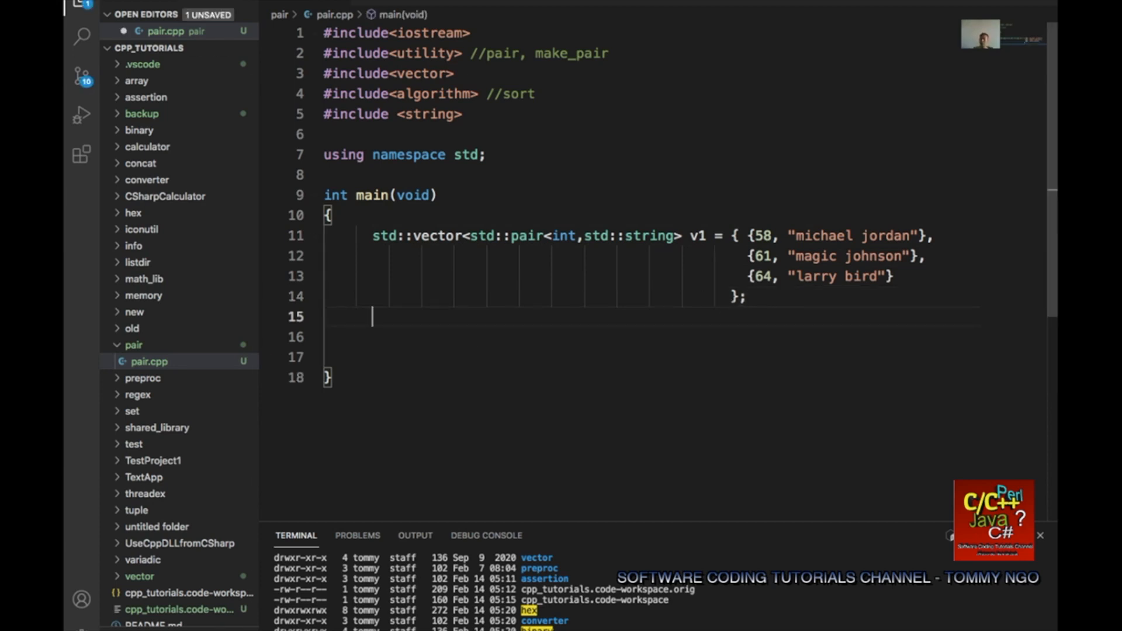
mouse_move(565, 322)
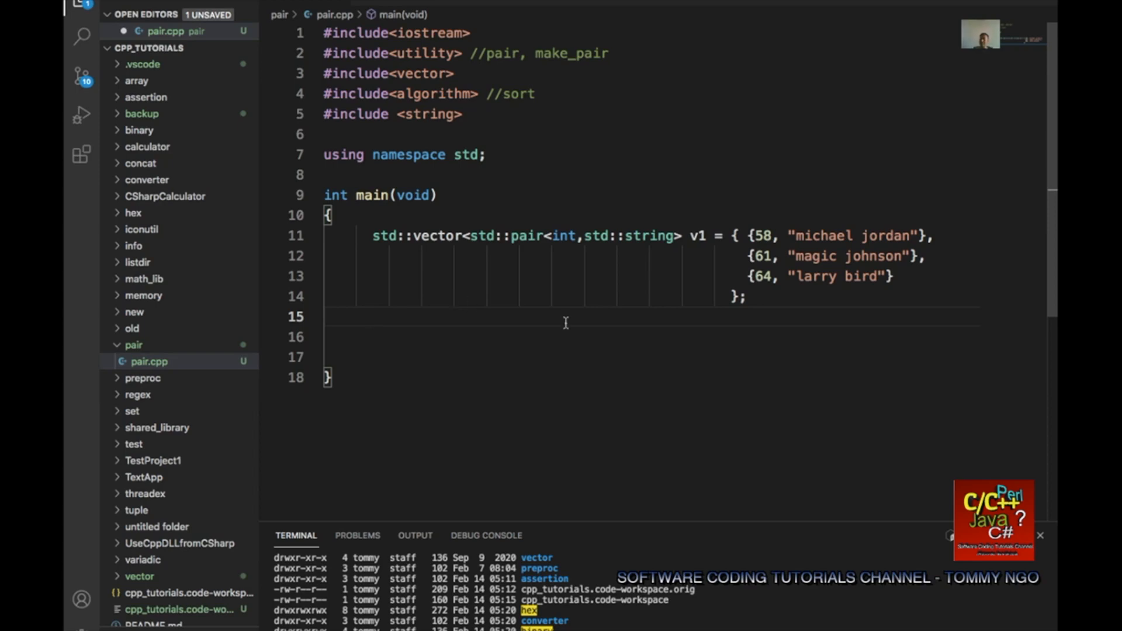
click(746, 297)
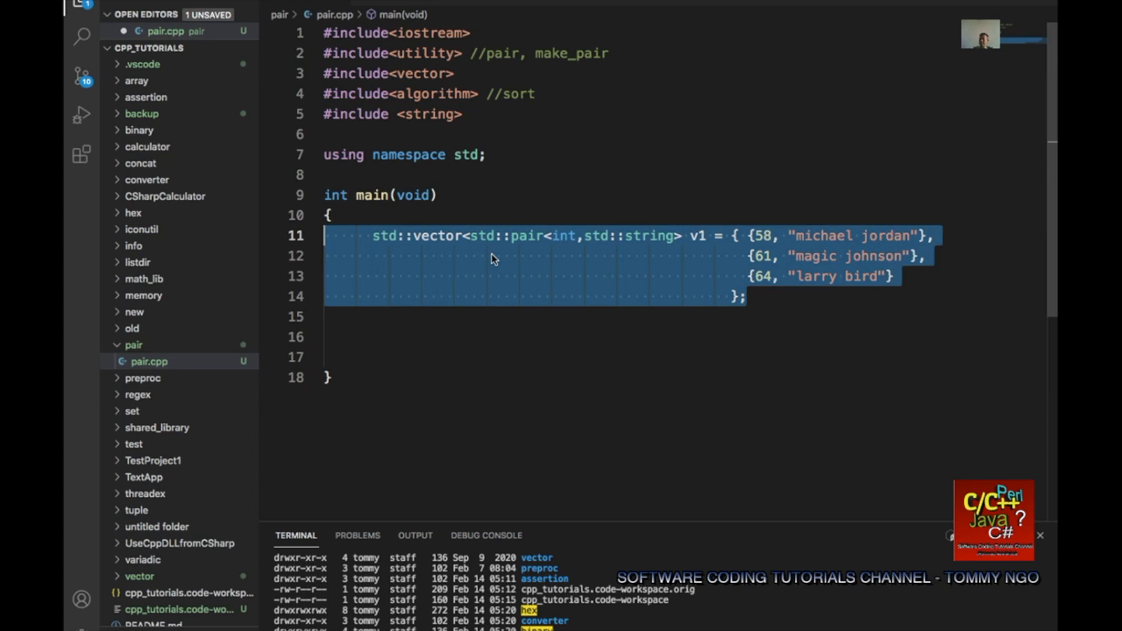
right_click(491, 259)
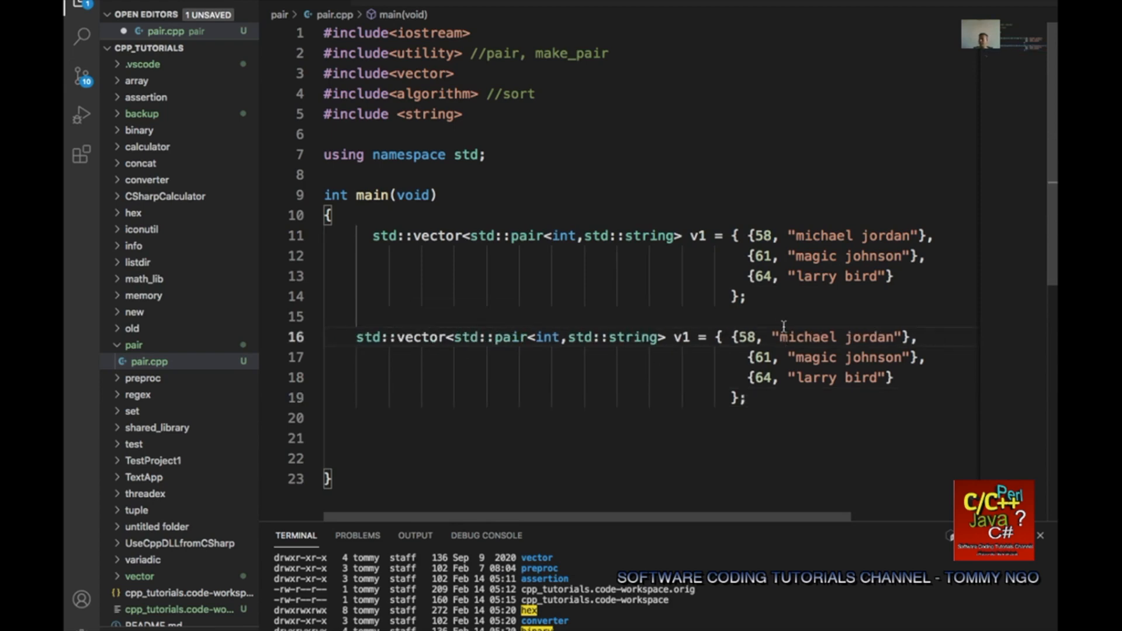
mouse_move(596, 366)
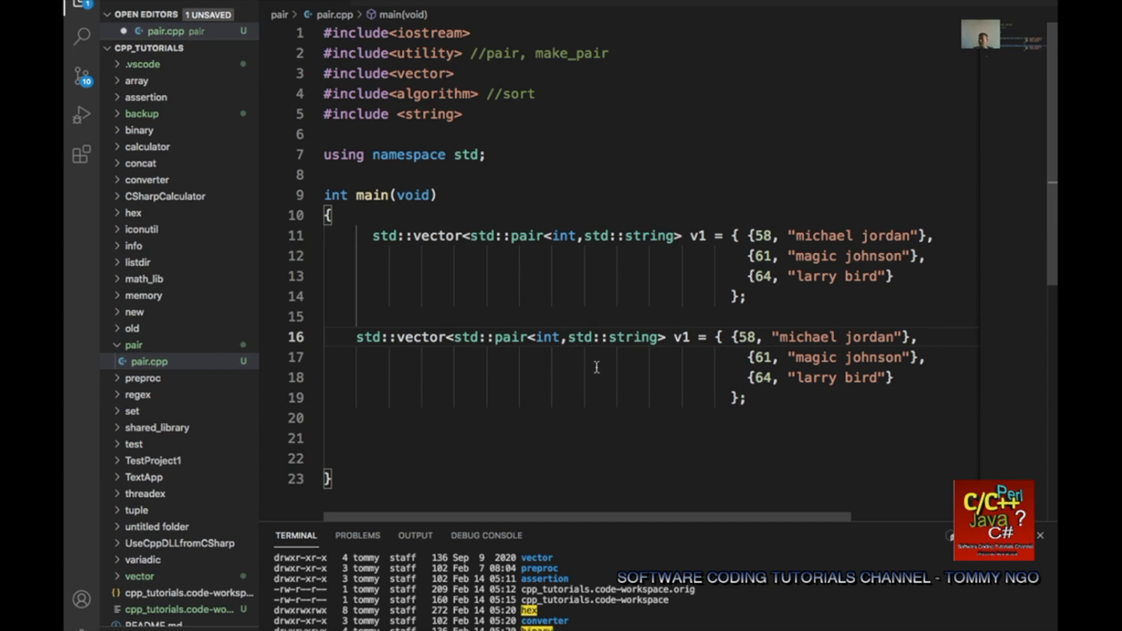
In the copied declaration, change the int type to string and rename it v2.
double_click(546, 337)
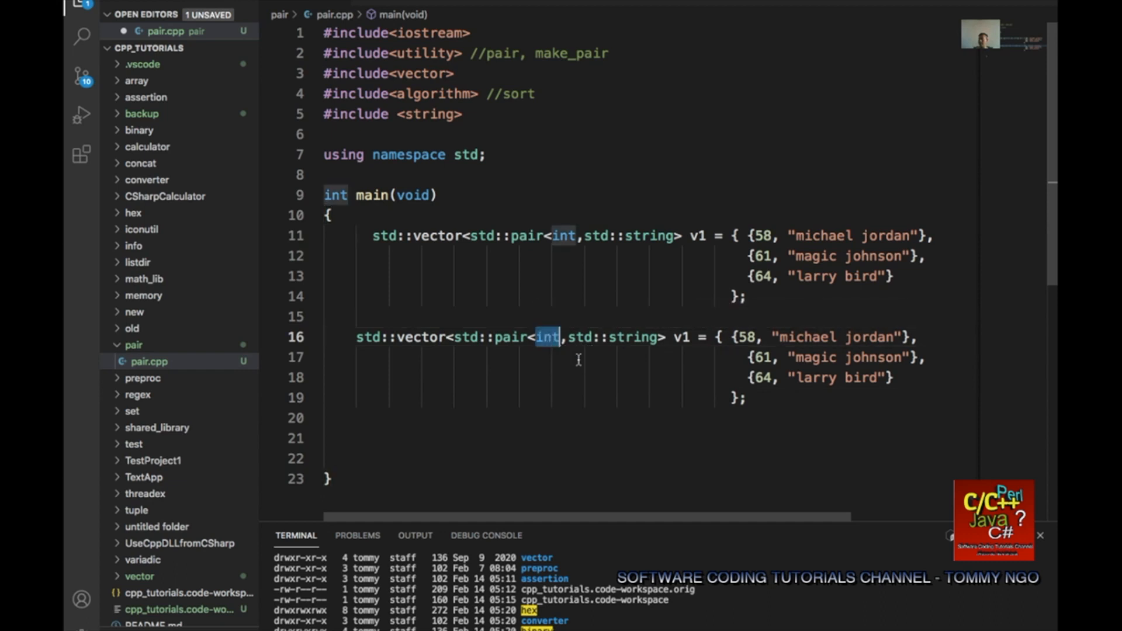
text(string)
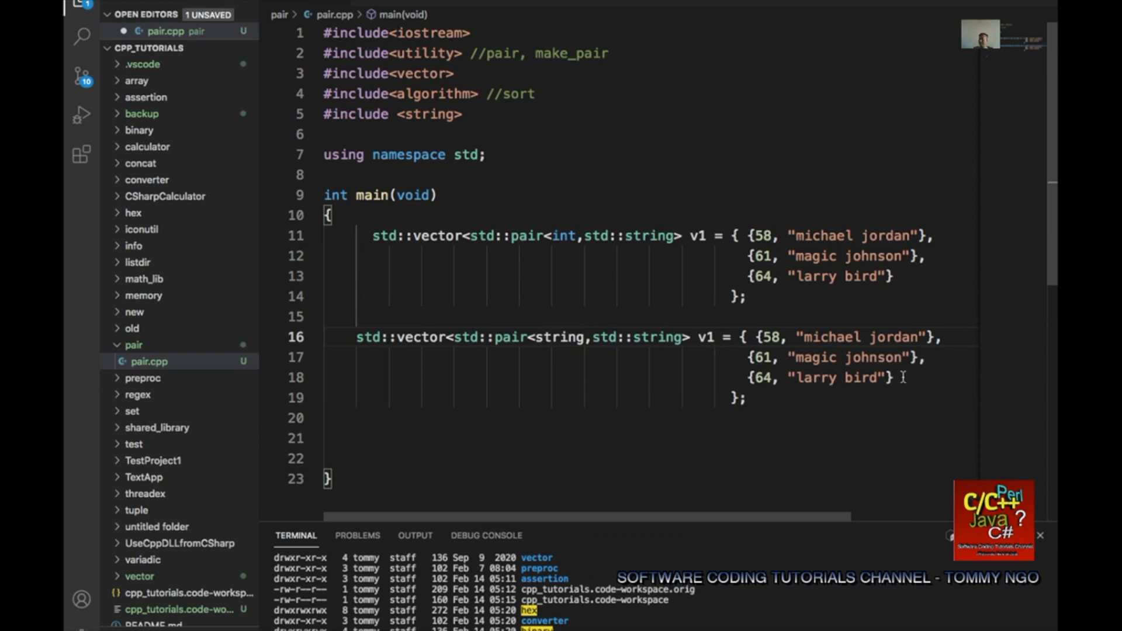
click(715, 337)
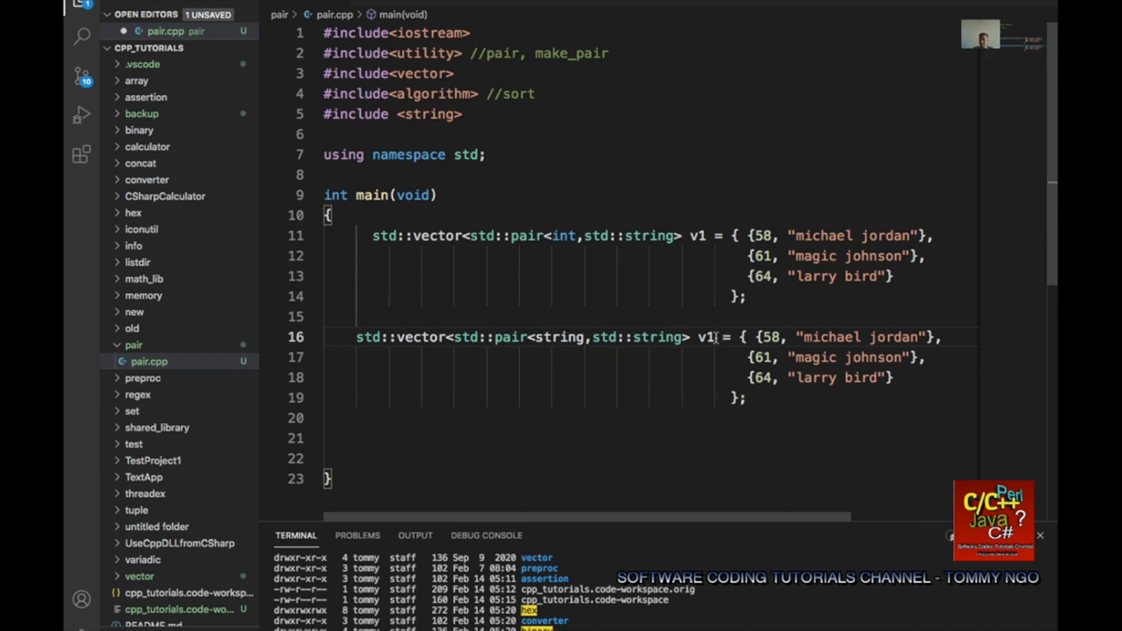
text(v2)
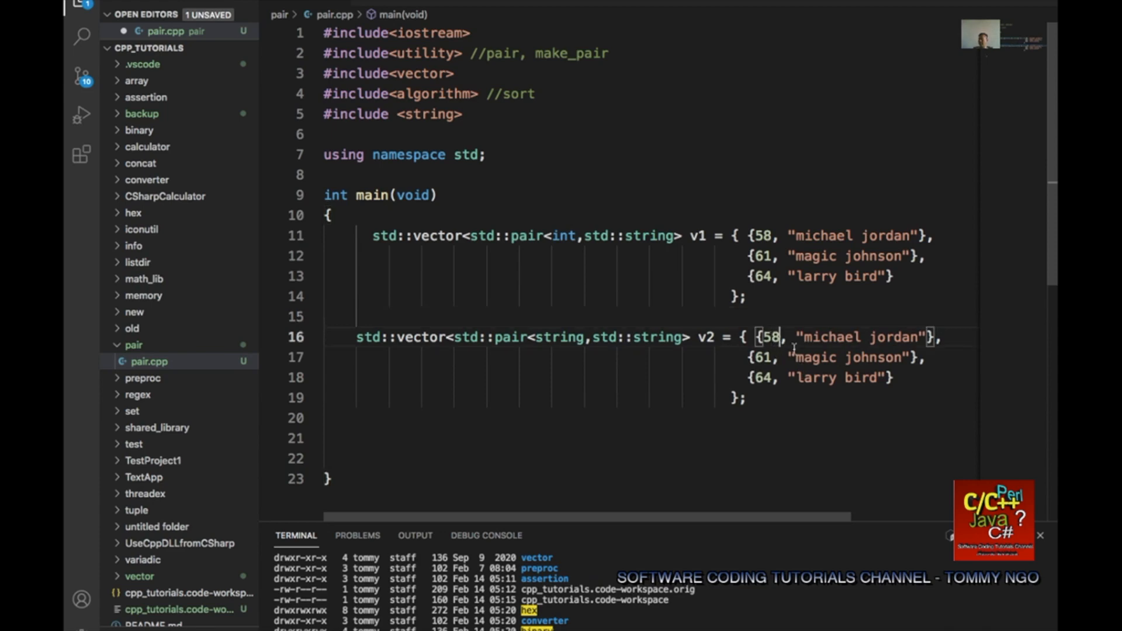
Replace the keys 58, 61, 64 in v2 with "c", "b", "a".
key(Backspace)
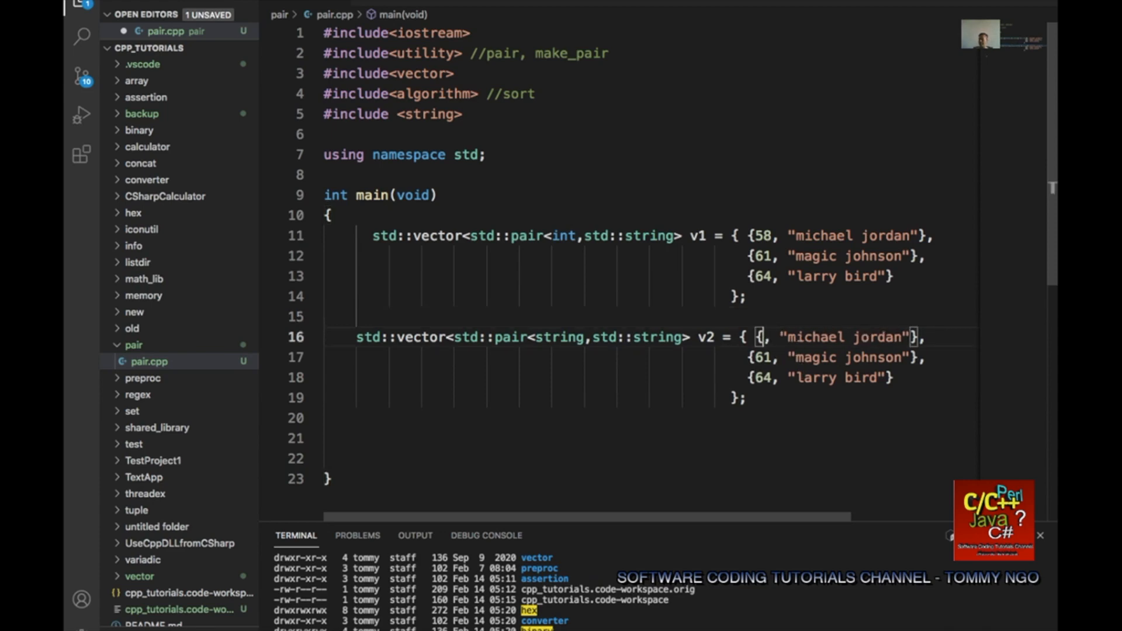
text("")
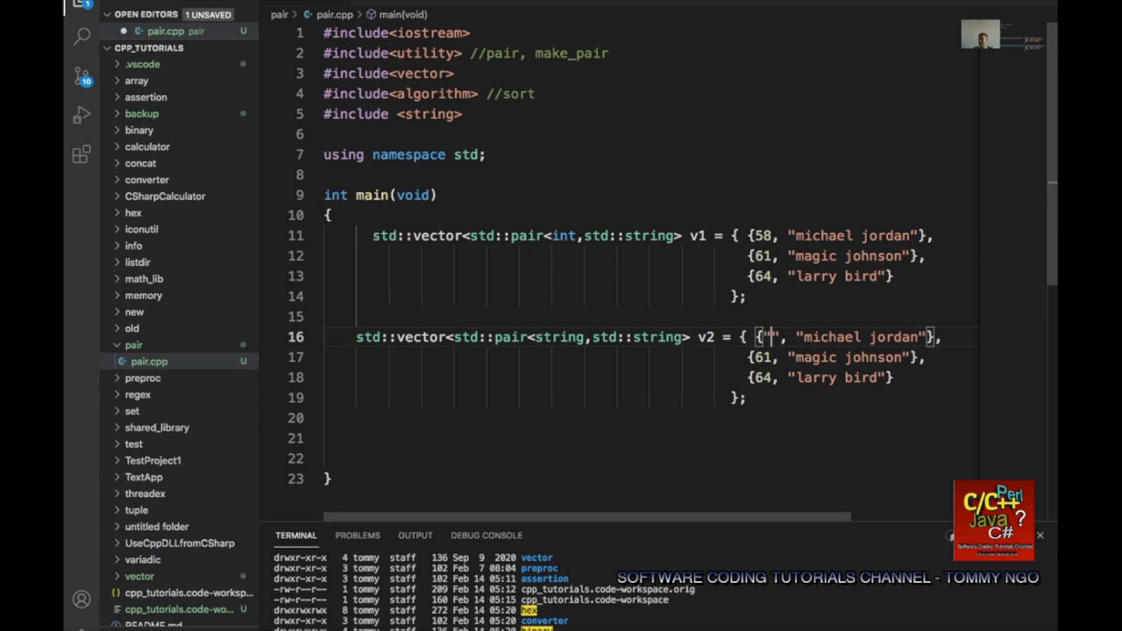
text(c)
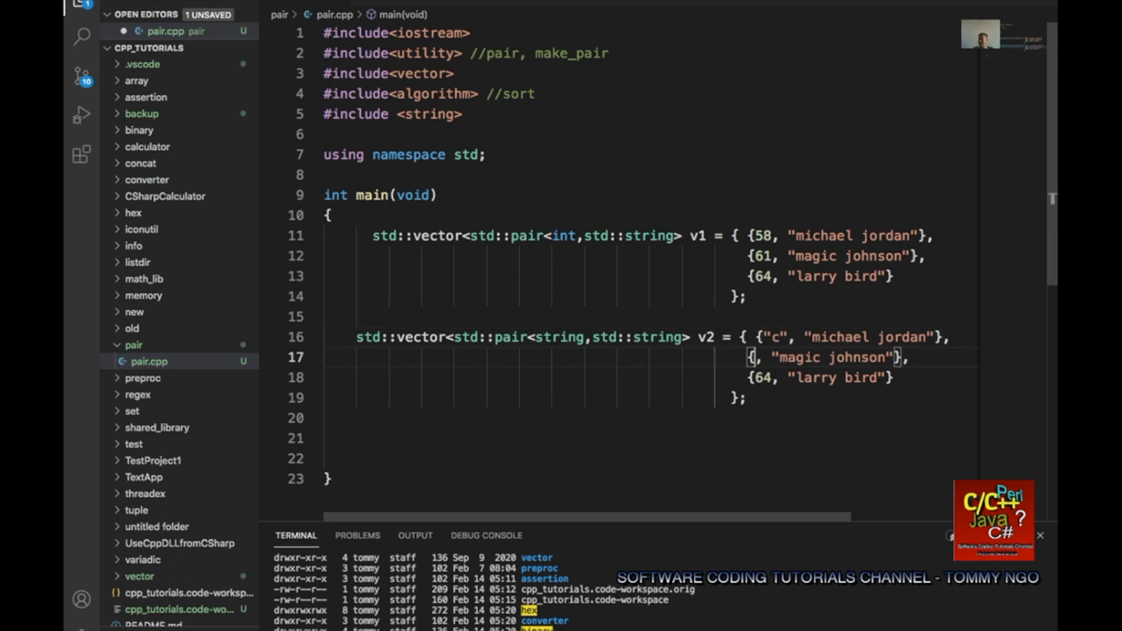
text("b")
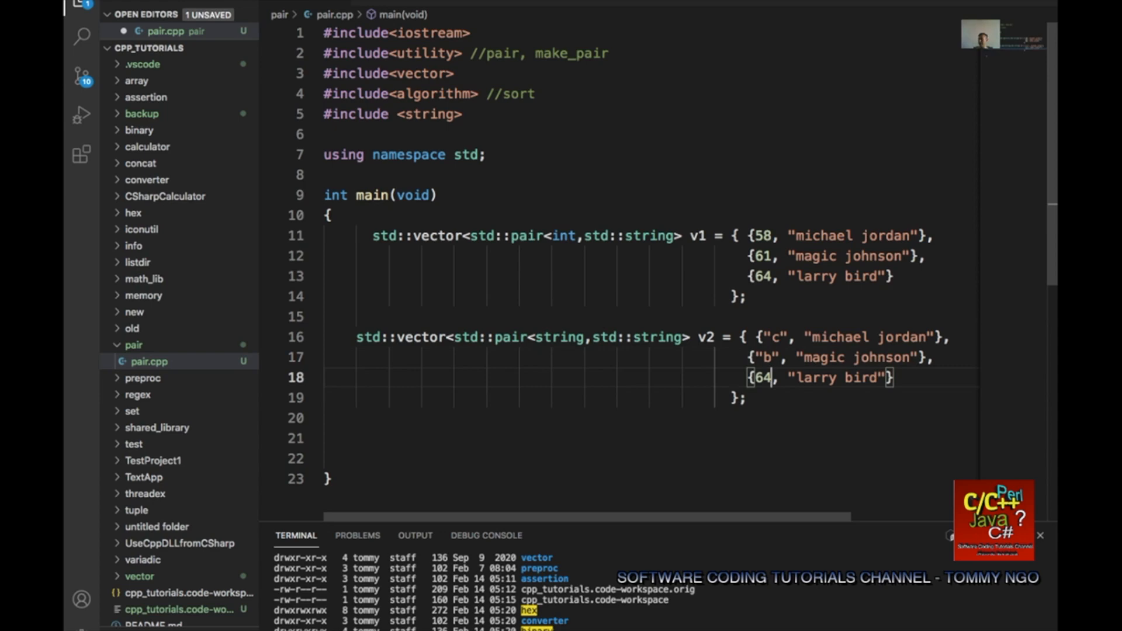
text("a")
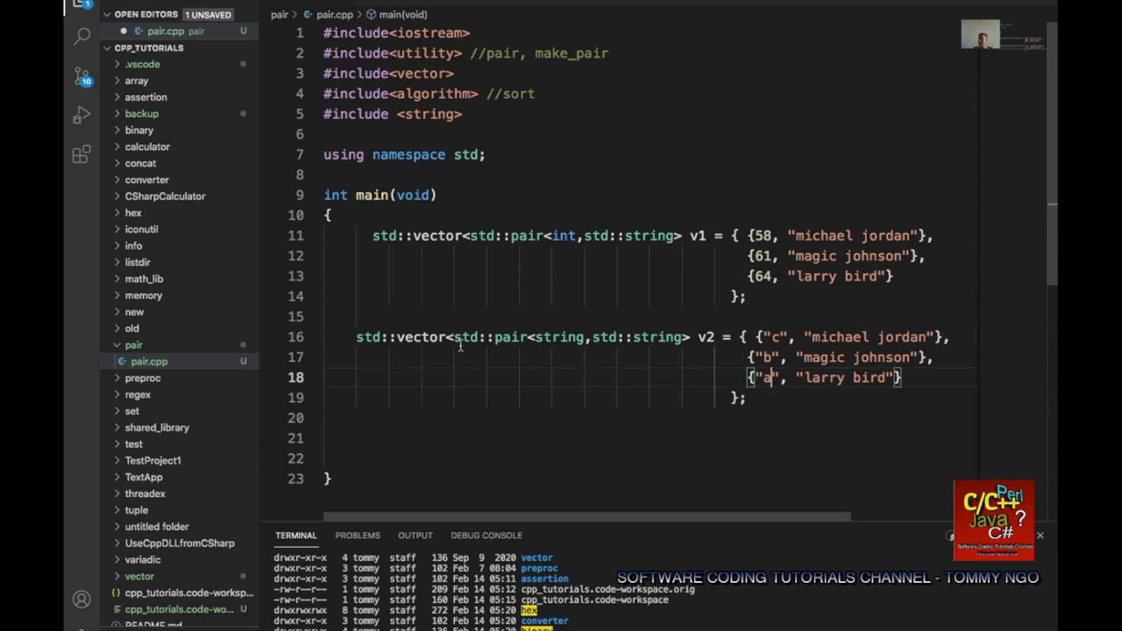
scroll(down, 3)
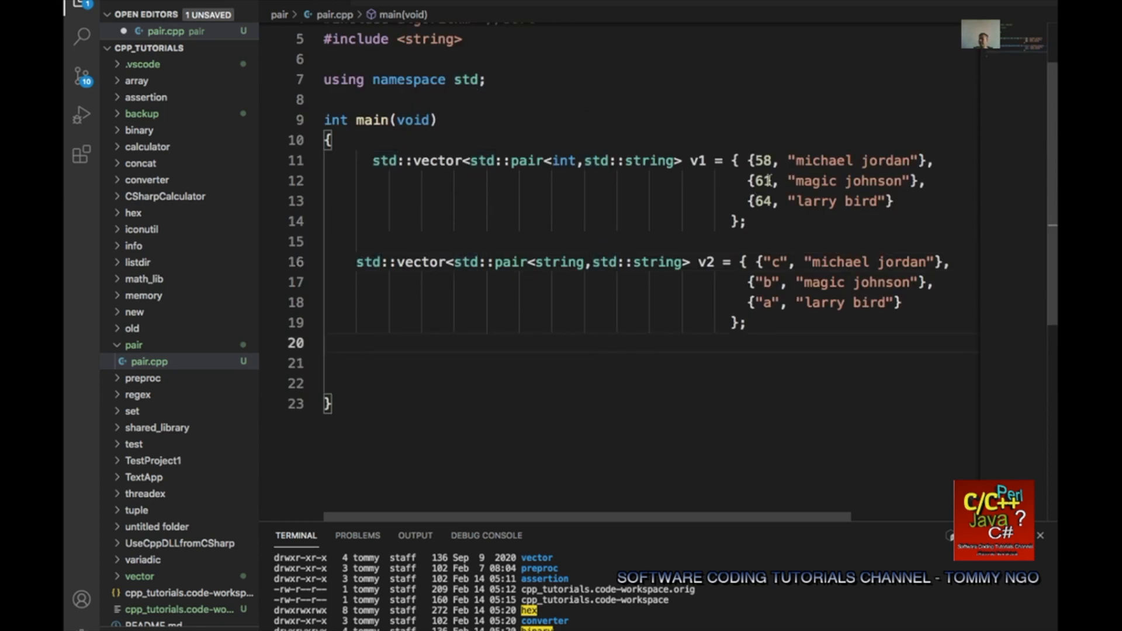
Below the declarations, add std::sort(v1.begin(), v1.end()).
click(325, 343)
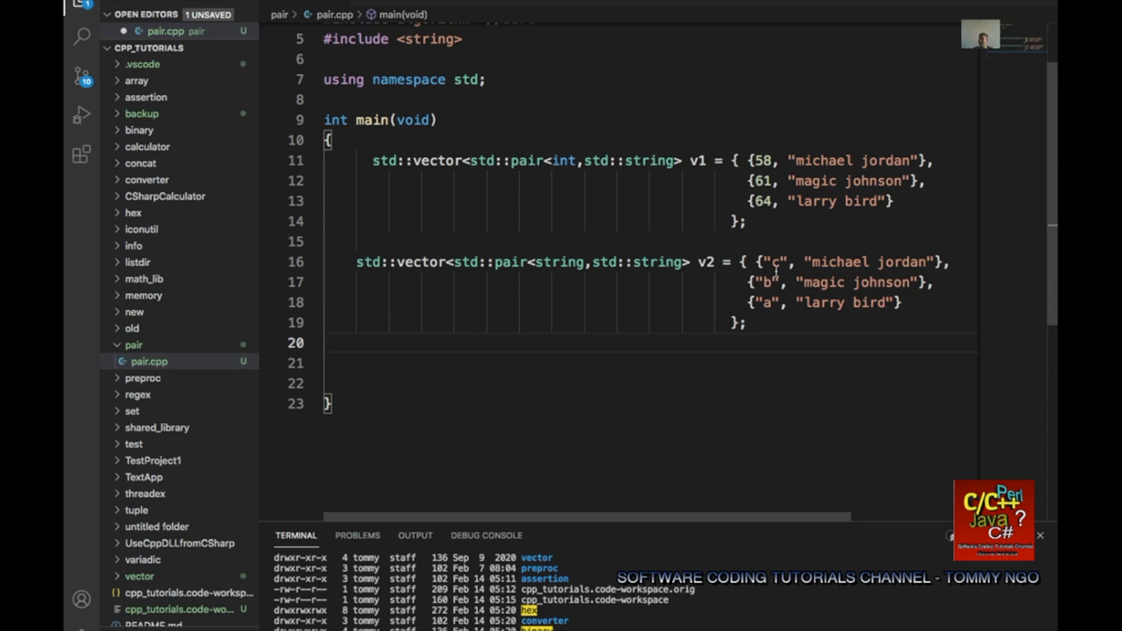
mouse_move(858, 270)
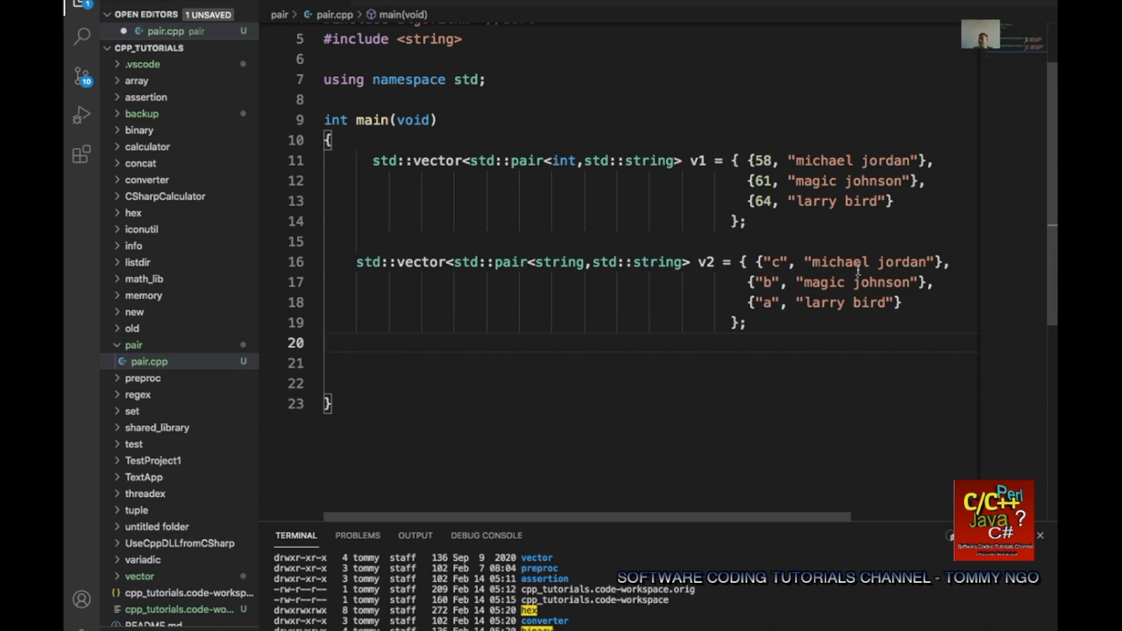
click(324, 343)
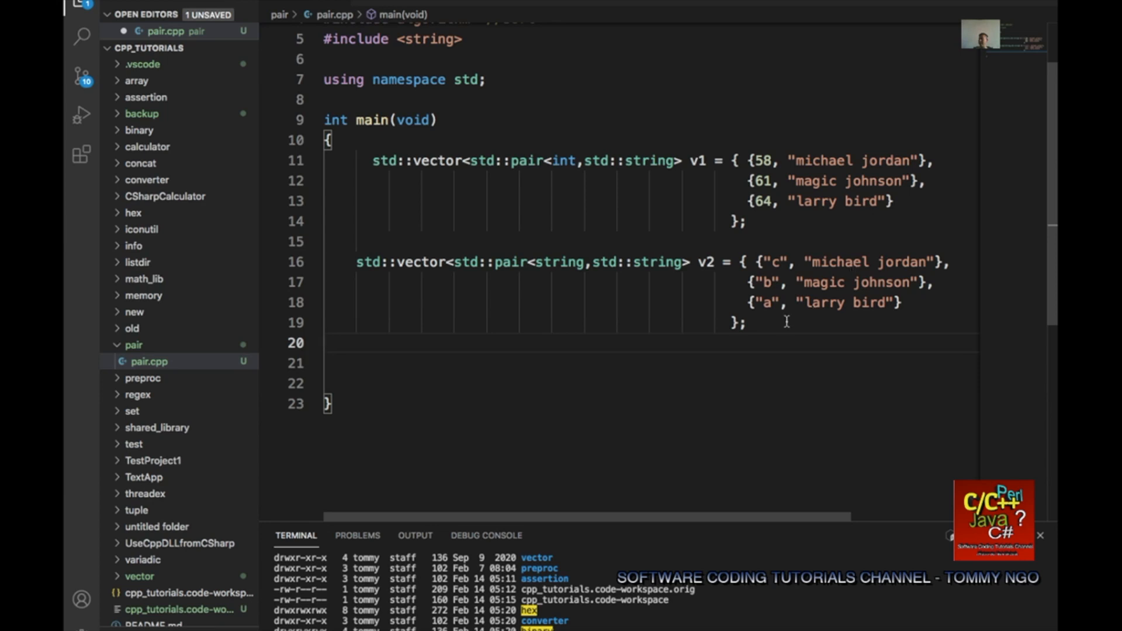
key(Enter)
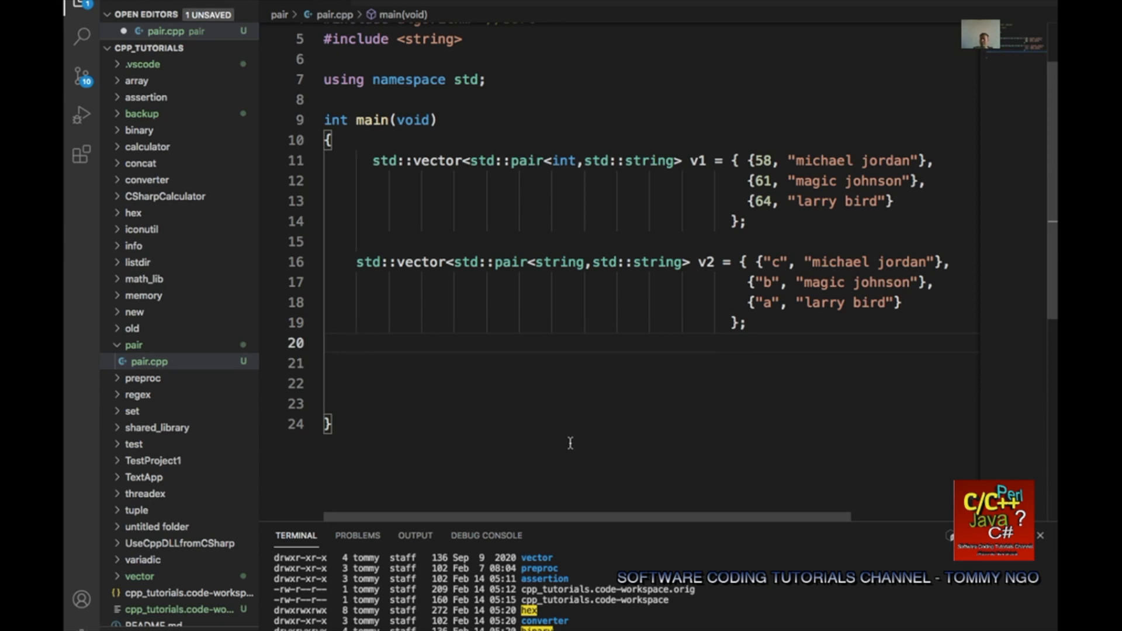
text(s)
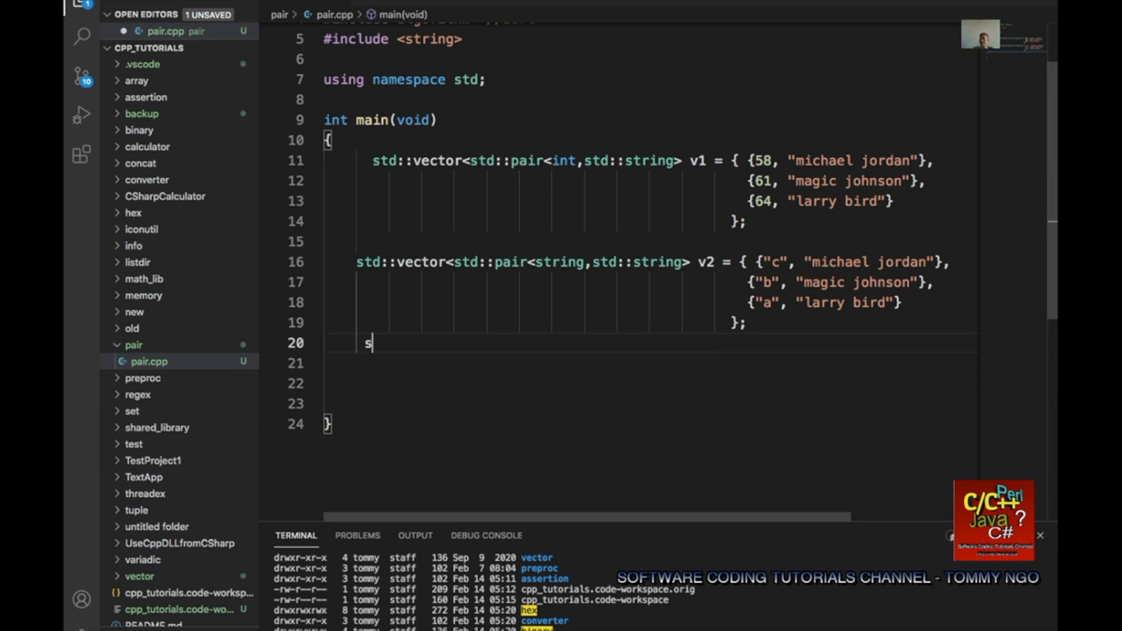
text(td::sort()
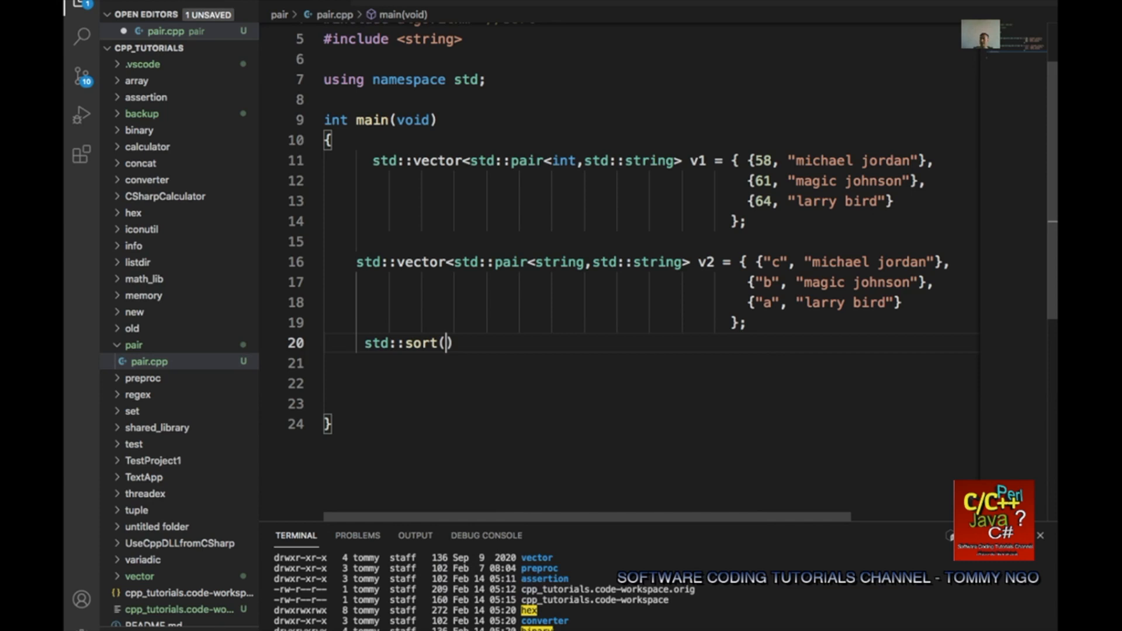
text(v1.begin()
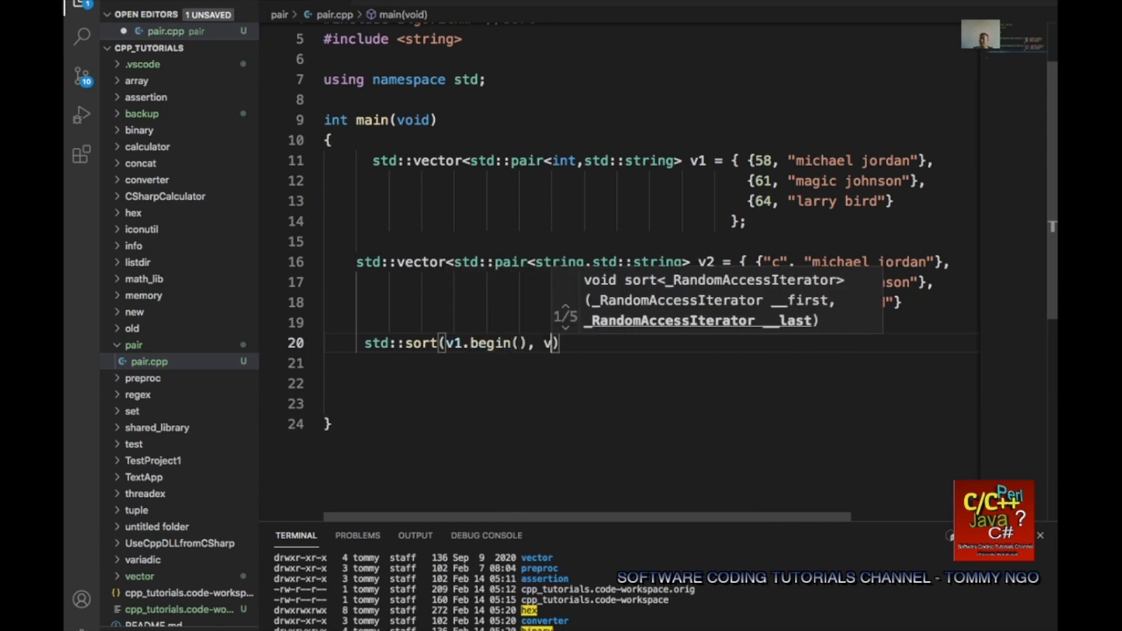
text(1.end()
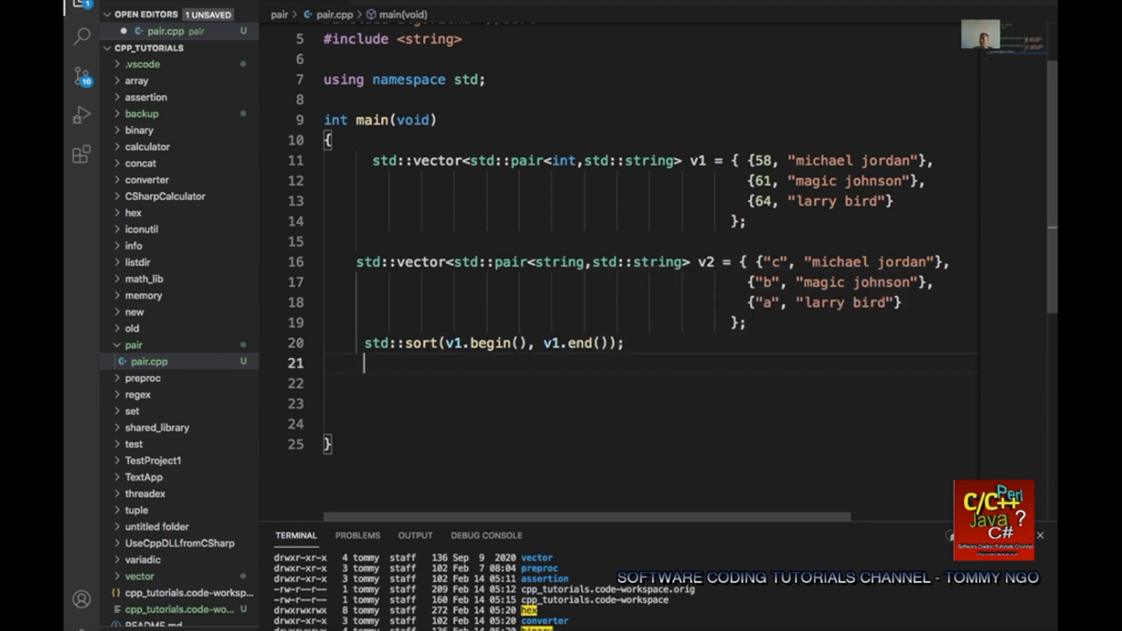
Add a for loop over v1 printing each pair as (first,second) followed by endl.
text(f)
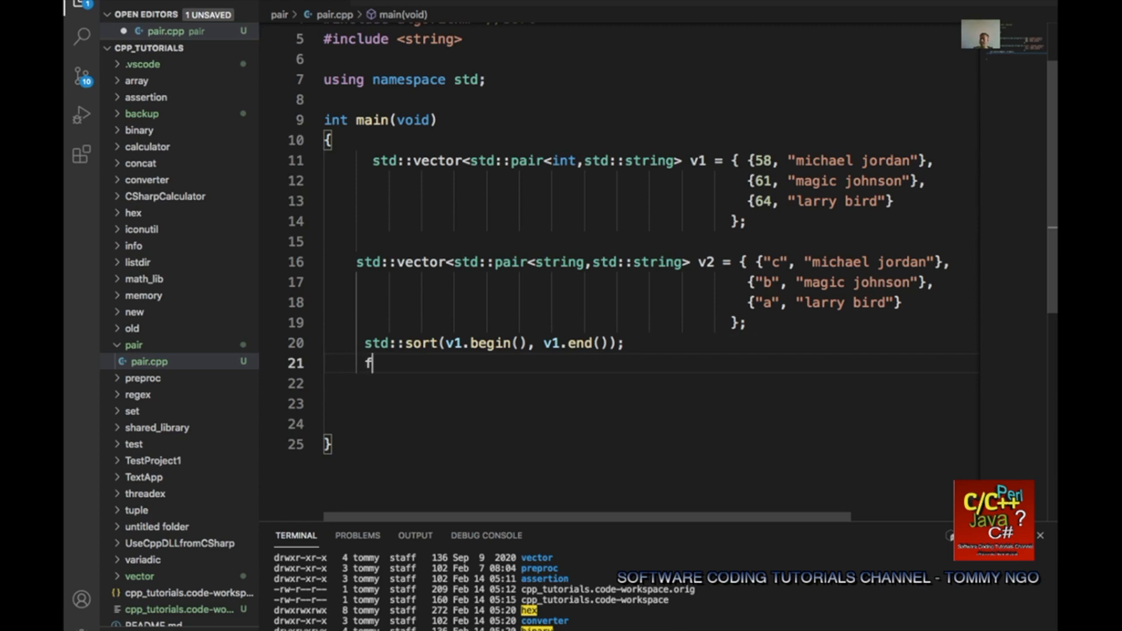
text(or(const auto &p:)
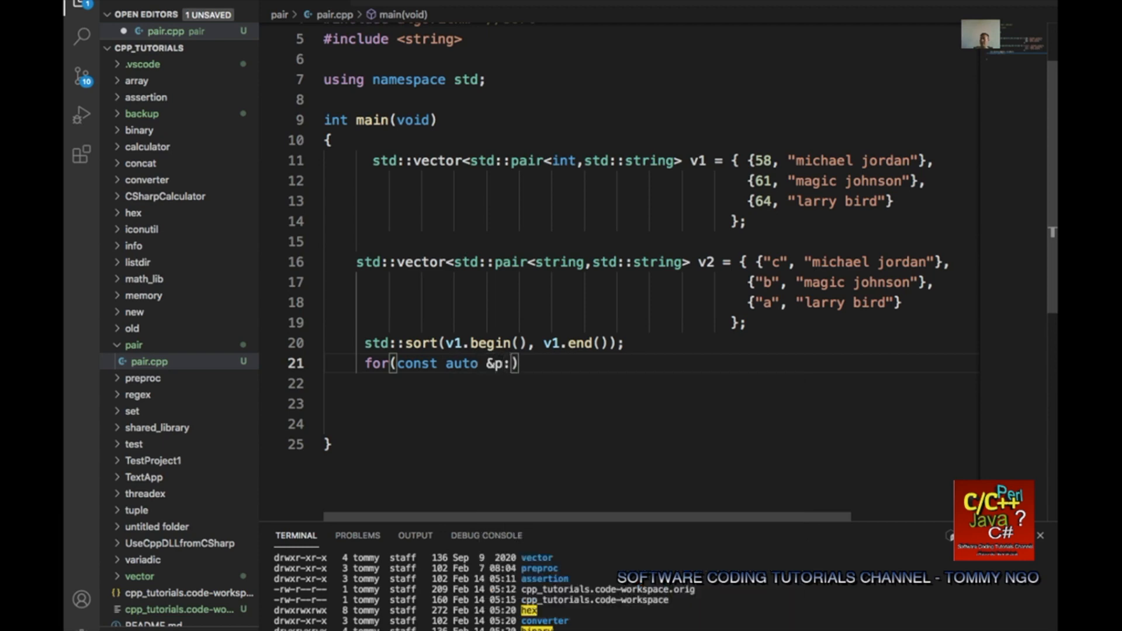
text(v1)
click(651, 383)
text({)
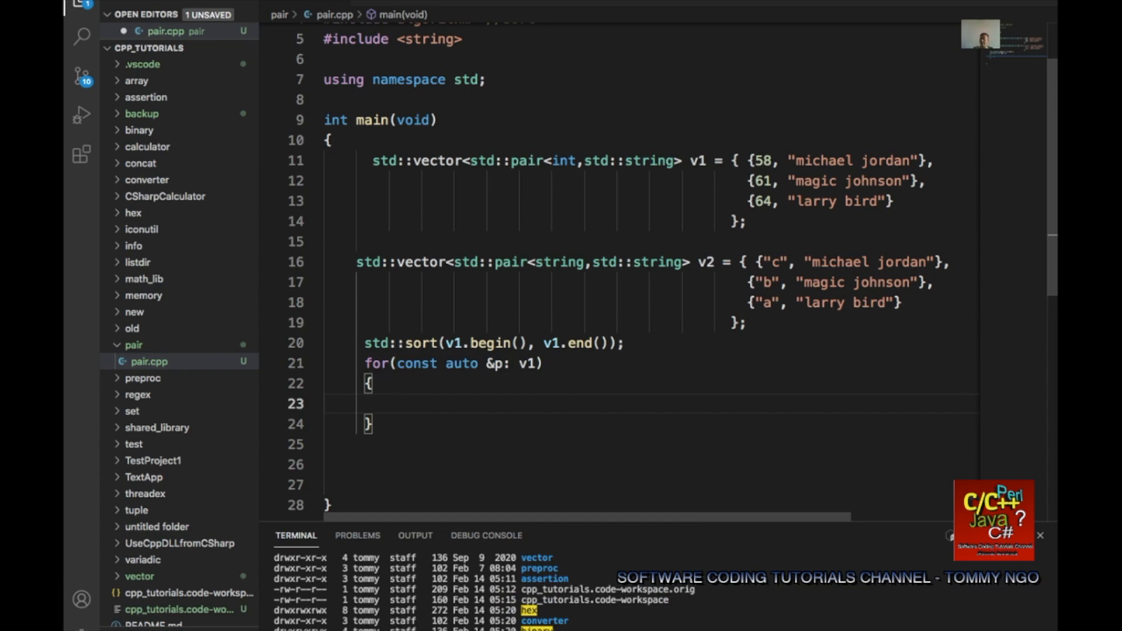
text(std::cout << ")
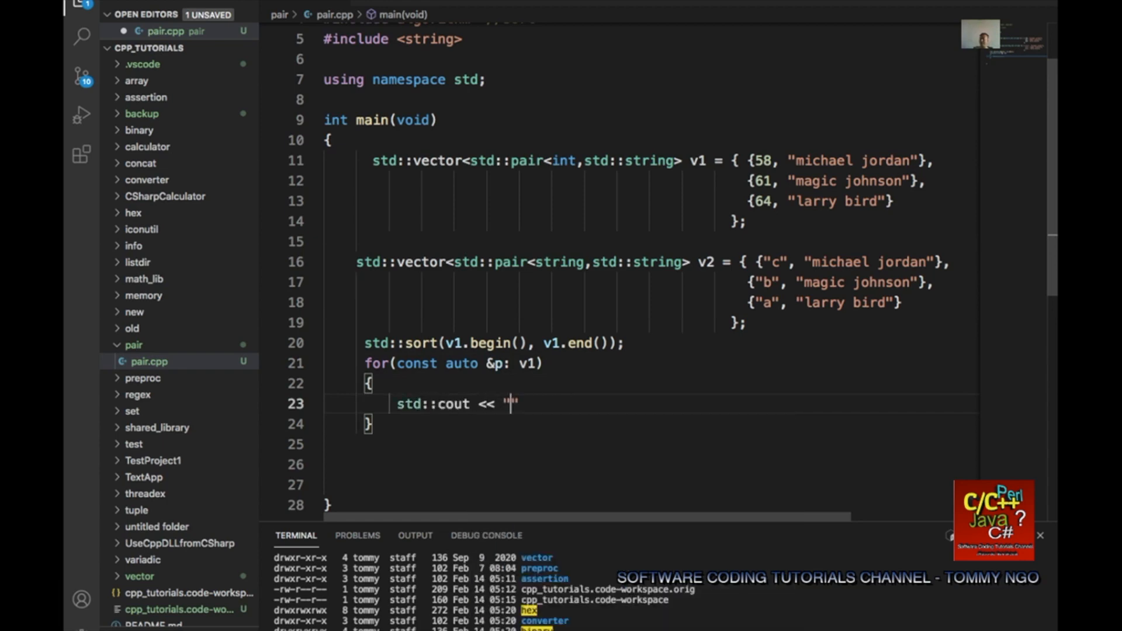
text((" <<)
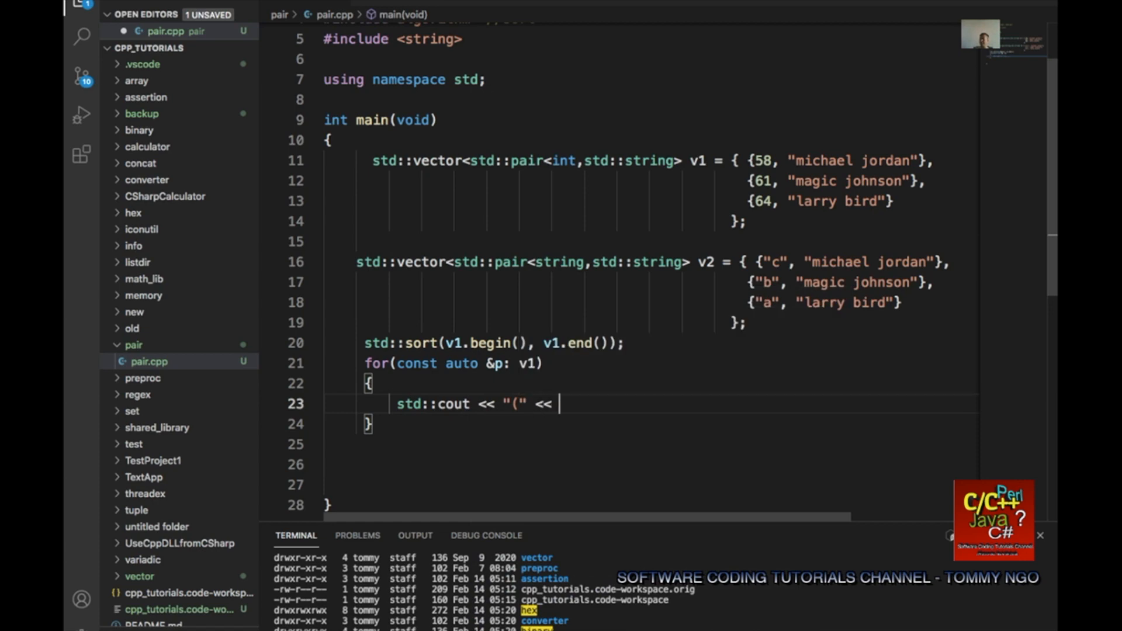
text(p.first)
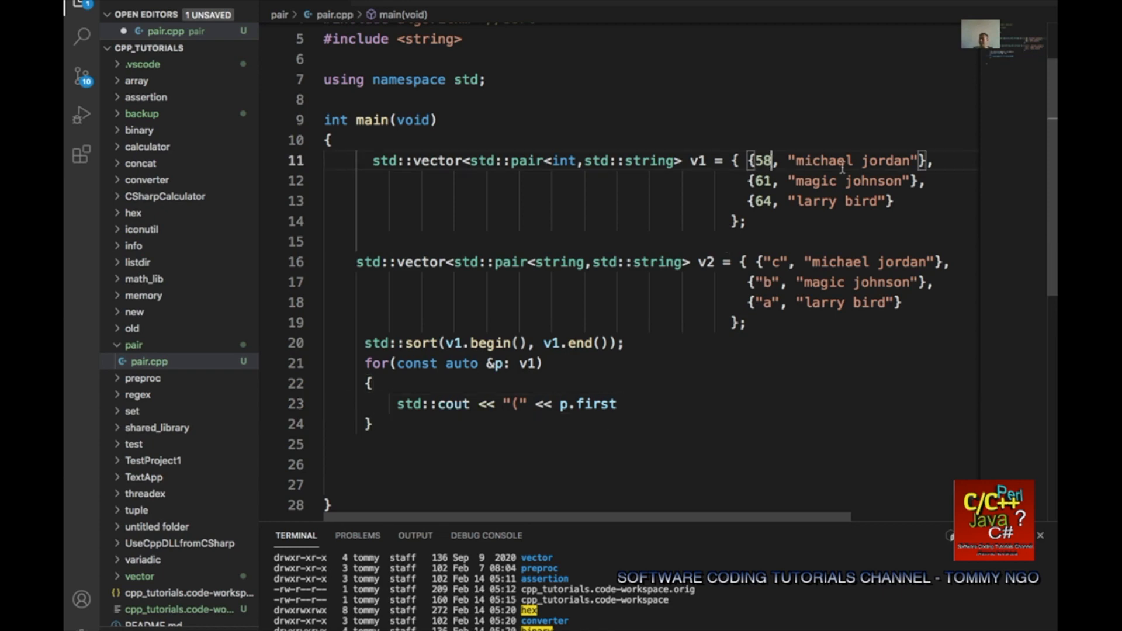
click(633, 404)
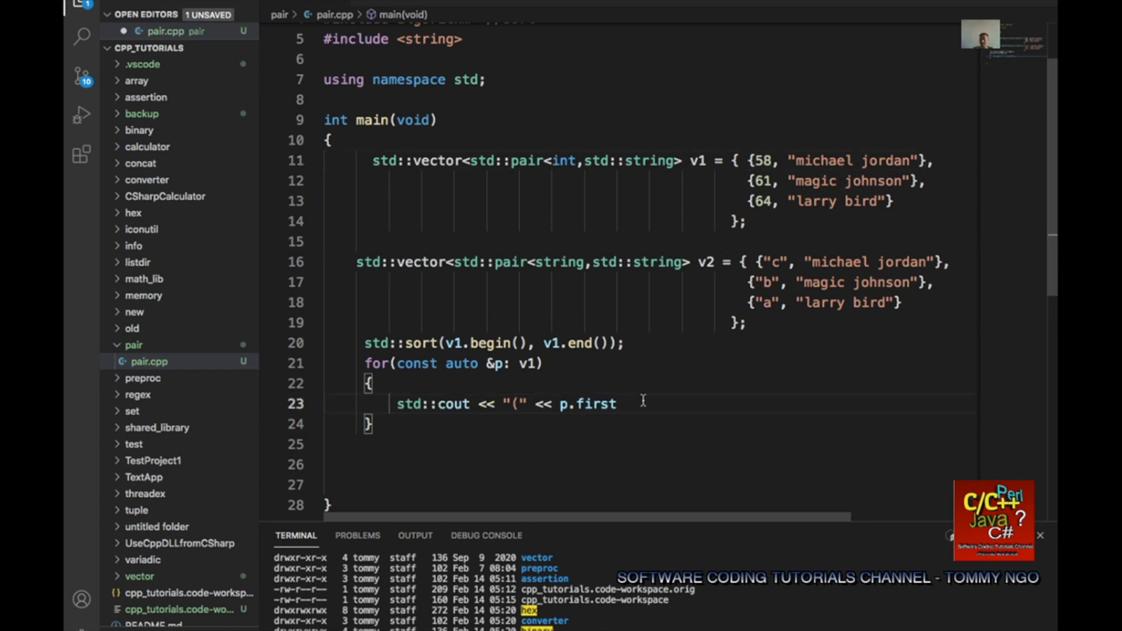
text(<< "," << p)
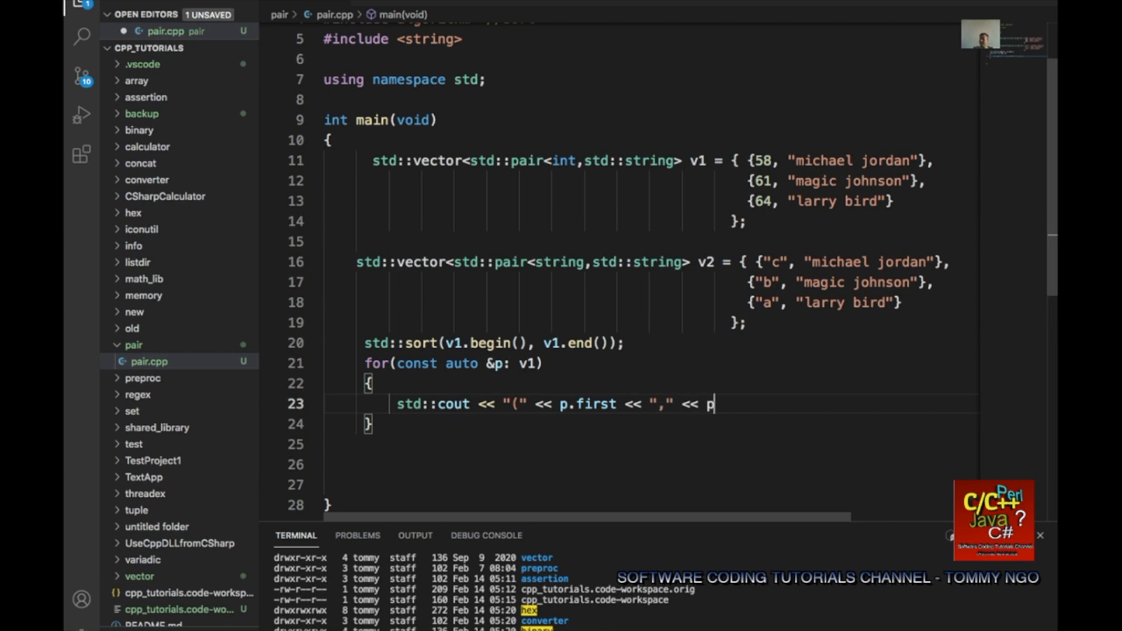
text(.secon)
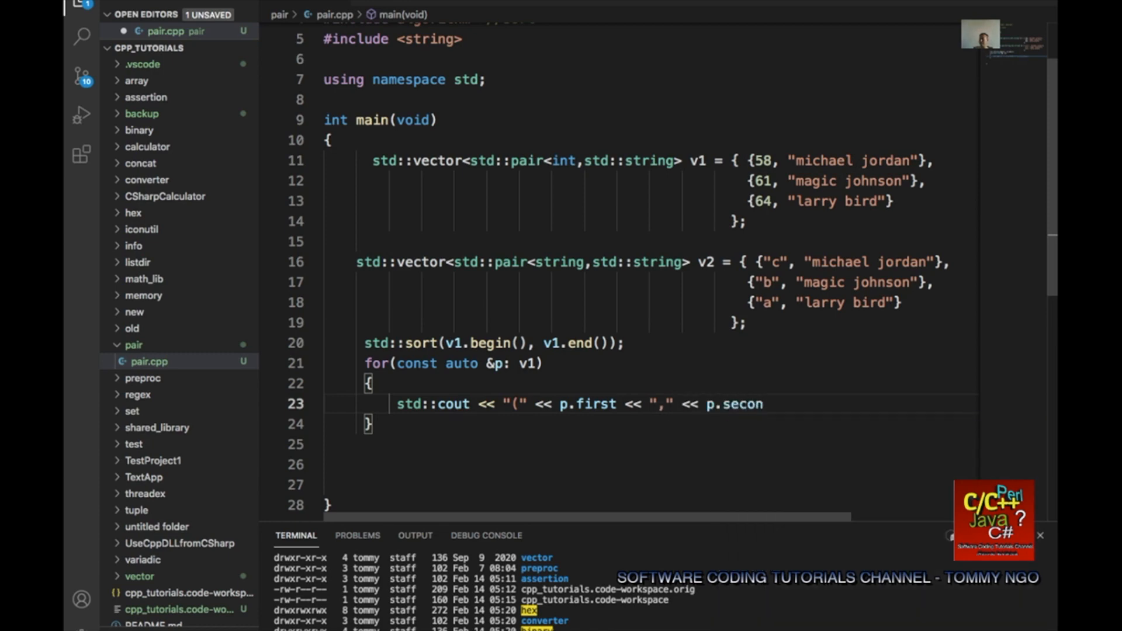
text(d <<)
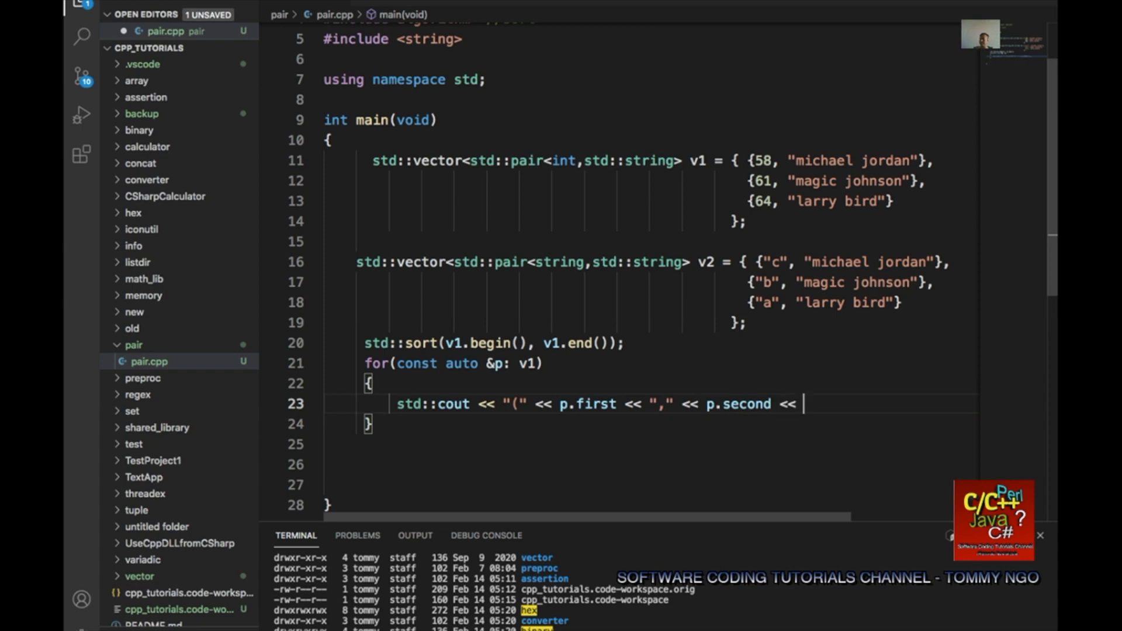
text(")")
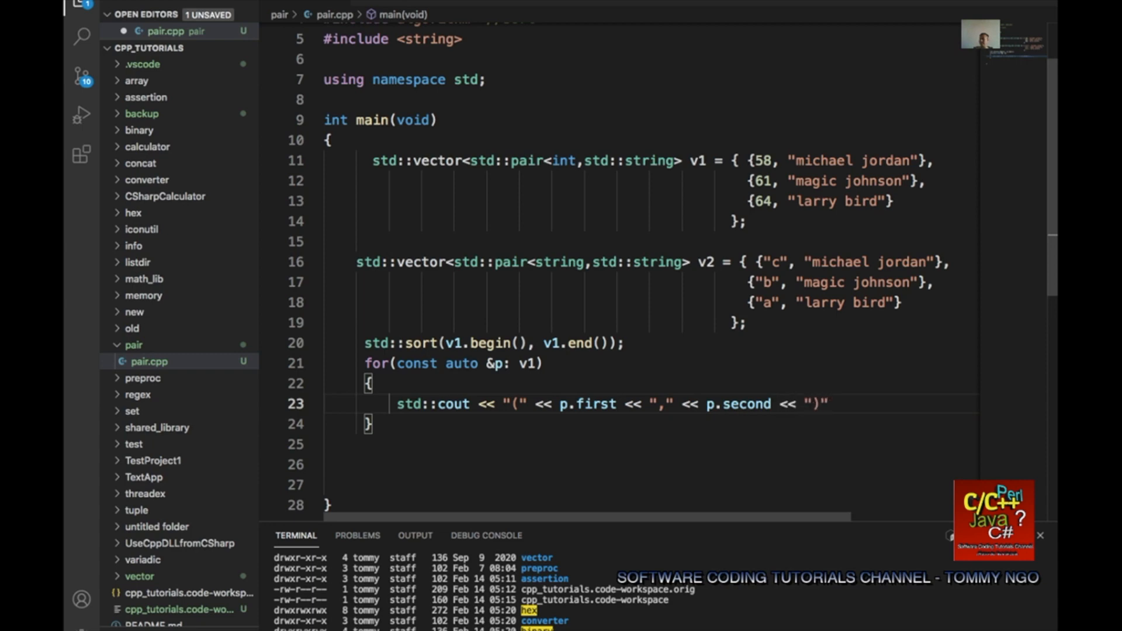
text(<< end;)
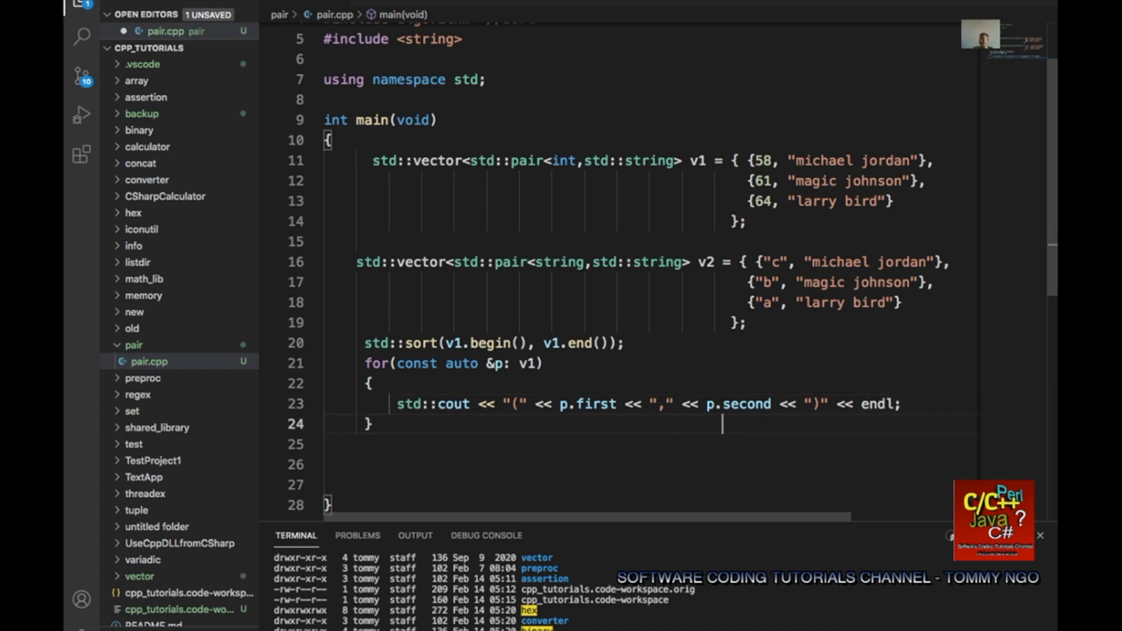
key(enter)
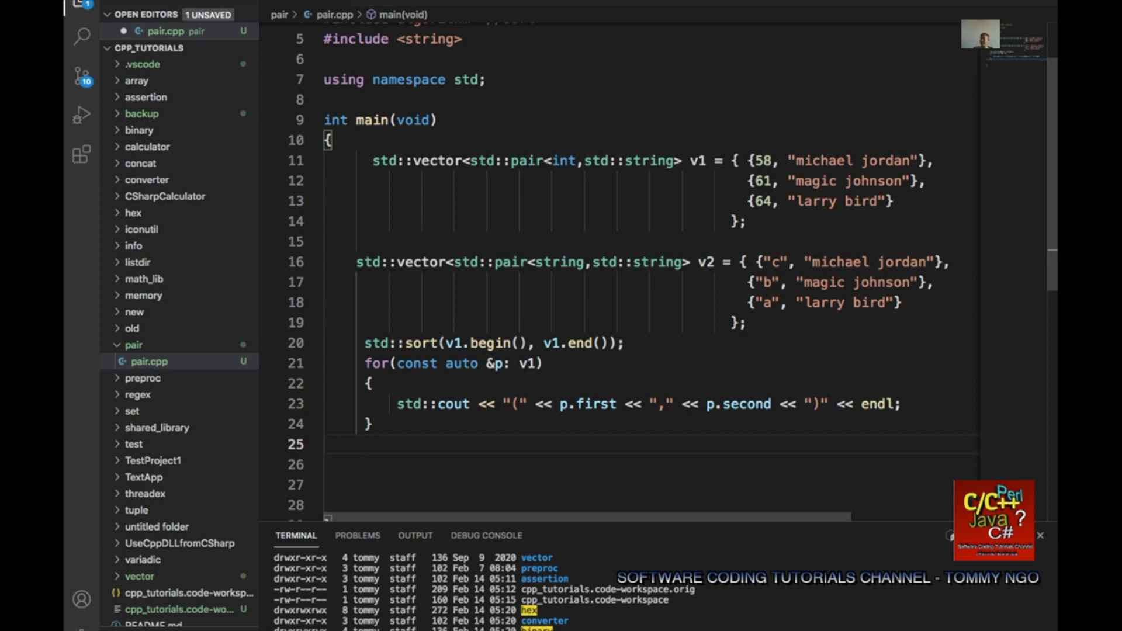
mouse_move(463, 384)
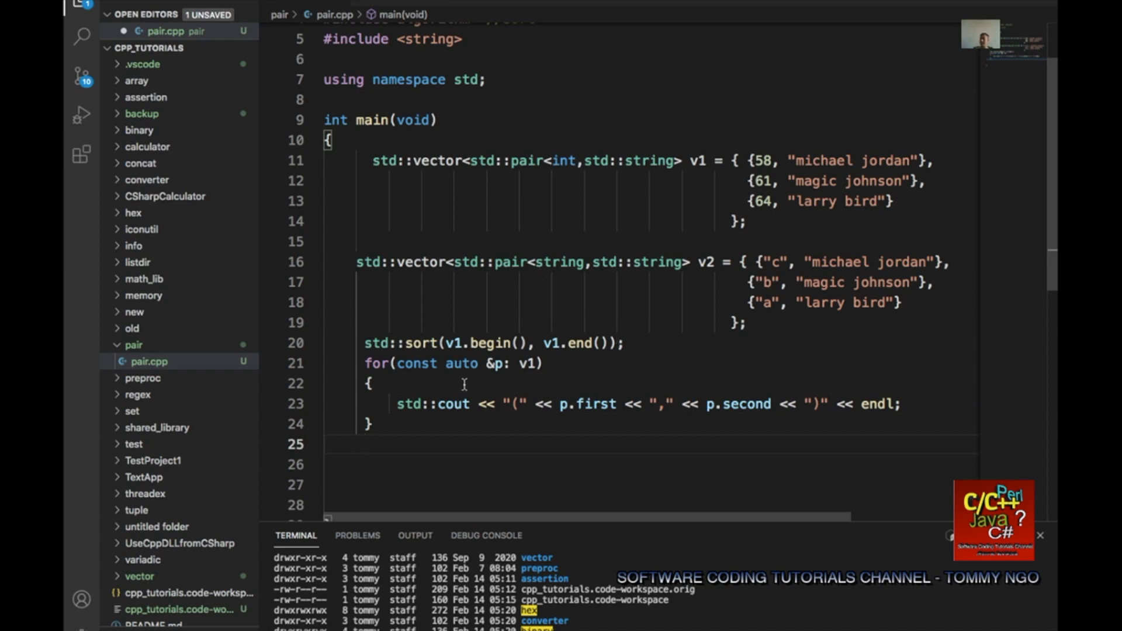
Add std::sort for v2 and change the copied print loop to iterate over v2.
text(std)
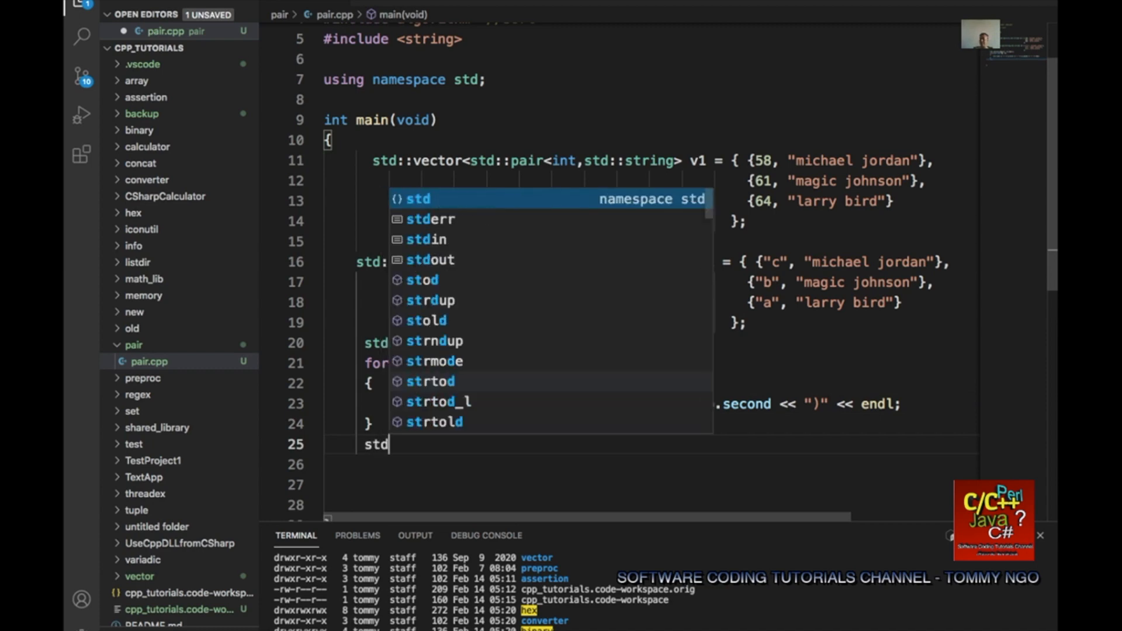
text(::sort(v2.begin(), v2.end());)
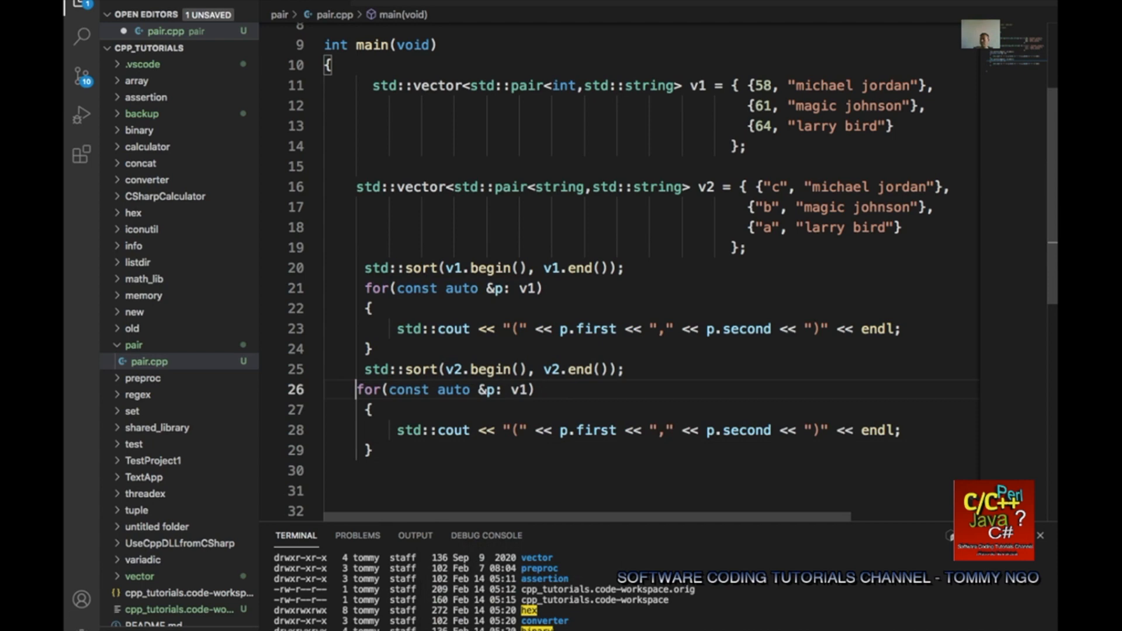
click(565, 407)
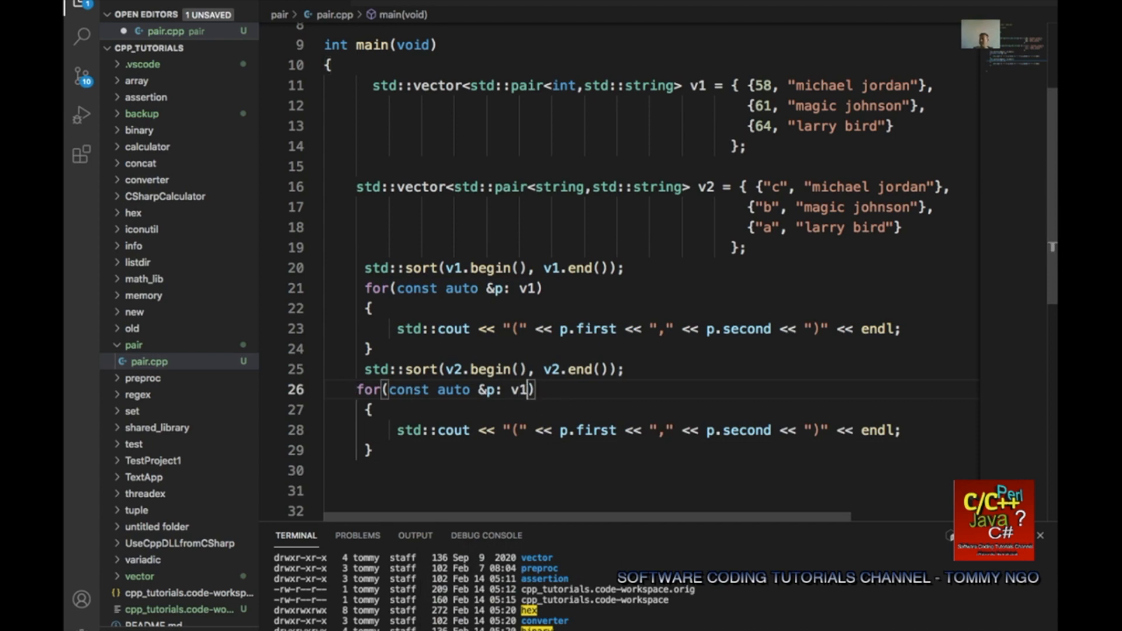
text(2)
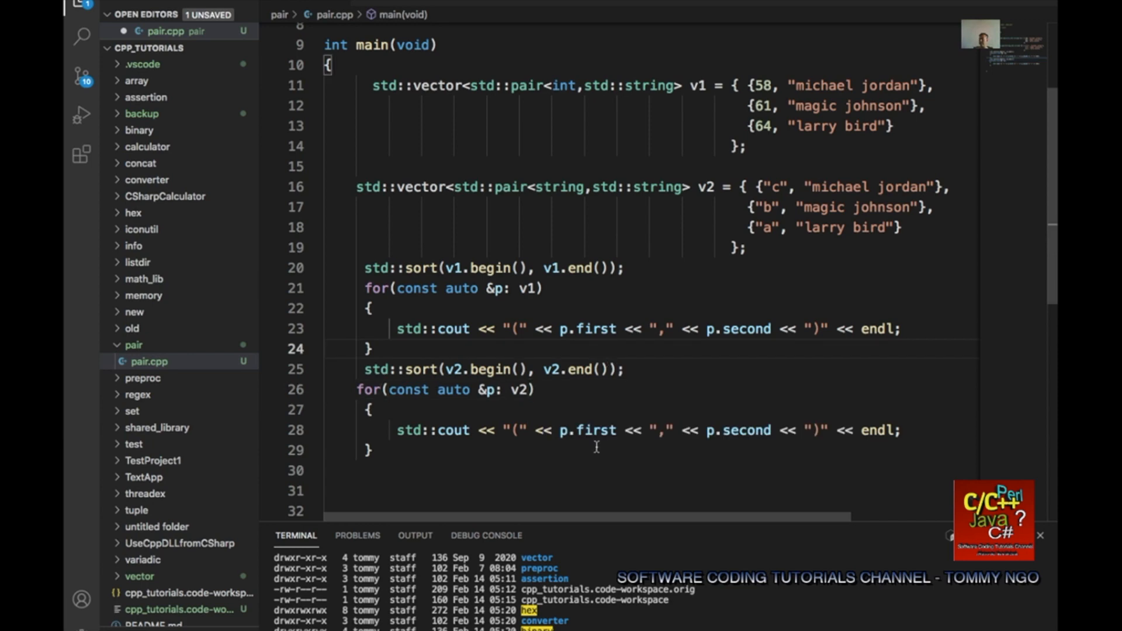
scroll(down, 3)
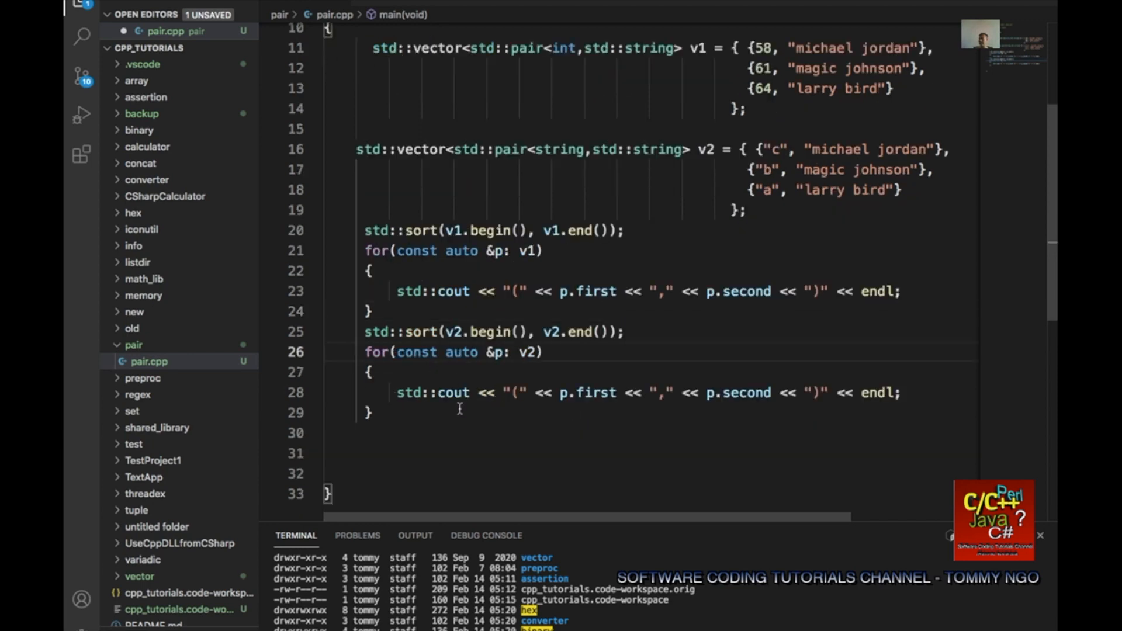
scroll(up, 3)
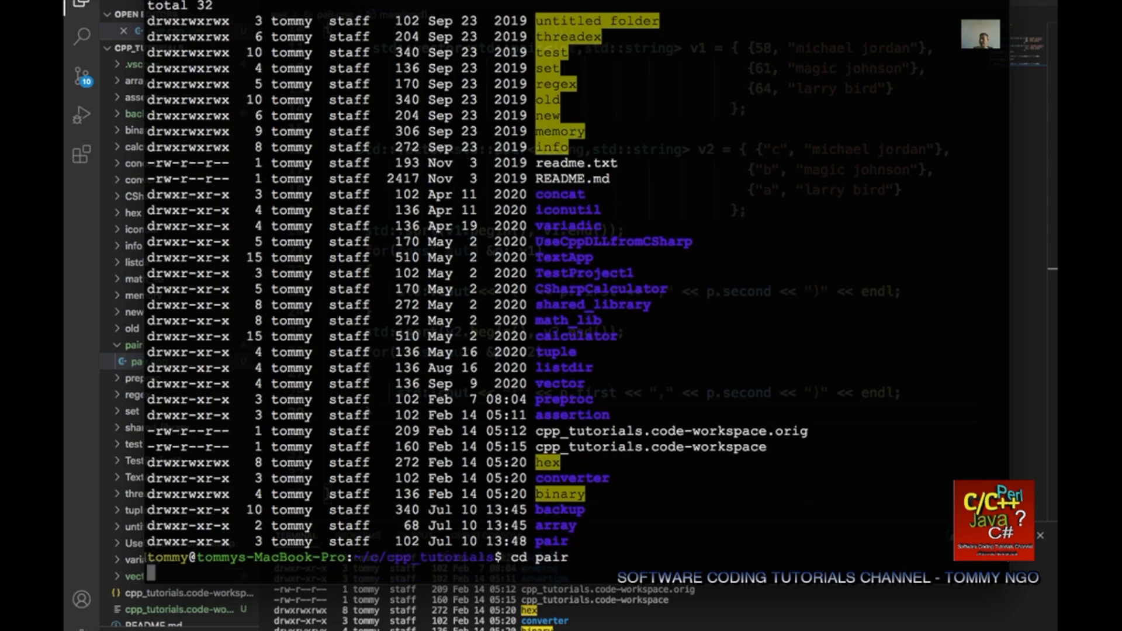
Clear the terminal and compile pair.cpp with g++ -std=c++11.
text(cle)
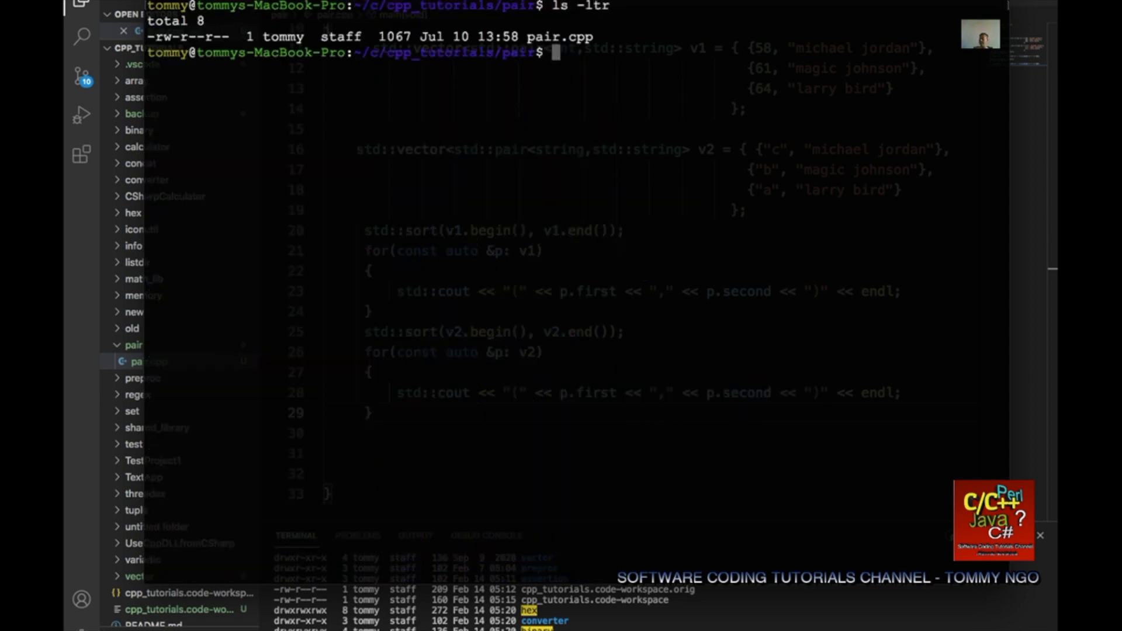
text(g)
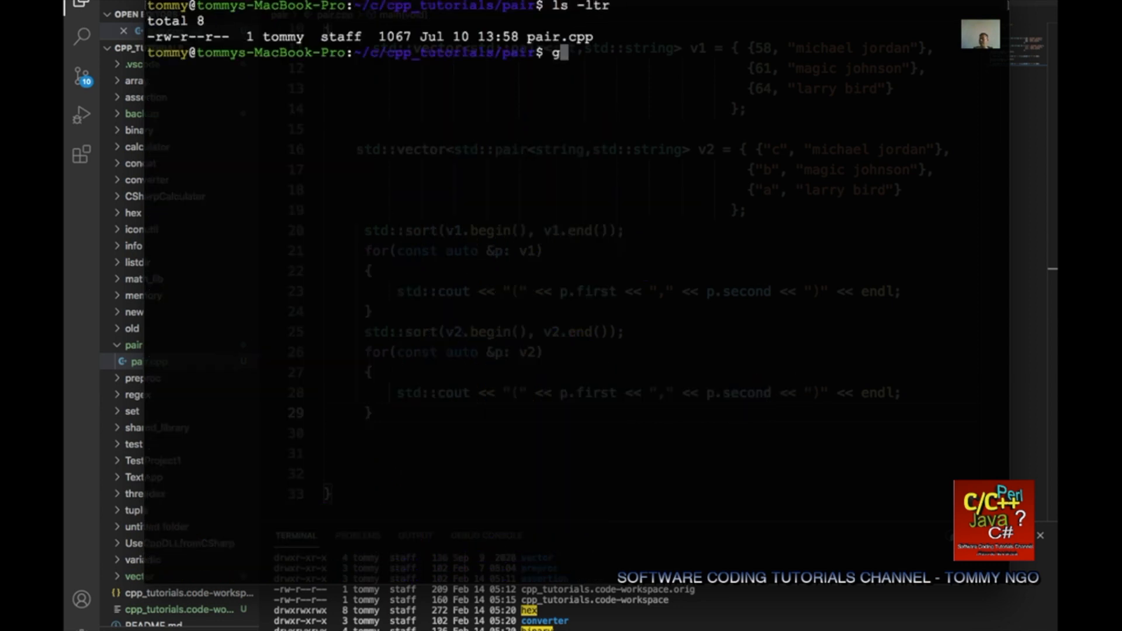
text(++ -st)
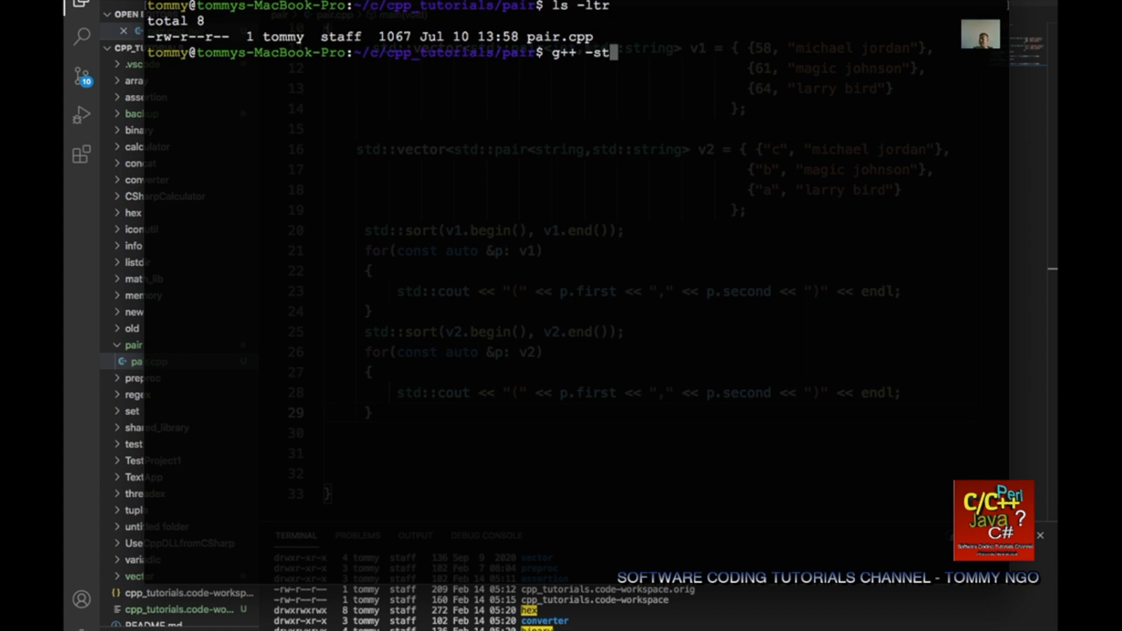
text(d=c++1)
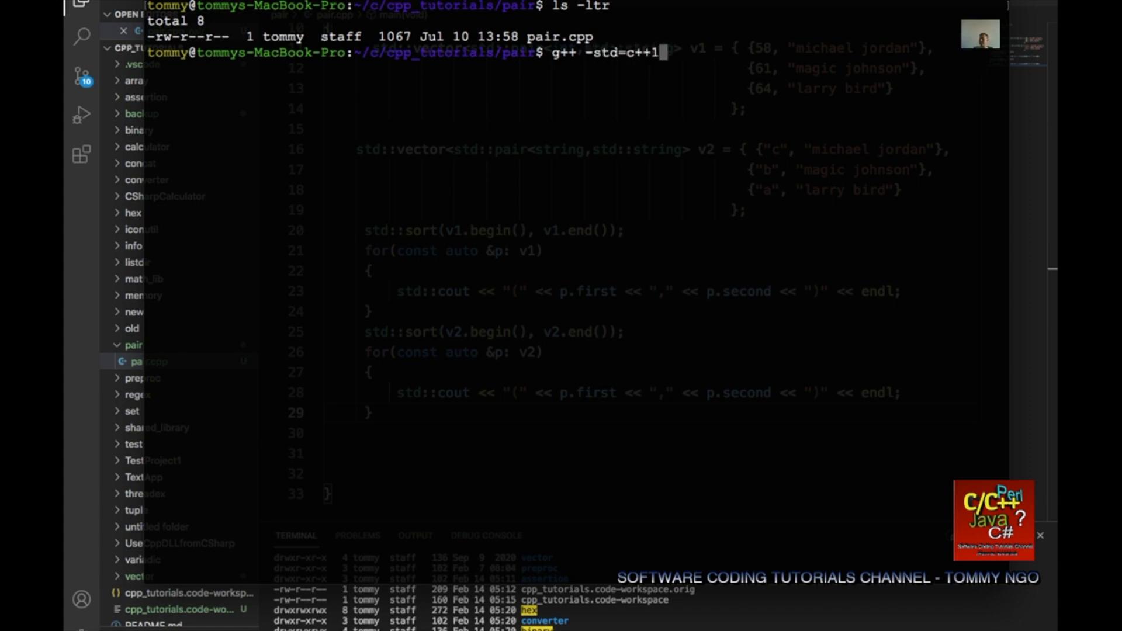
text(1 pair.cpp)
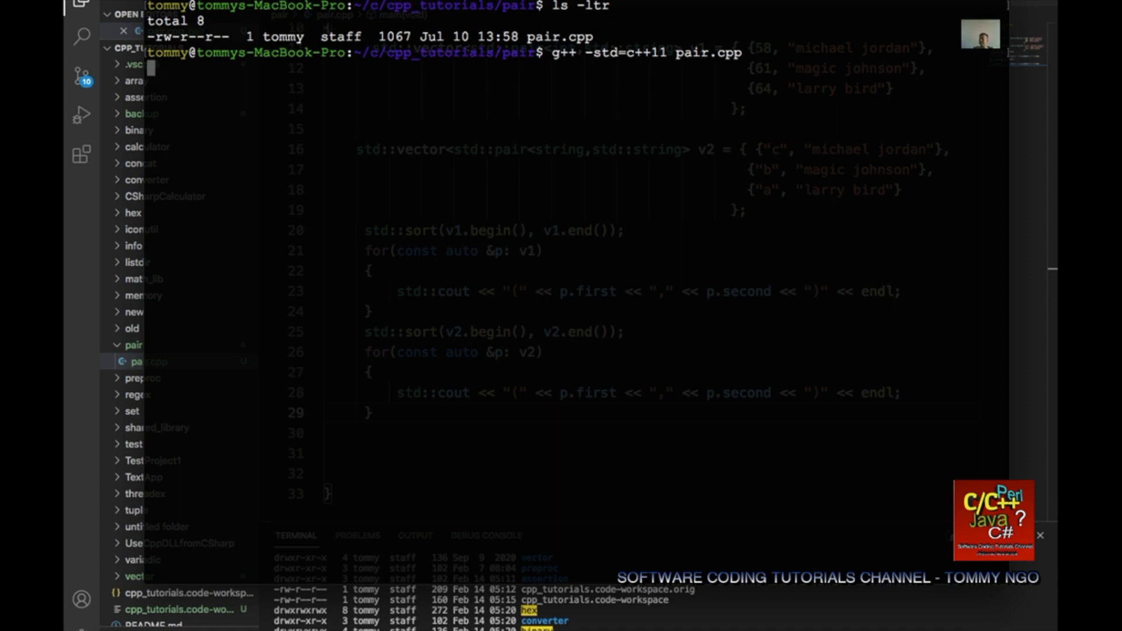
key(Return)
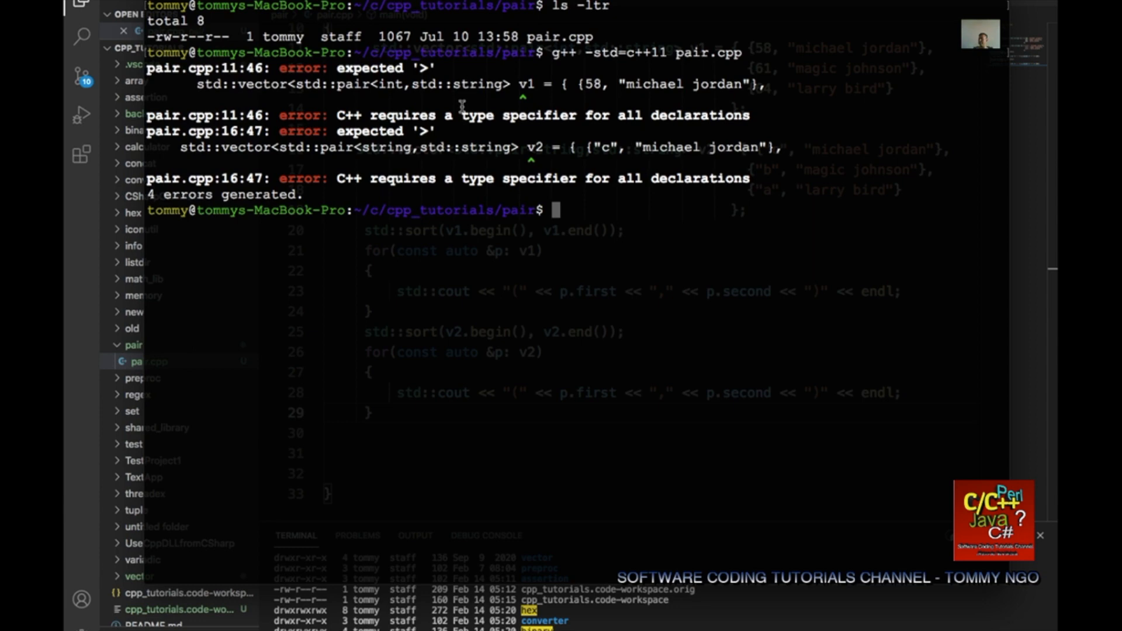
mouse_move(520, 97)
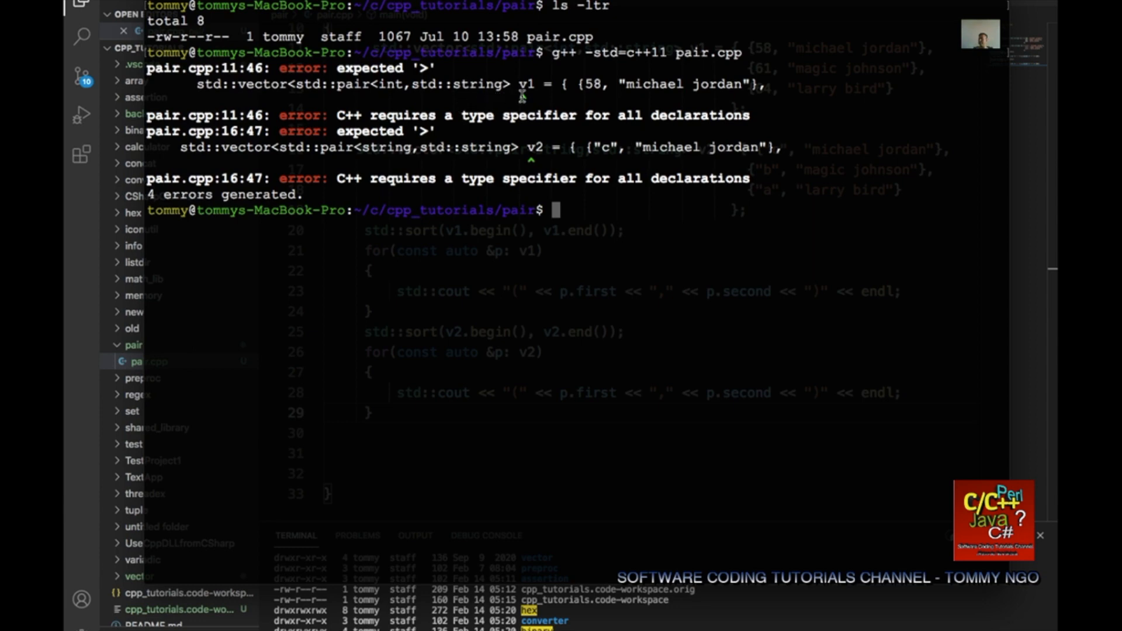
mouse_move(578, 260)
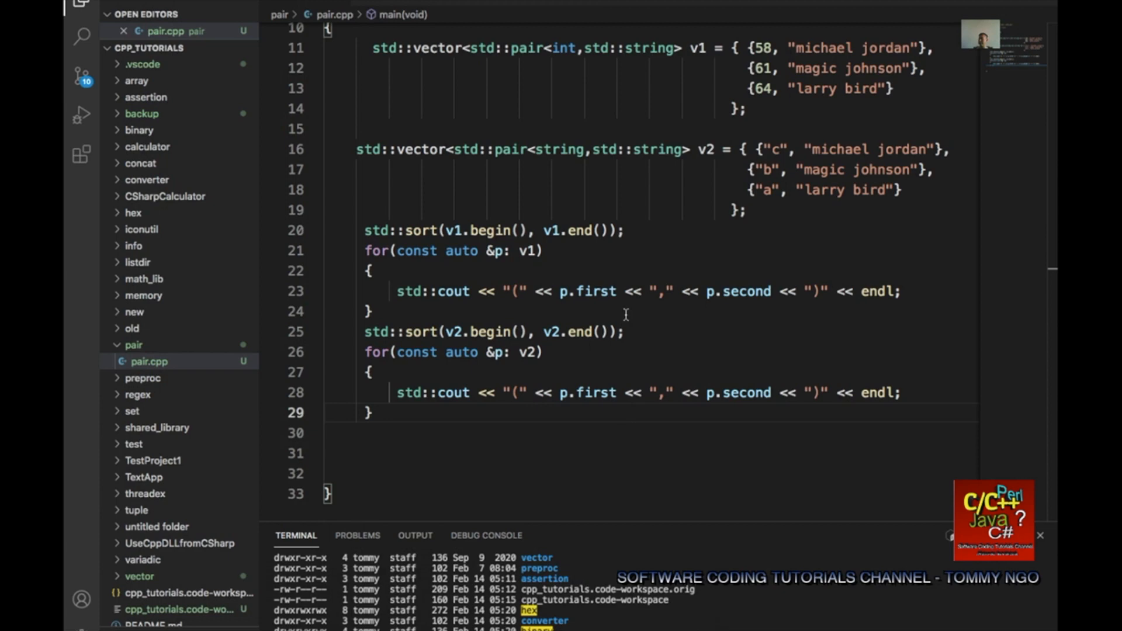
Scroll up to the two vector-of-pair declarations the compiler flagged.
scroll(up, 3)
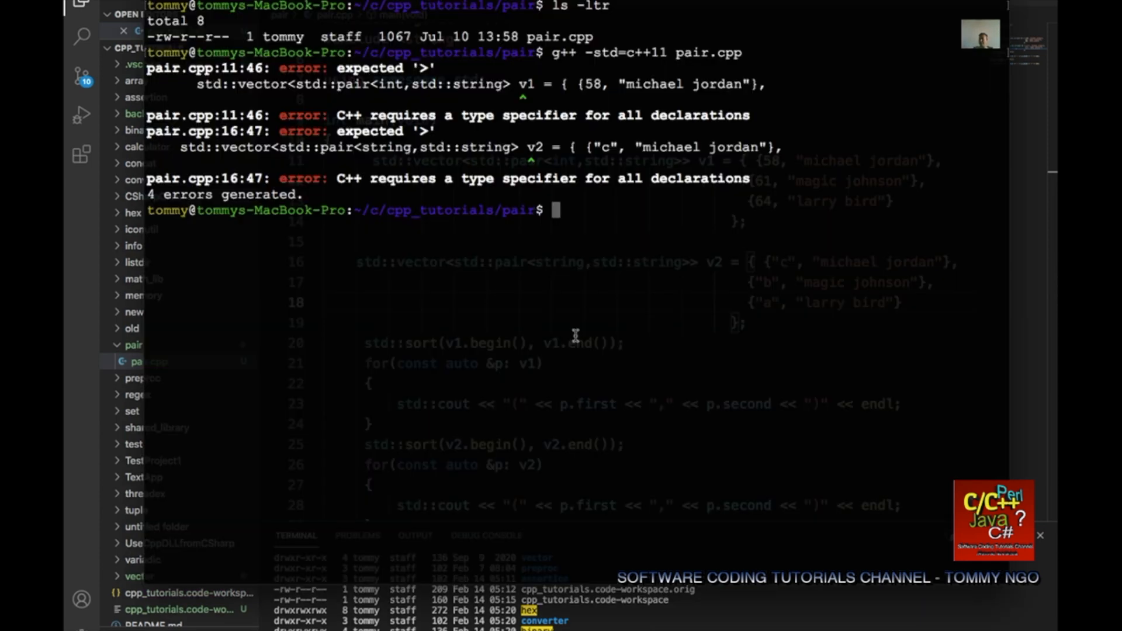
Recompile pair.cpp by rerunning the last g++ command with !g, then list files with ls -ltr.
text(!g)
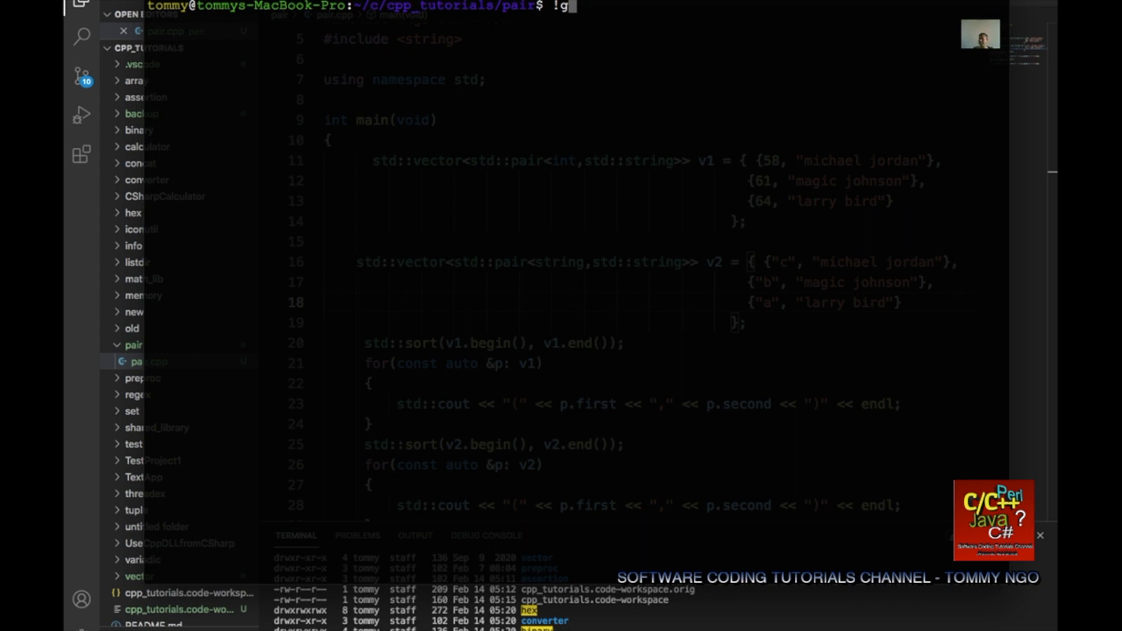
key(Return)
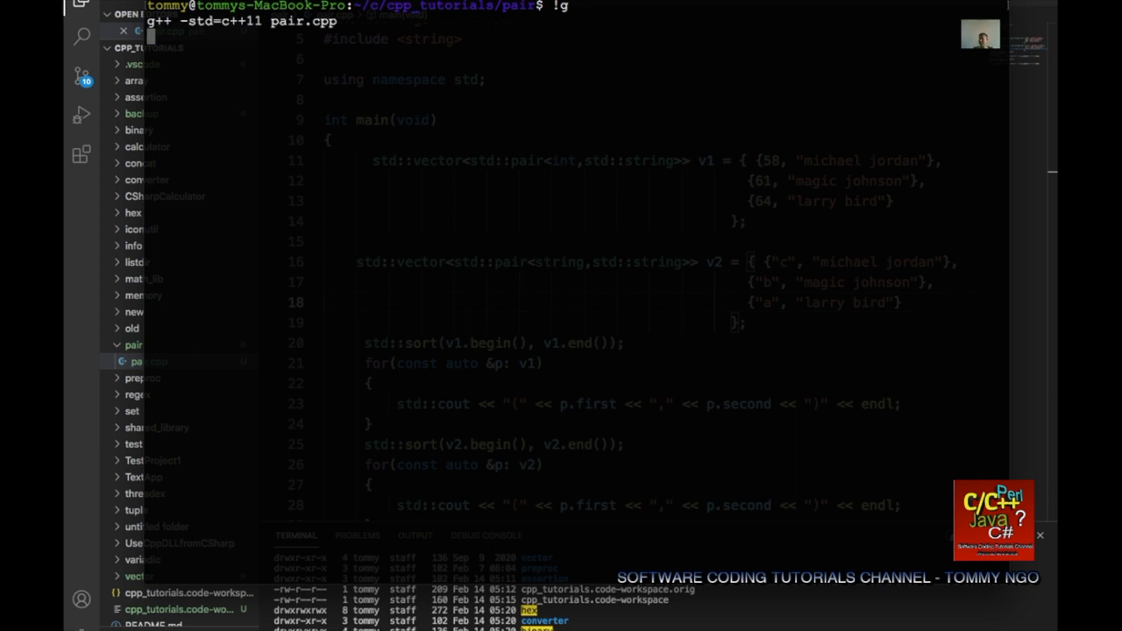
key(Return)
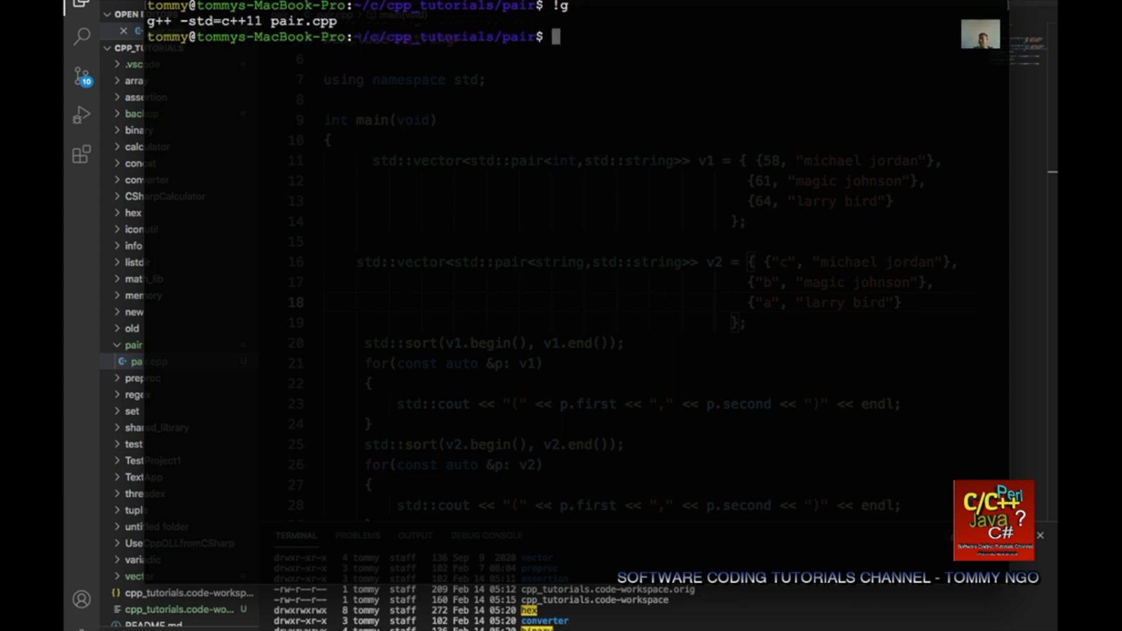
text(ls -ltr)
text(./a.out)
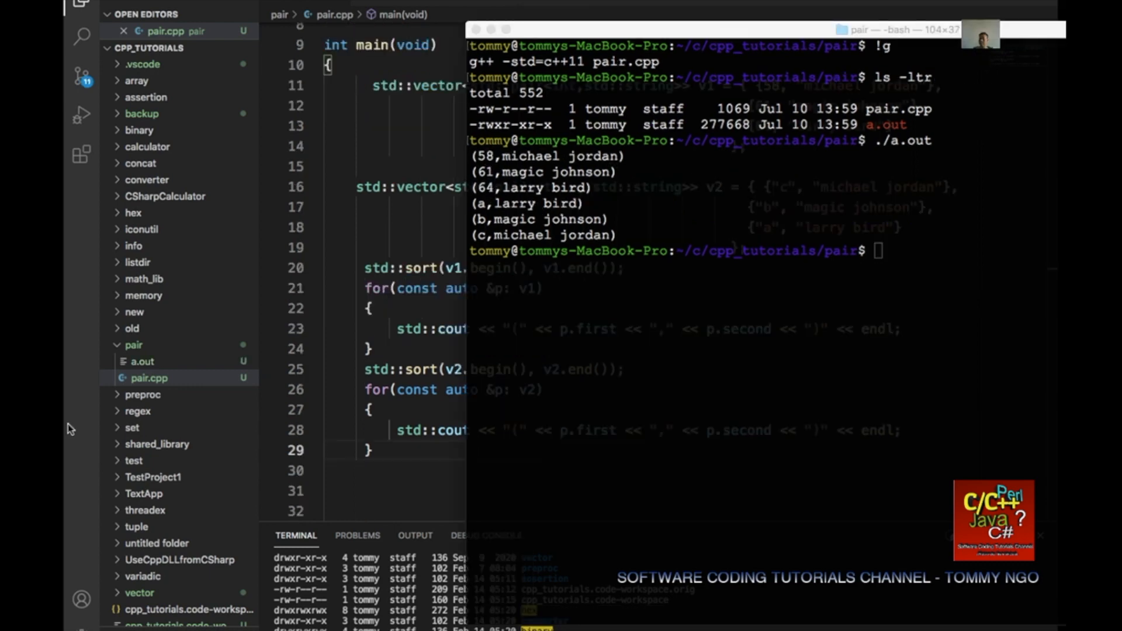
mouse_move(504, 247)
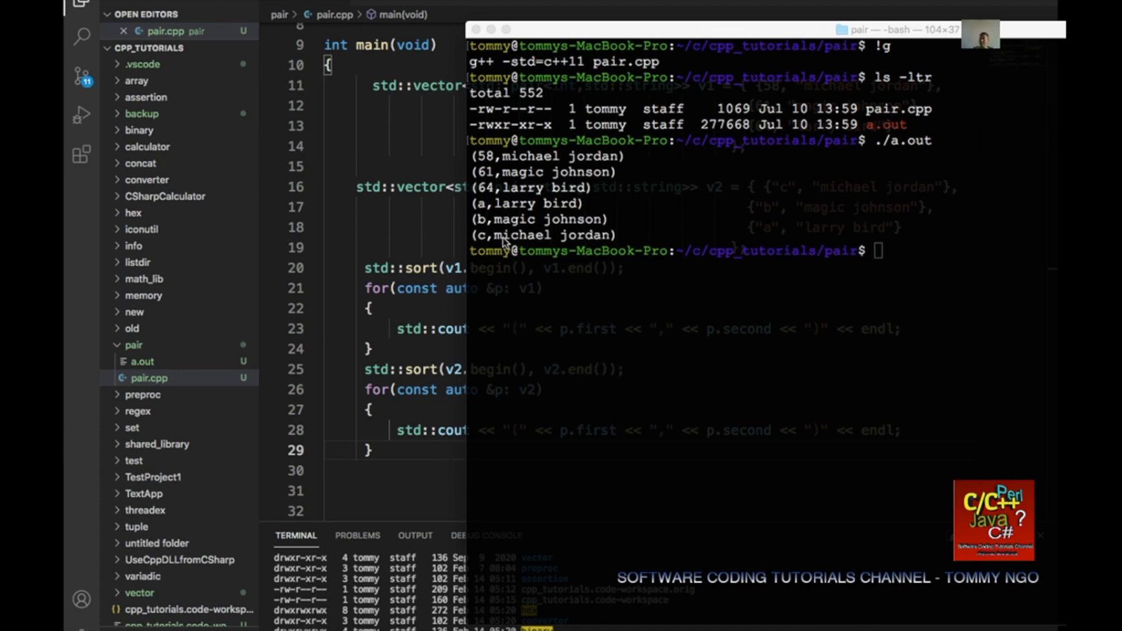
mouse_move(482, 207)
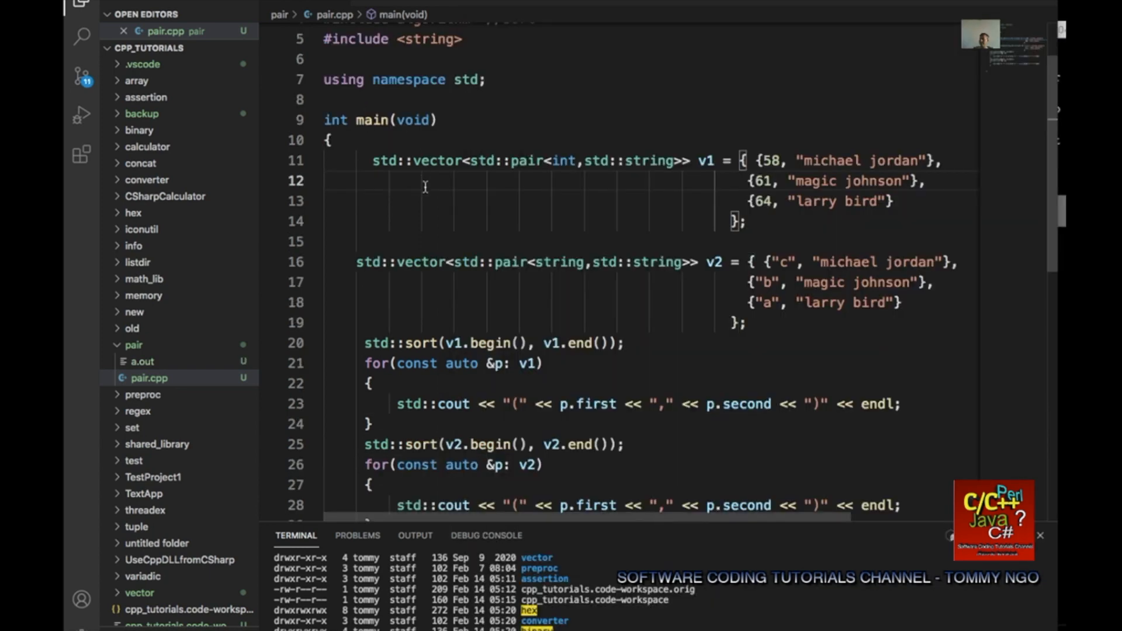
scroll(down, 3)
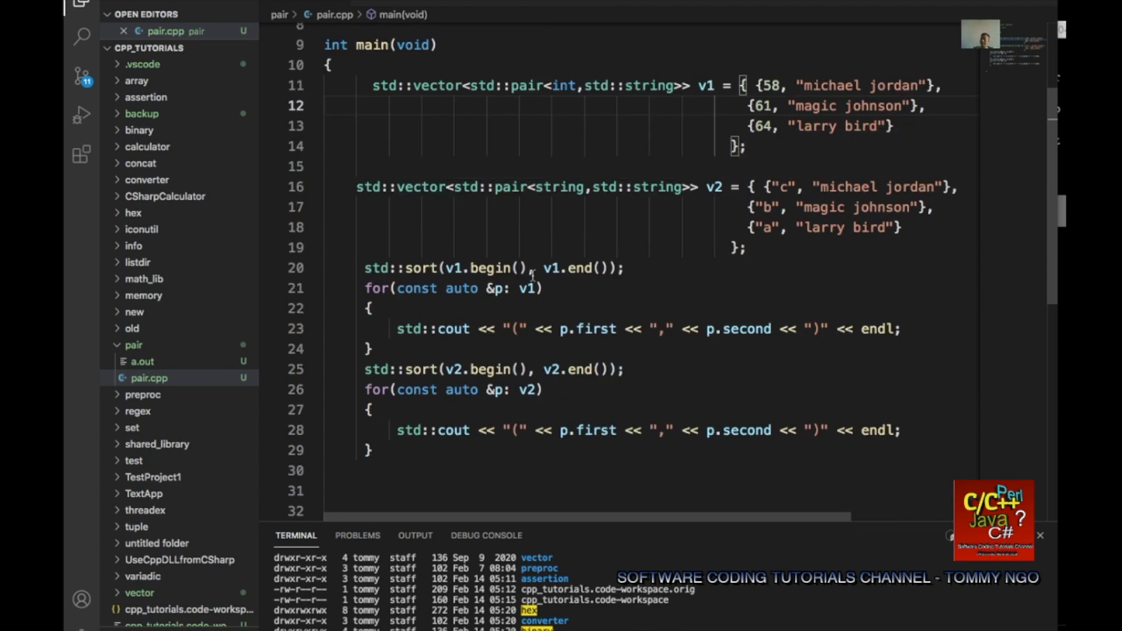